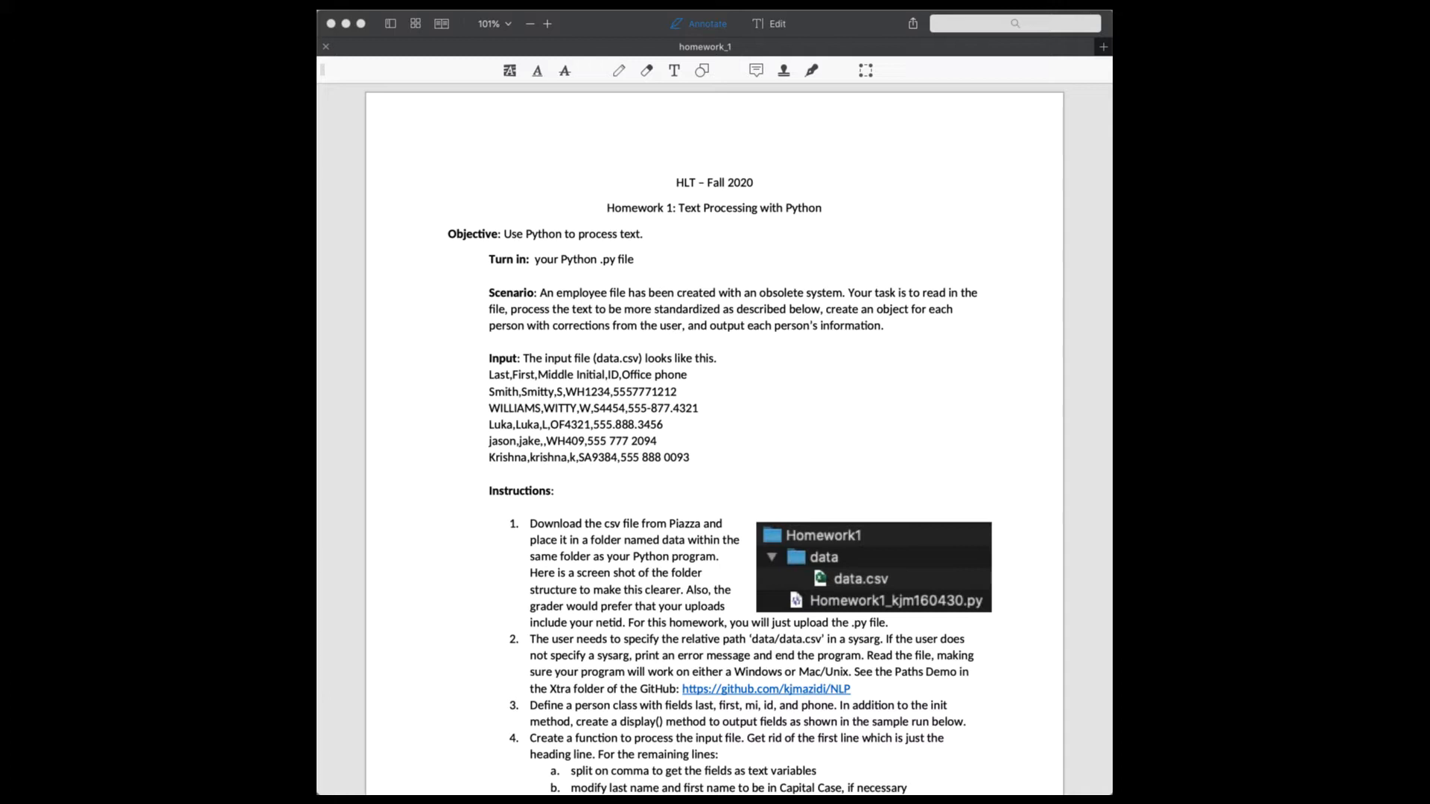
{"action": "mouse_move", "coordinate": [667, 359]}
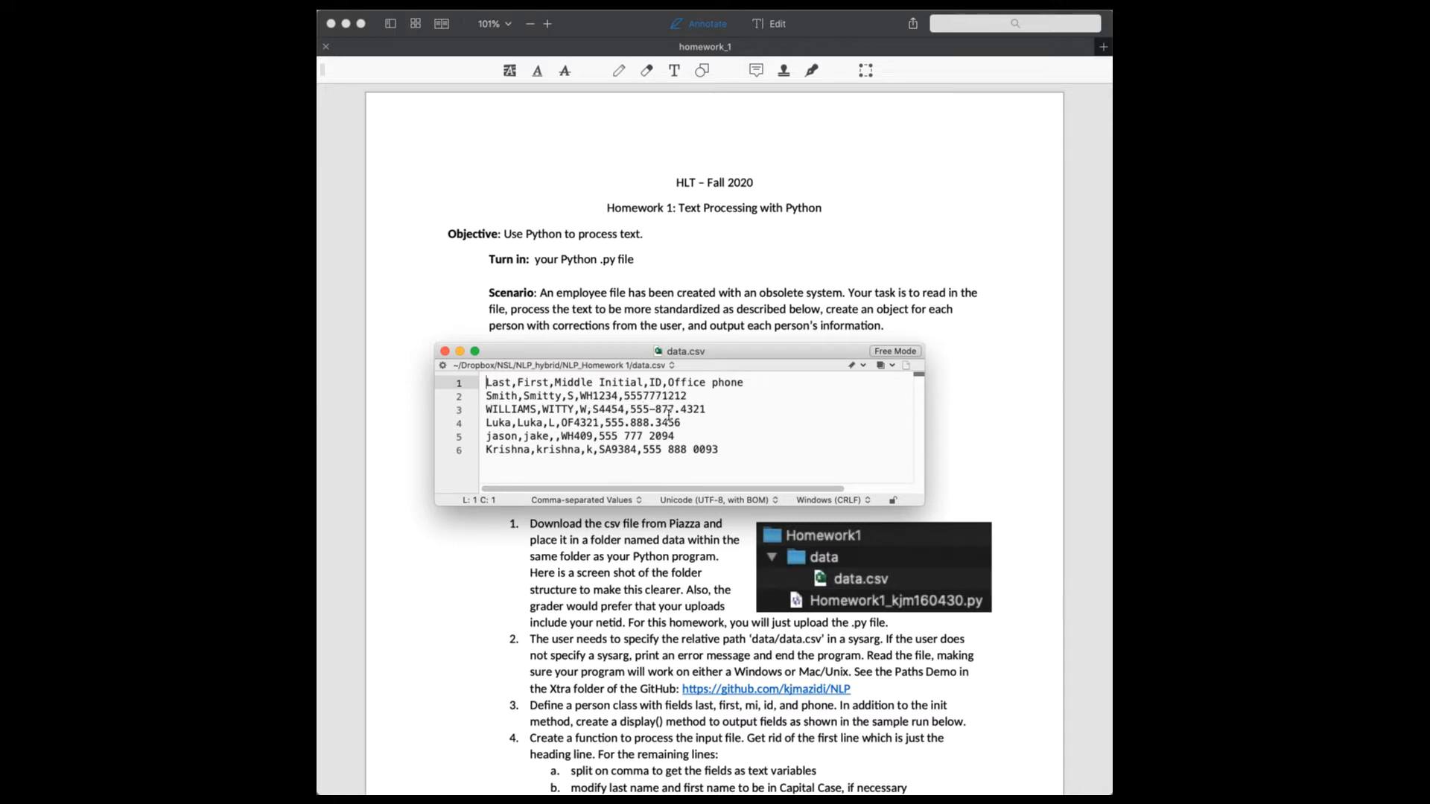
{"action": "mouse_move", "coordinate": [692, 459]}
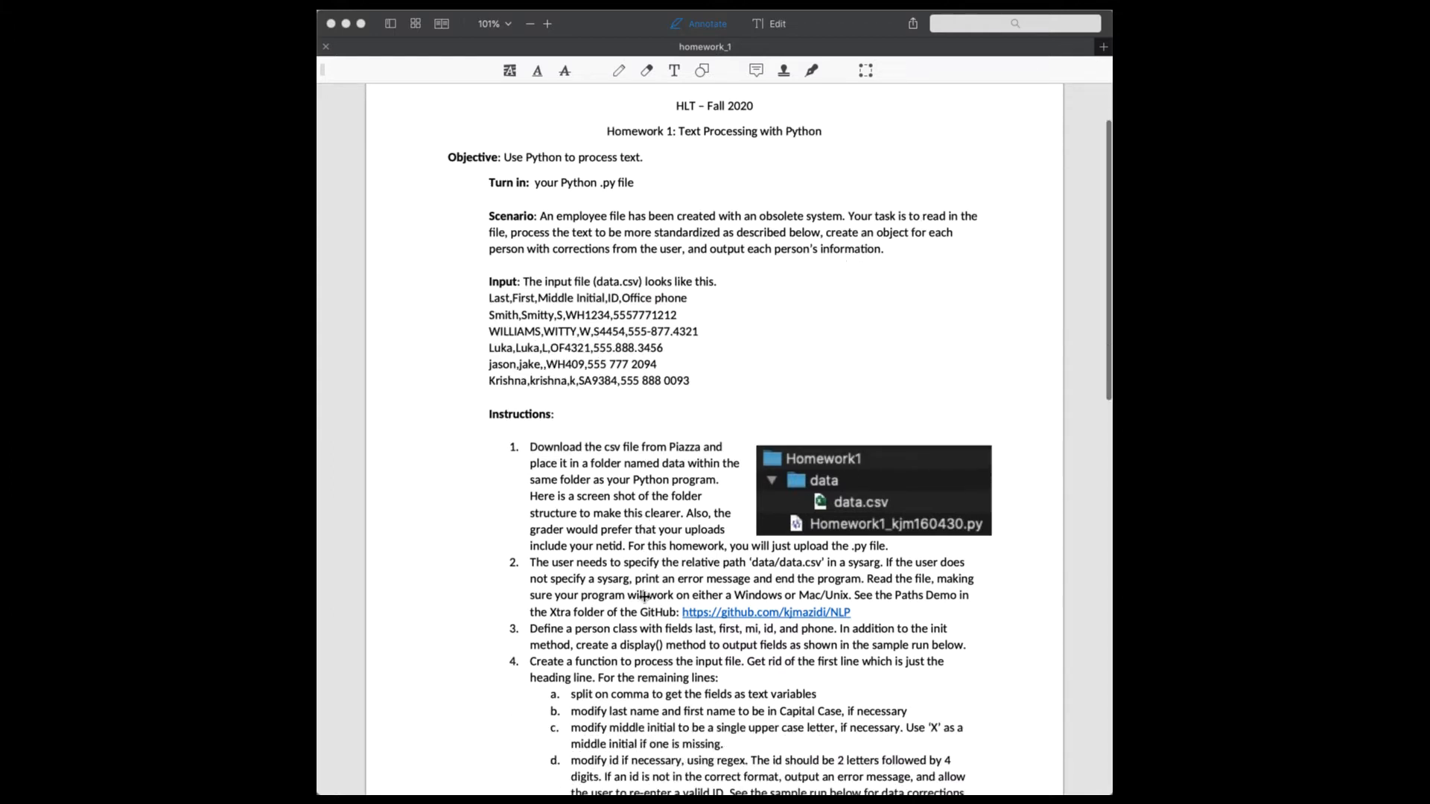
Scroll the assignment PDF down to the Sample run output ending with exit code 0.
{"action": "scroll", "scroll_direction": "down", "scroll_amount": 3}
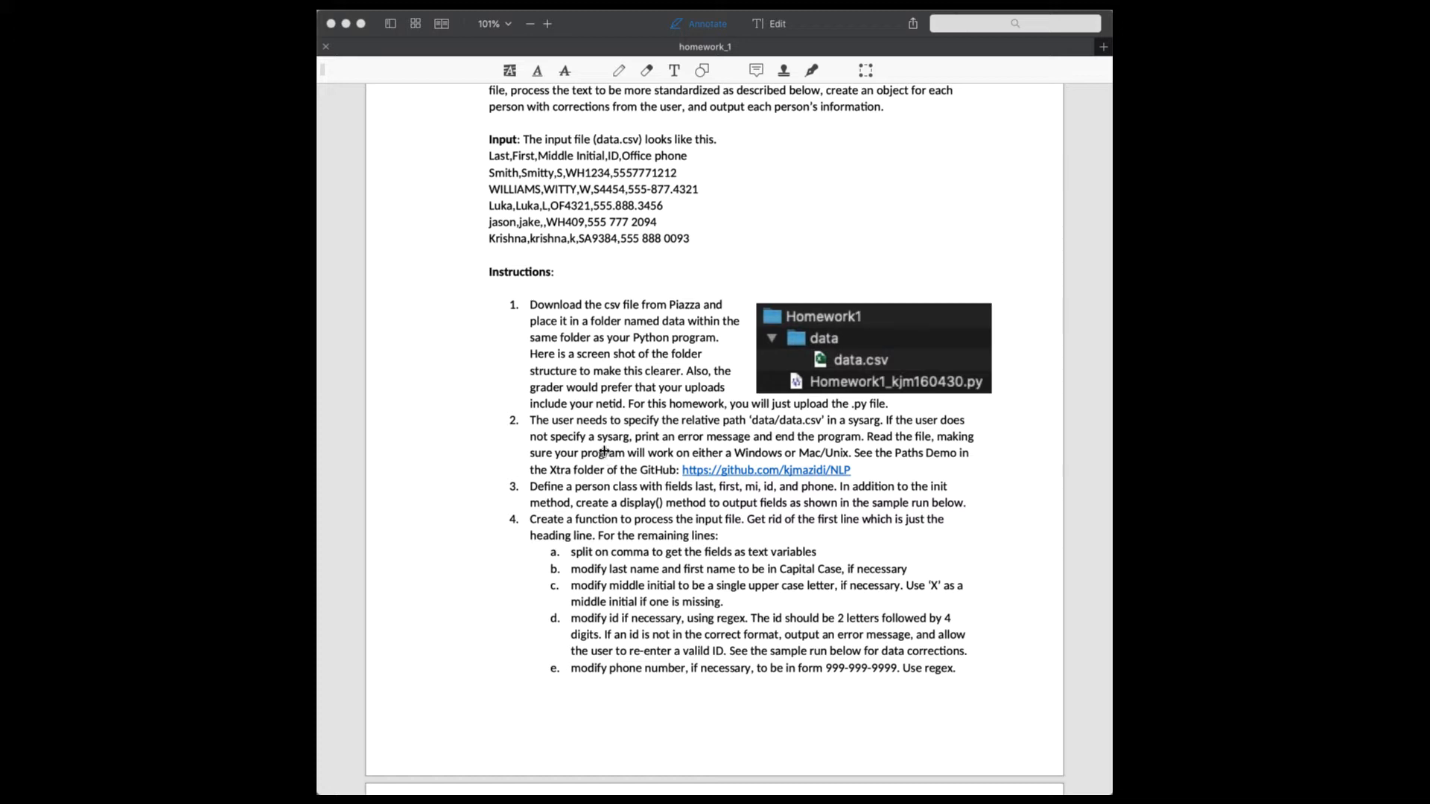
{"action": "mouse_move", "coordinate": [489, 444]}
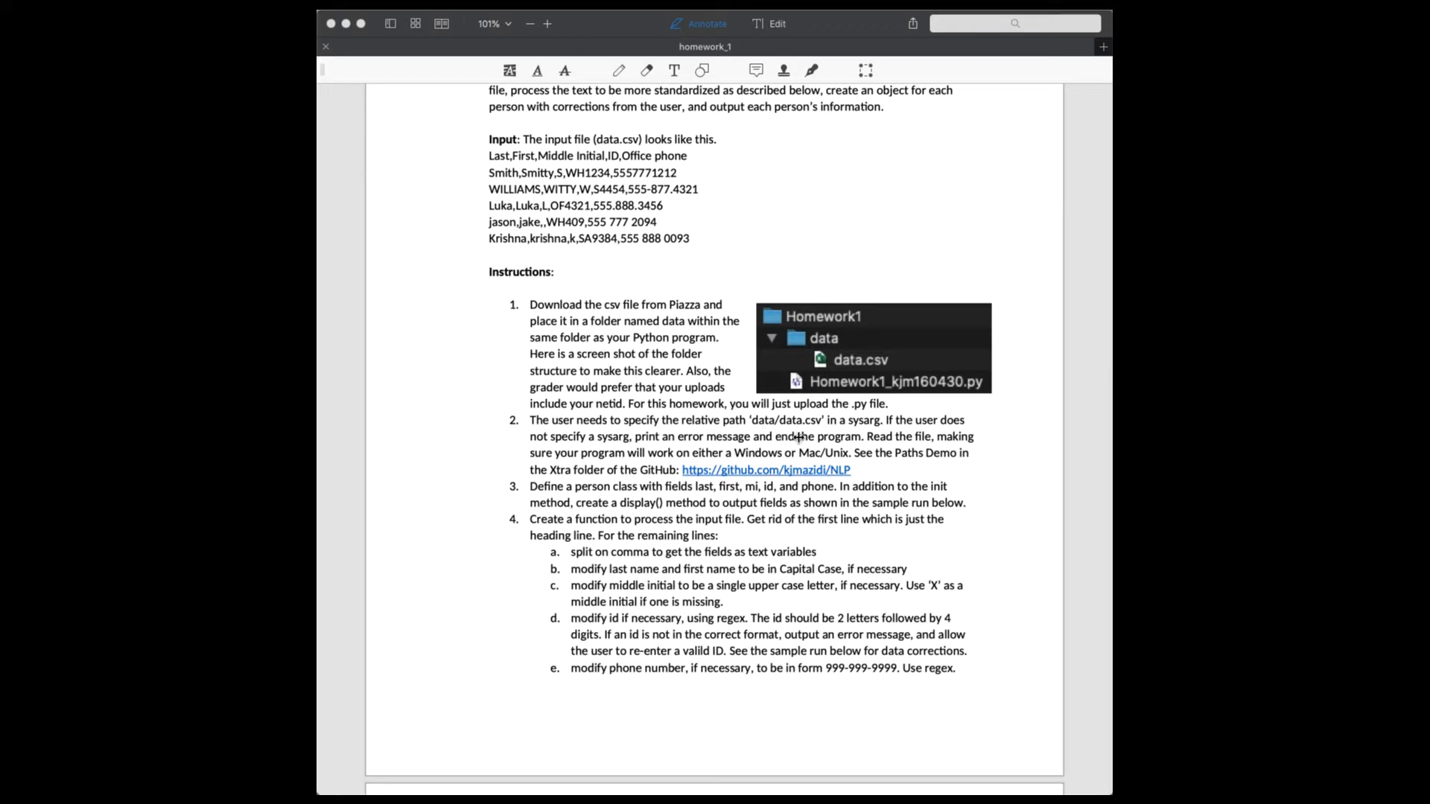
{"action": "mouse_move", "coordinate": [481, 449]}
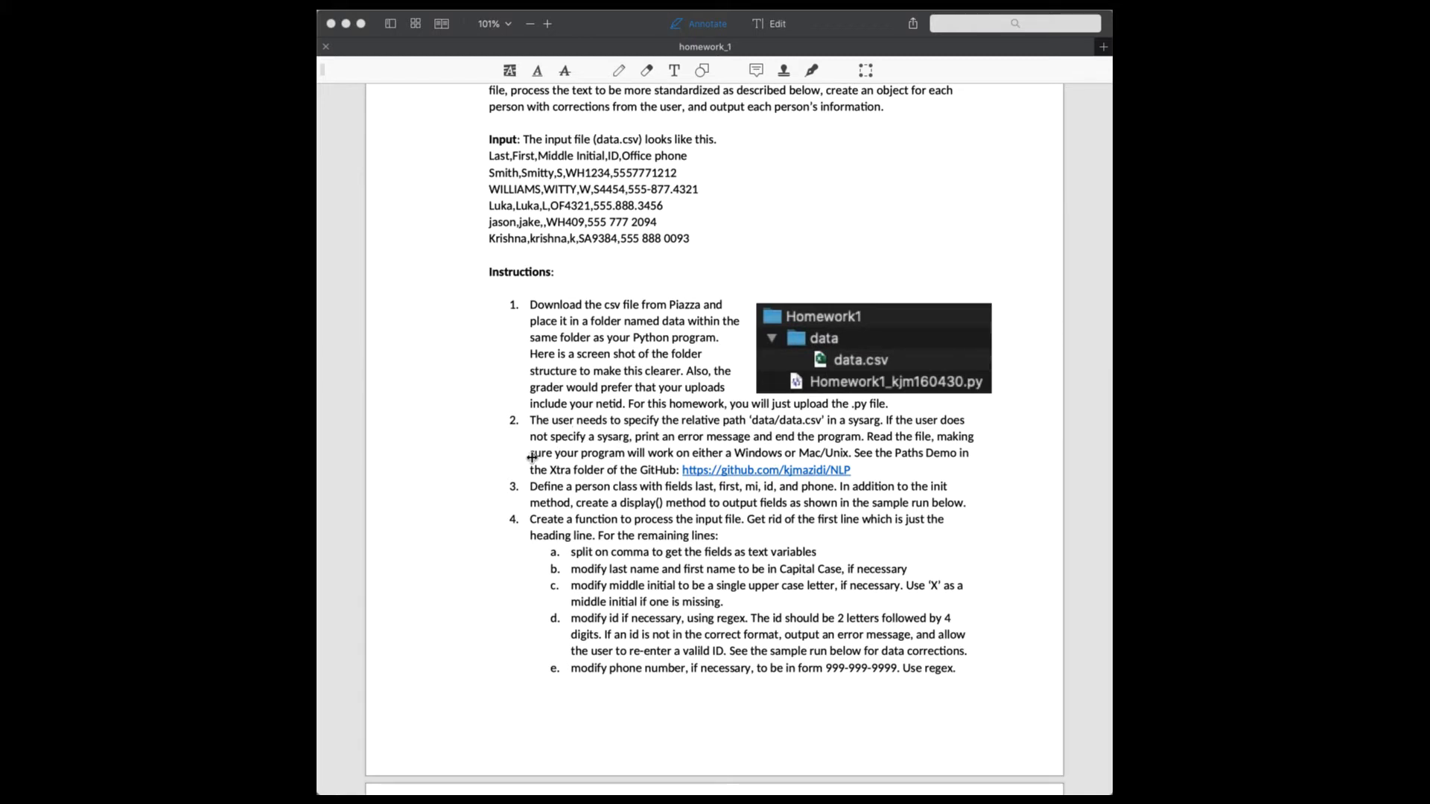
{"action": "mouse_move", "coordinate": [497, 446]}
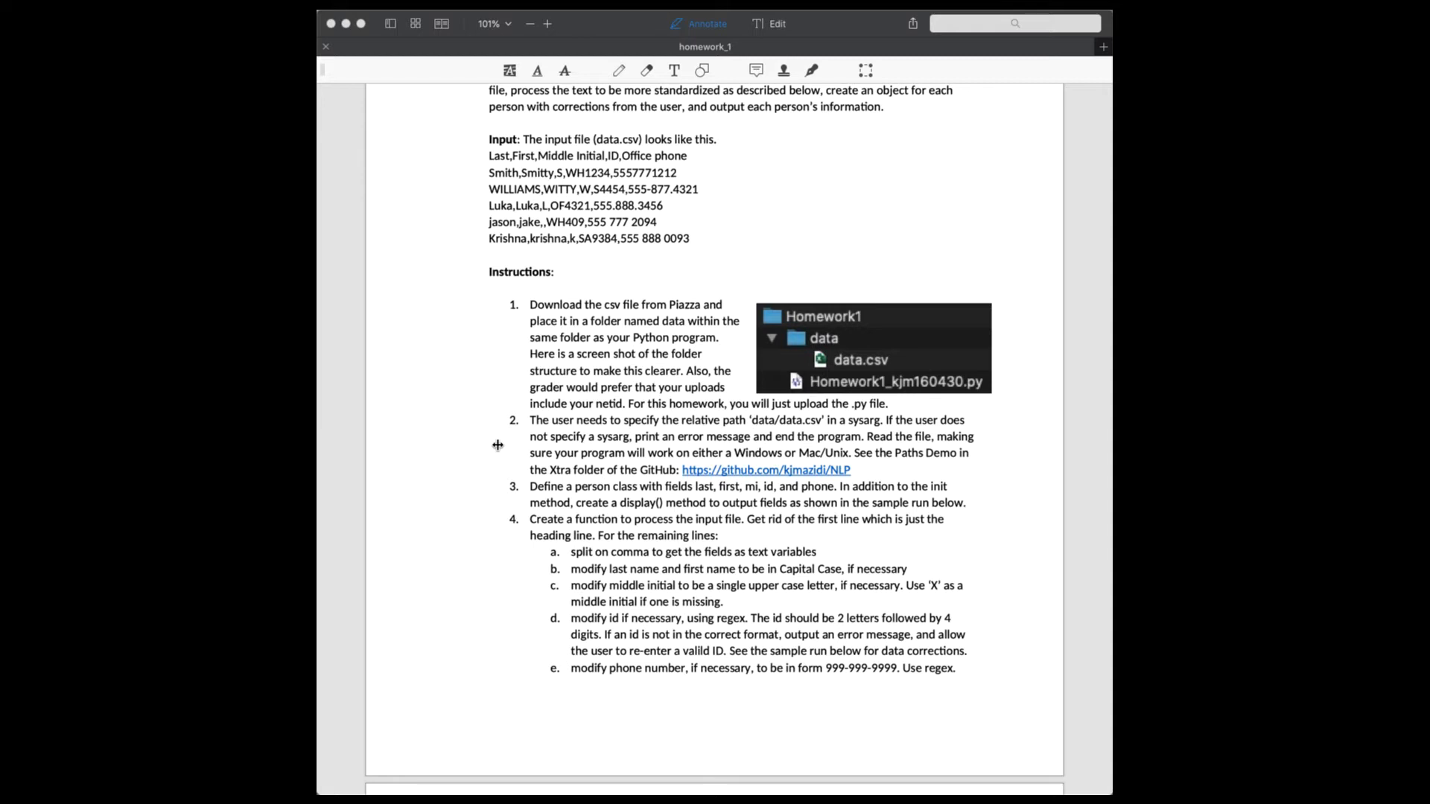
{"action": "mouse_move", "coordinate": [506, 486]}
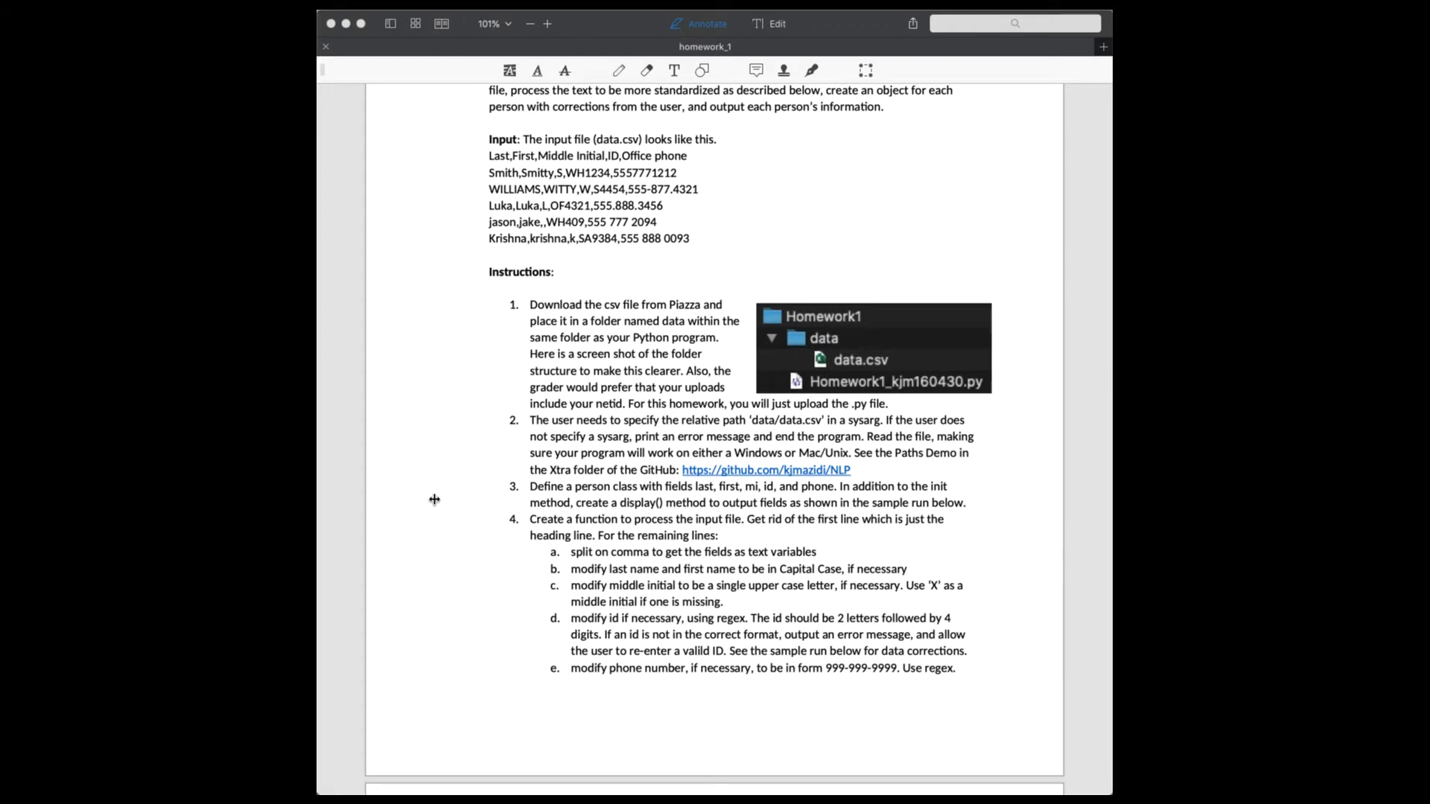
{"action": "mouse_move", "coordinate": [450, 635]}
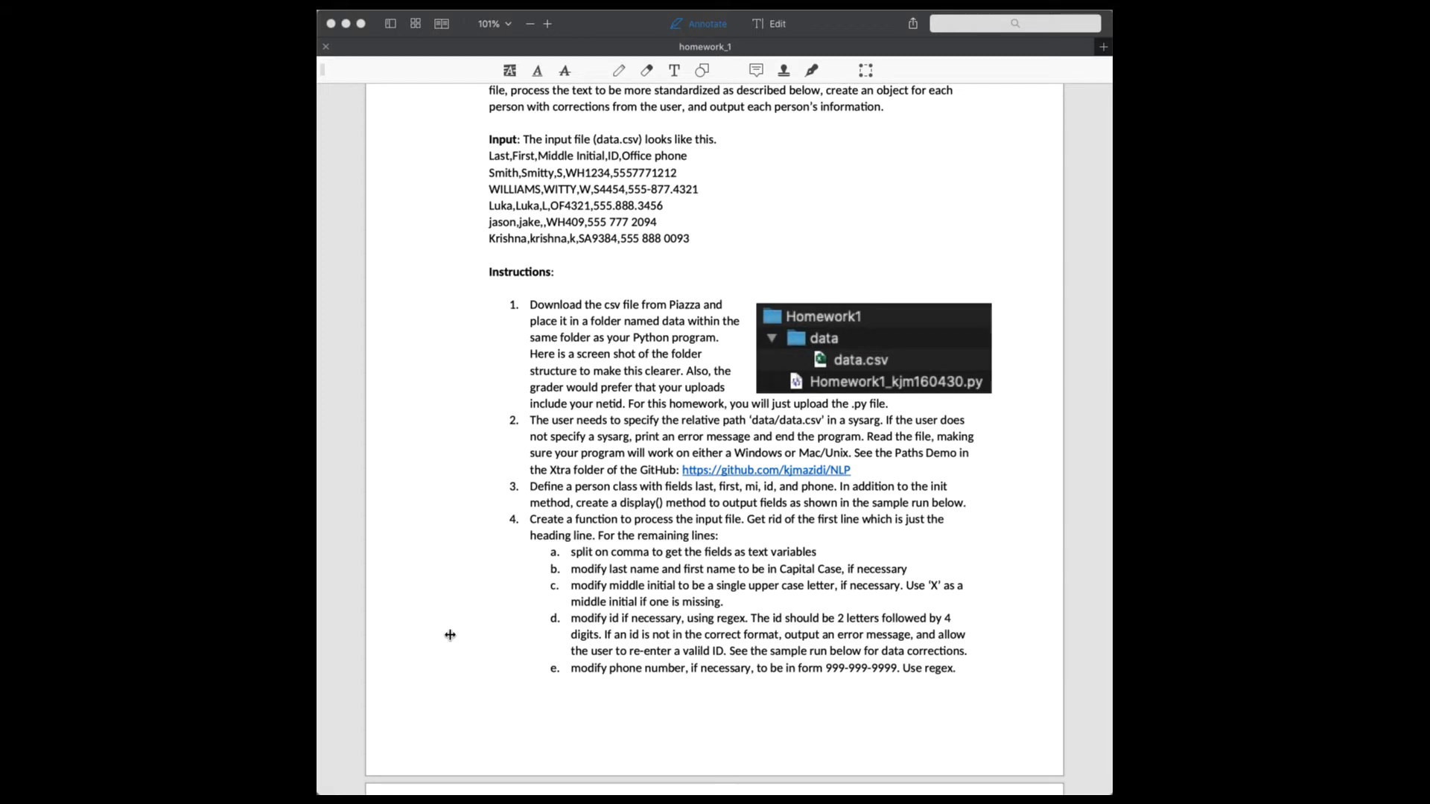
{"action": "mouse_move", "coordinate": [489, 624]}
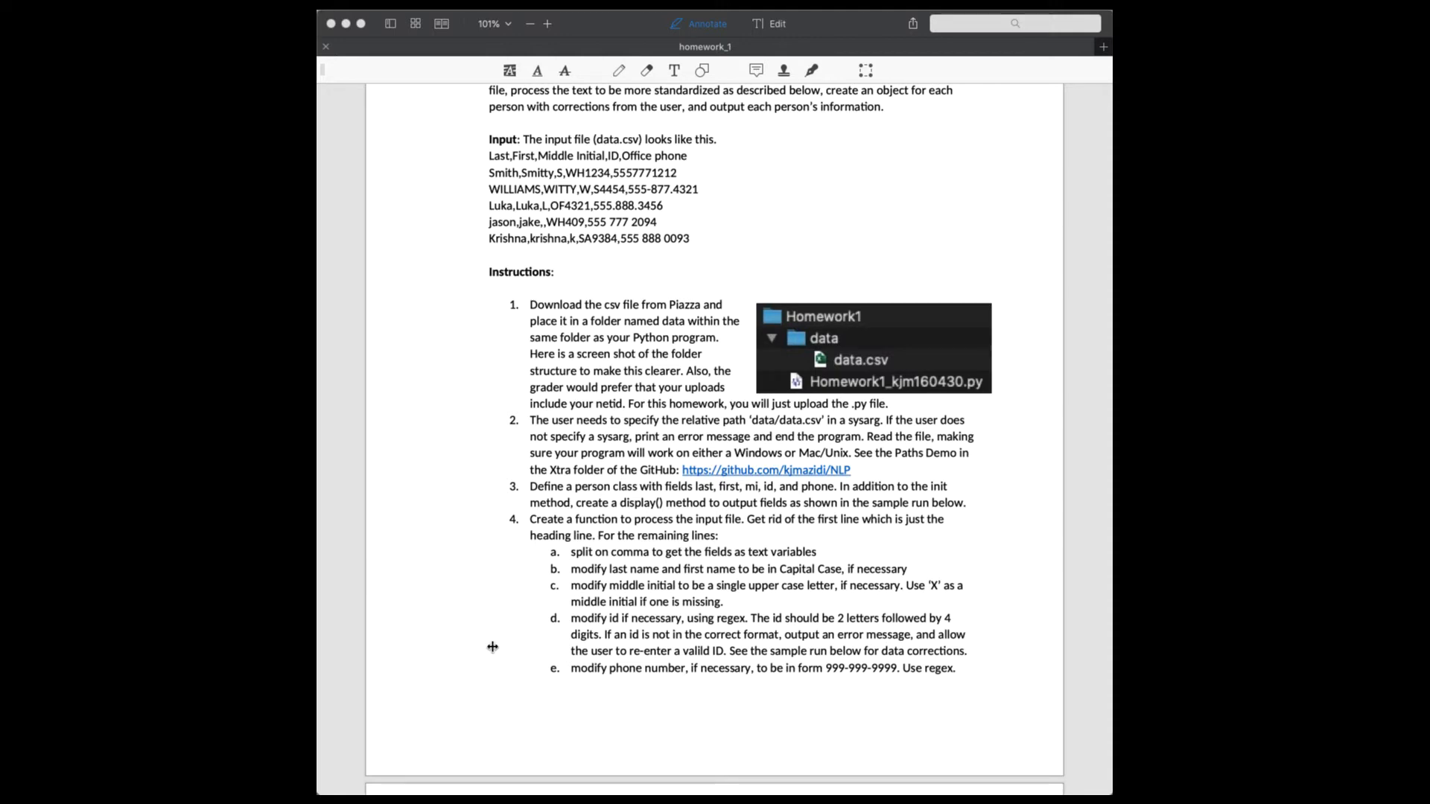
{"action": "scroll", "scroll_direction": "down", "scroll_amount": 3}
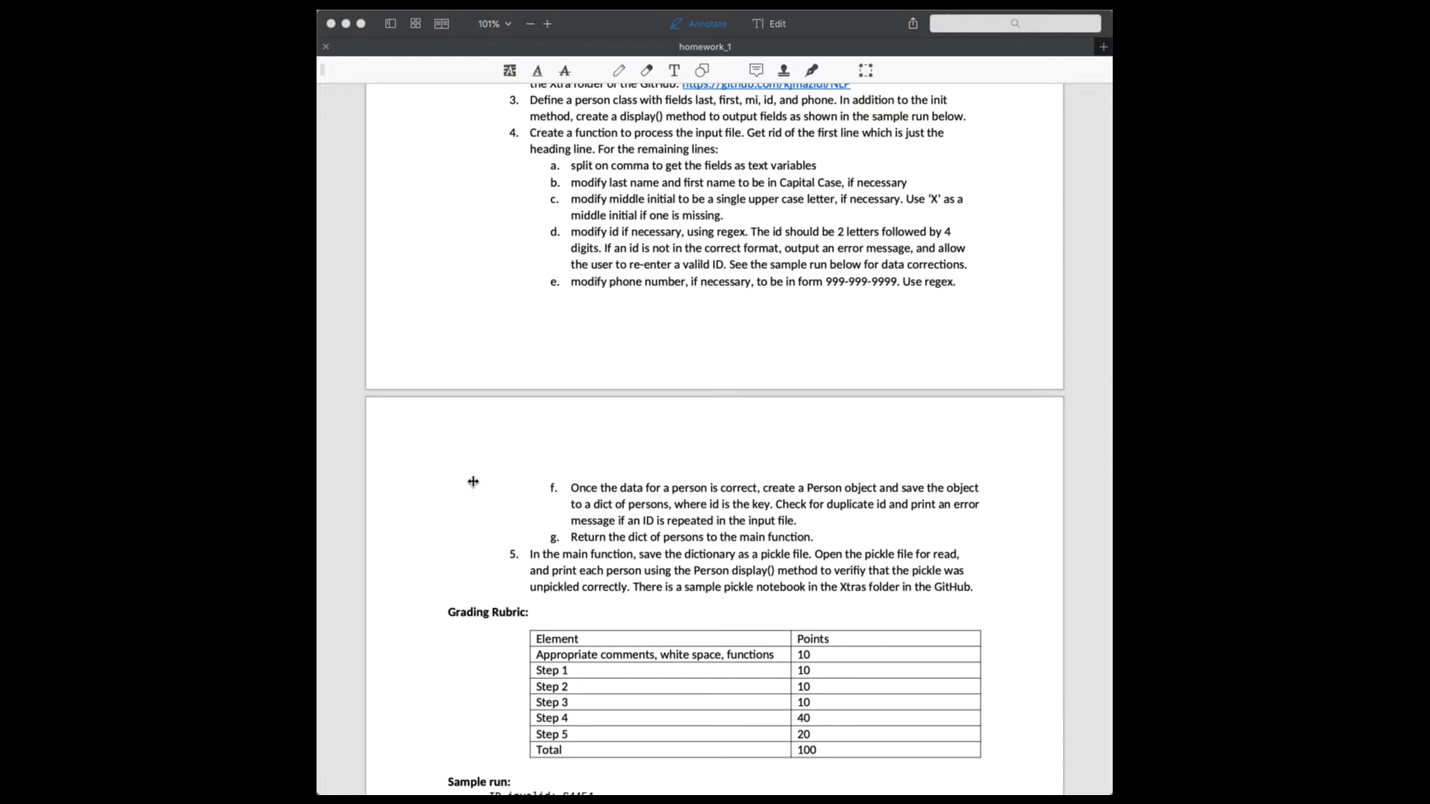
{"action": "mouse_move", "coordinate": [466, 548]}
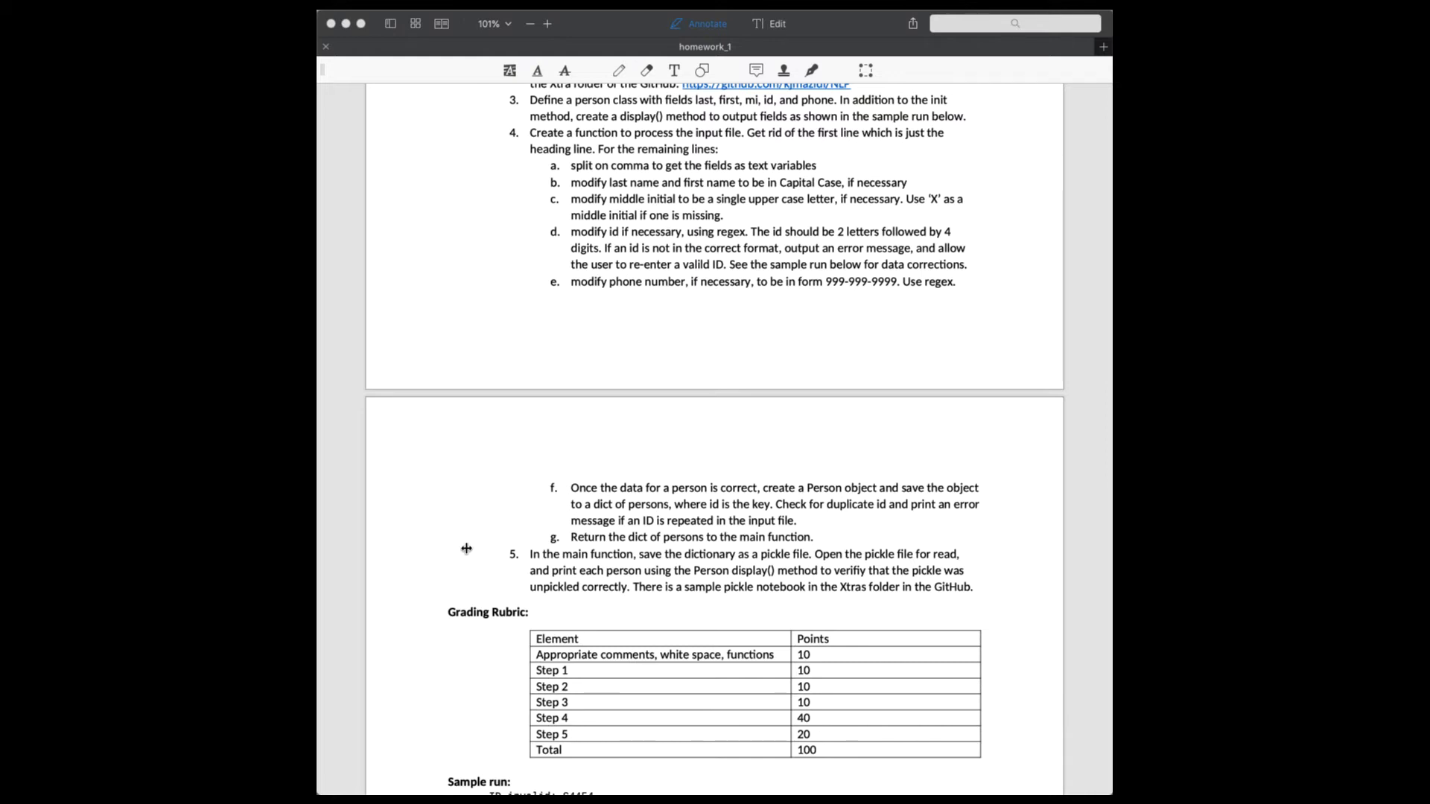
{"action": "mouse_move", "coordinate": [463, 561]}
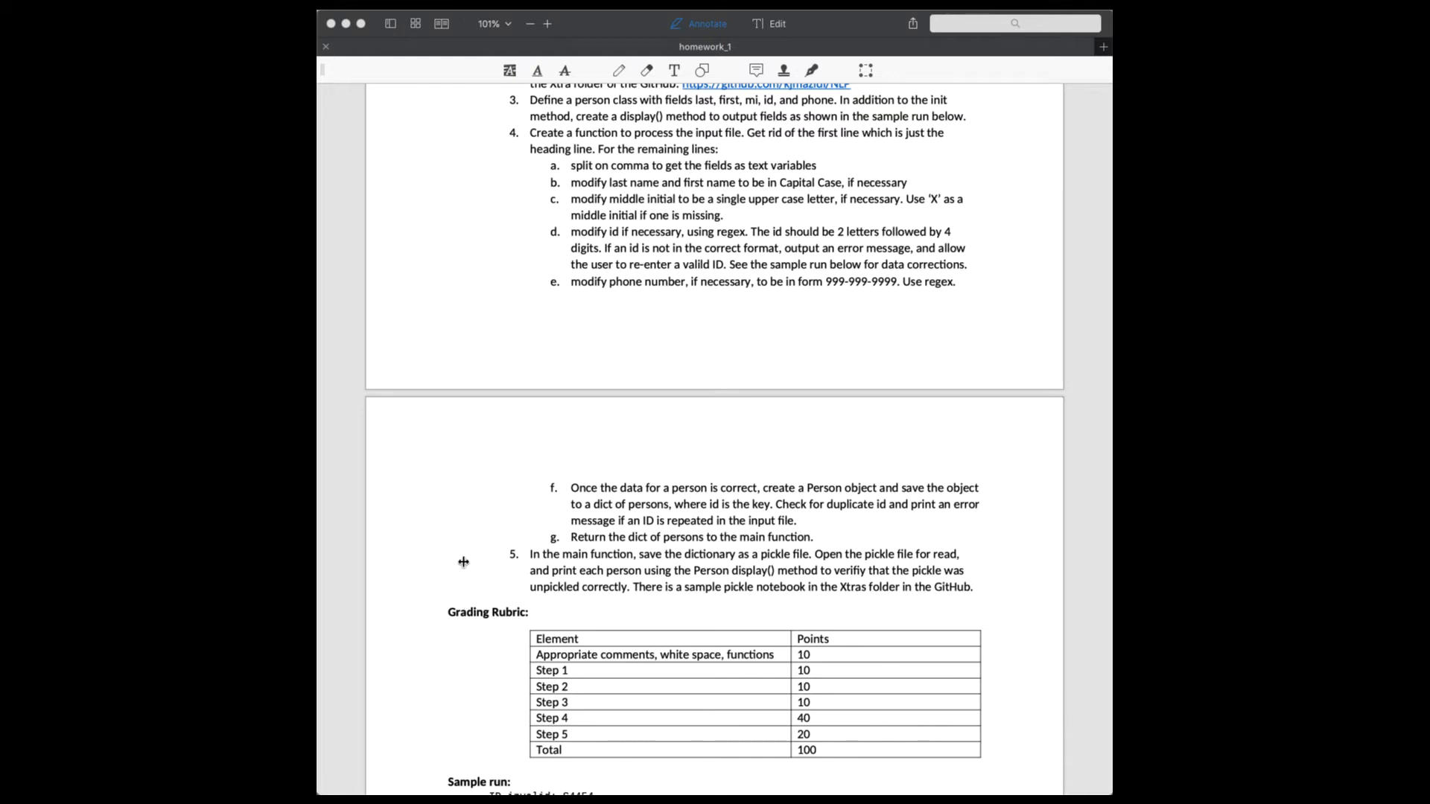
{"action": "mouse_move", "coordinate": [441, 575]}
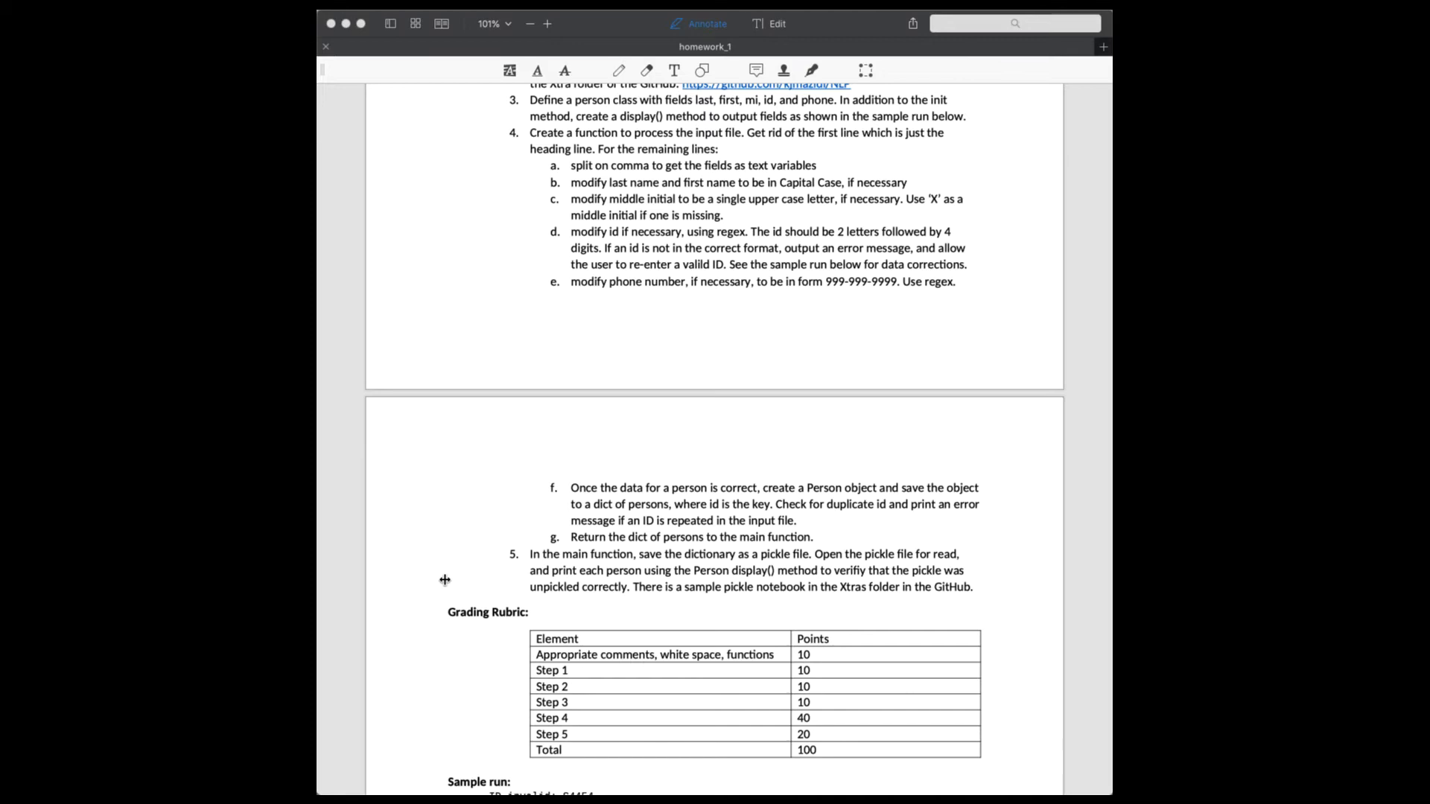
{"action": "scroll", "scroll_direction": "down", "scroll_amount": 3}
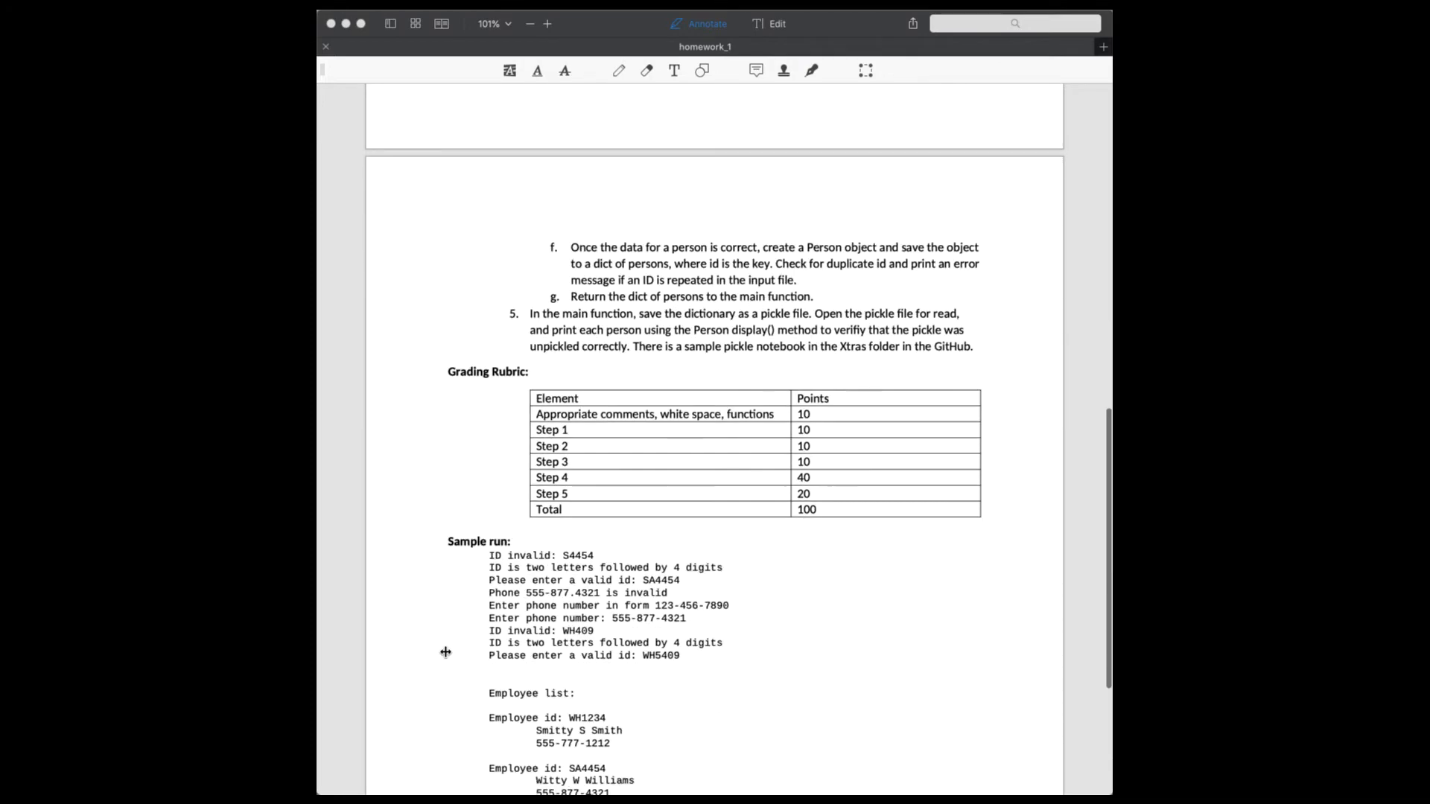
{"action": "scroll", "scroll_direction": "down", "scroll_amount": 3}
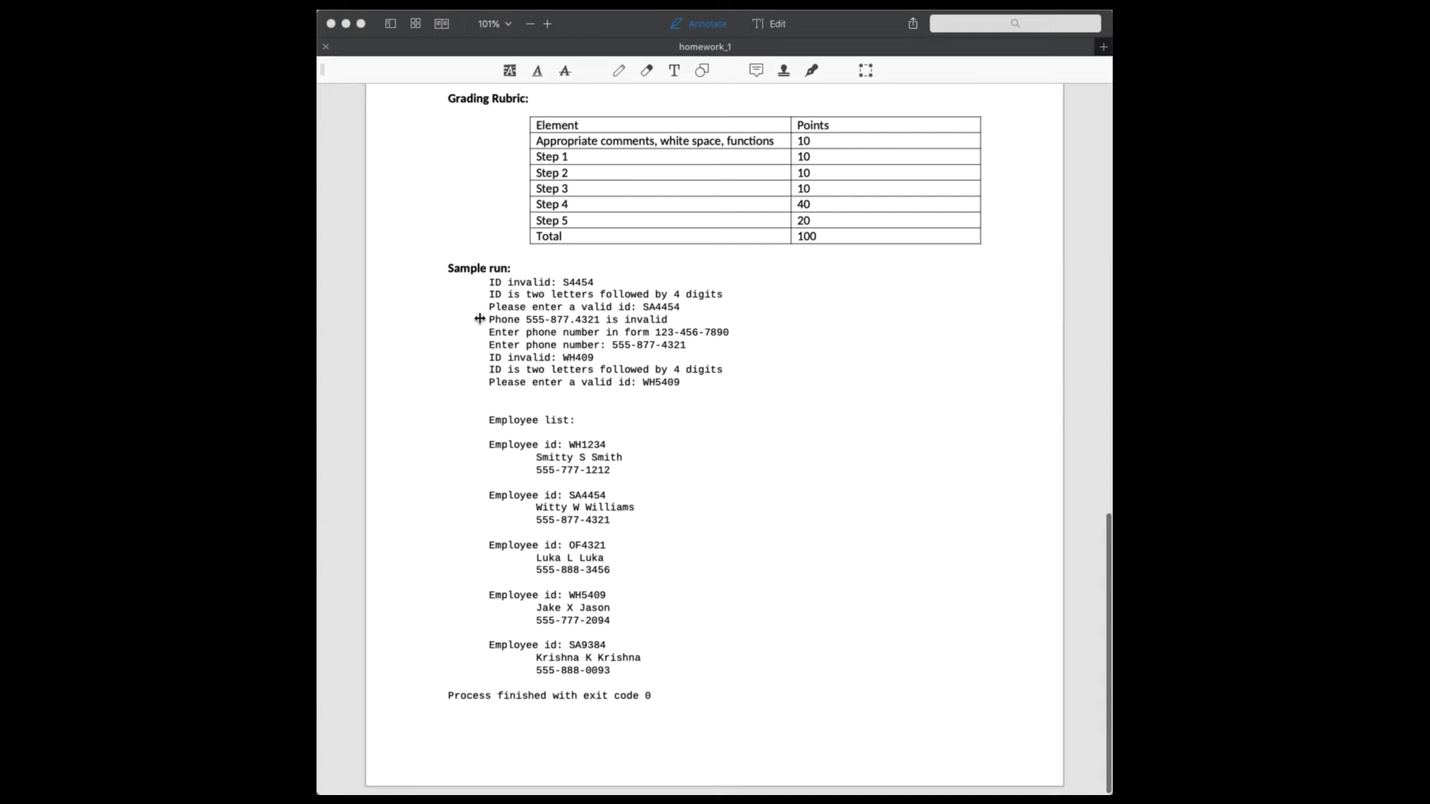
{"action": "mouse_move", "coordinate": [471, 331]}
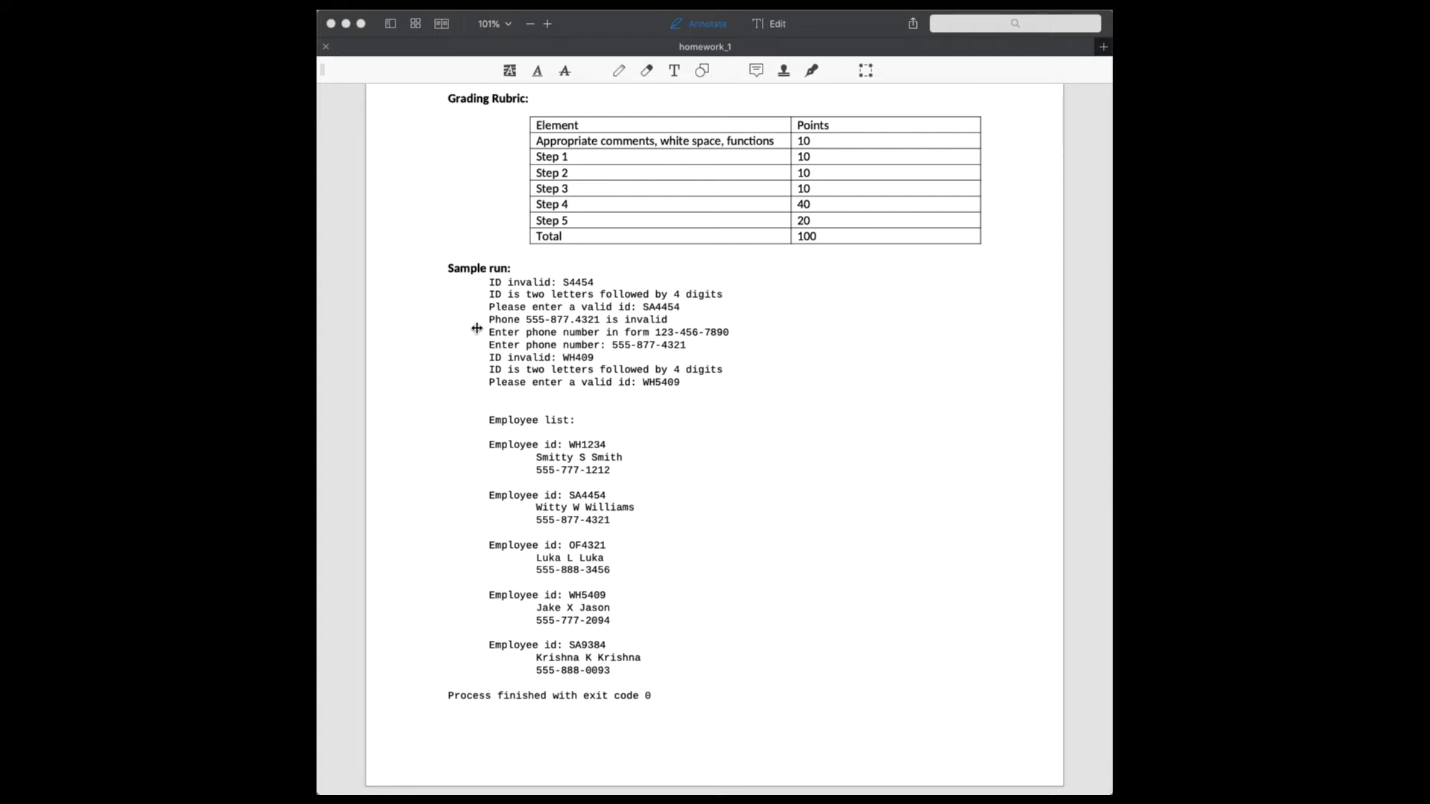
{"action": "mouse_move", "coordinate": [468, 338]}
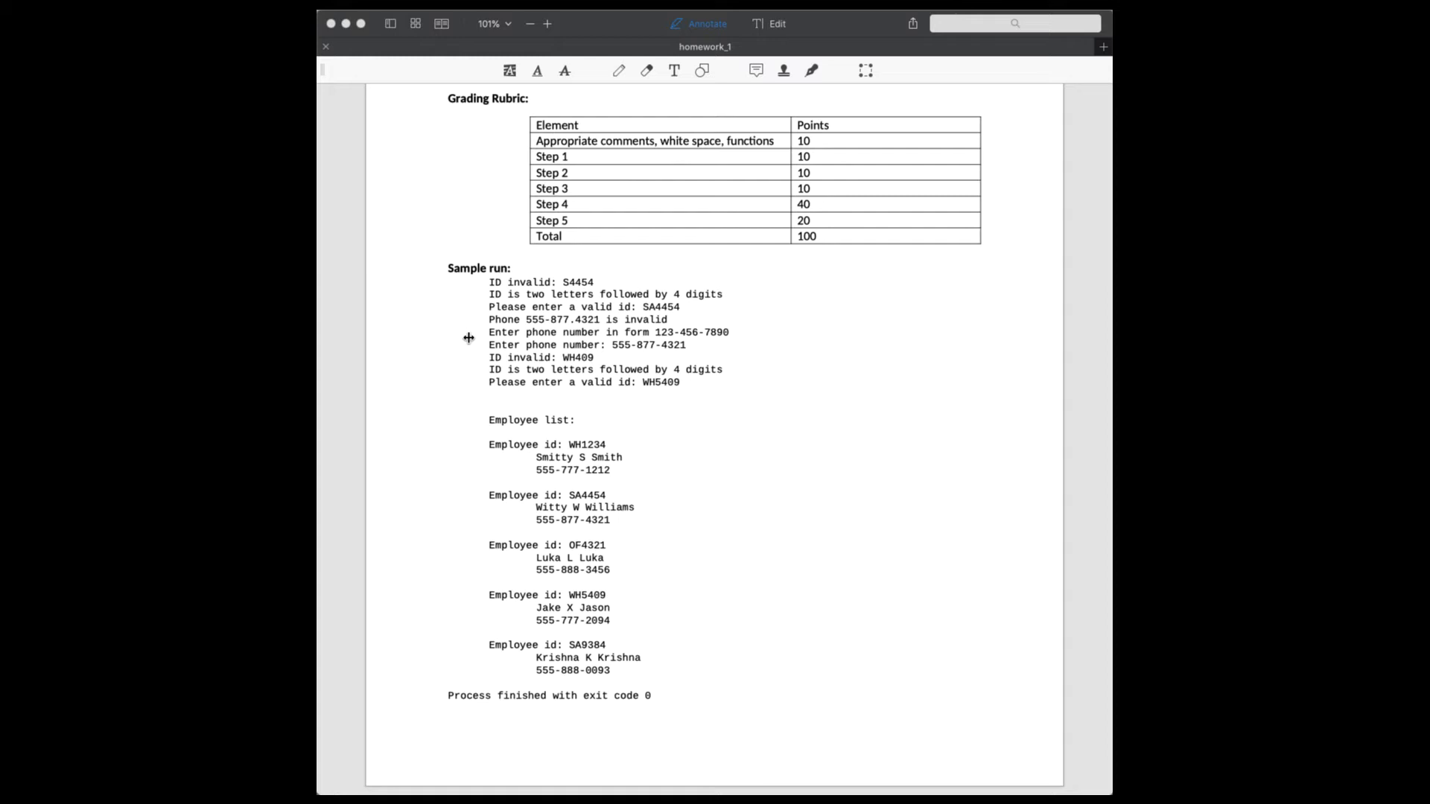
{"action": "mouse_move", "coordinate": [478, 307]}
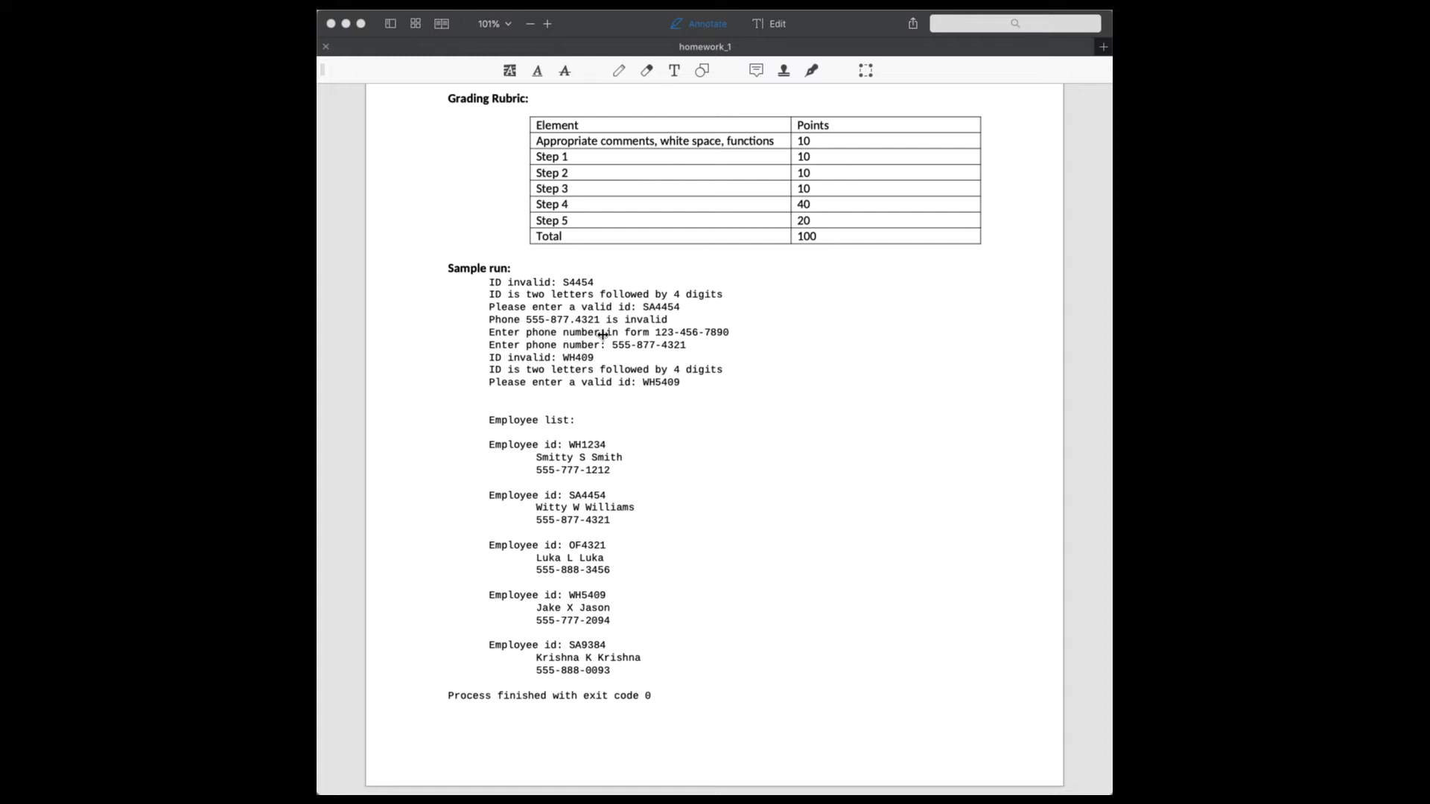
{"action": "mouse_move", "coordinate": [460, 358]}
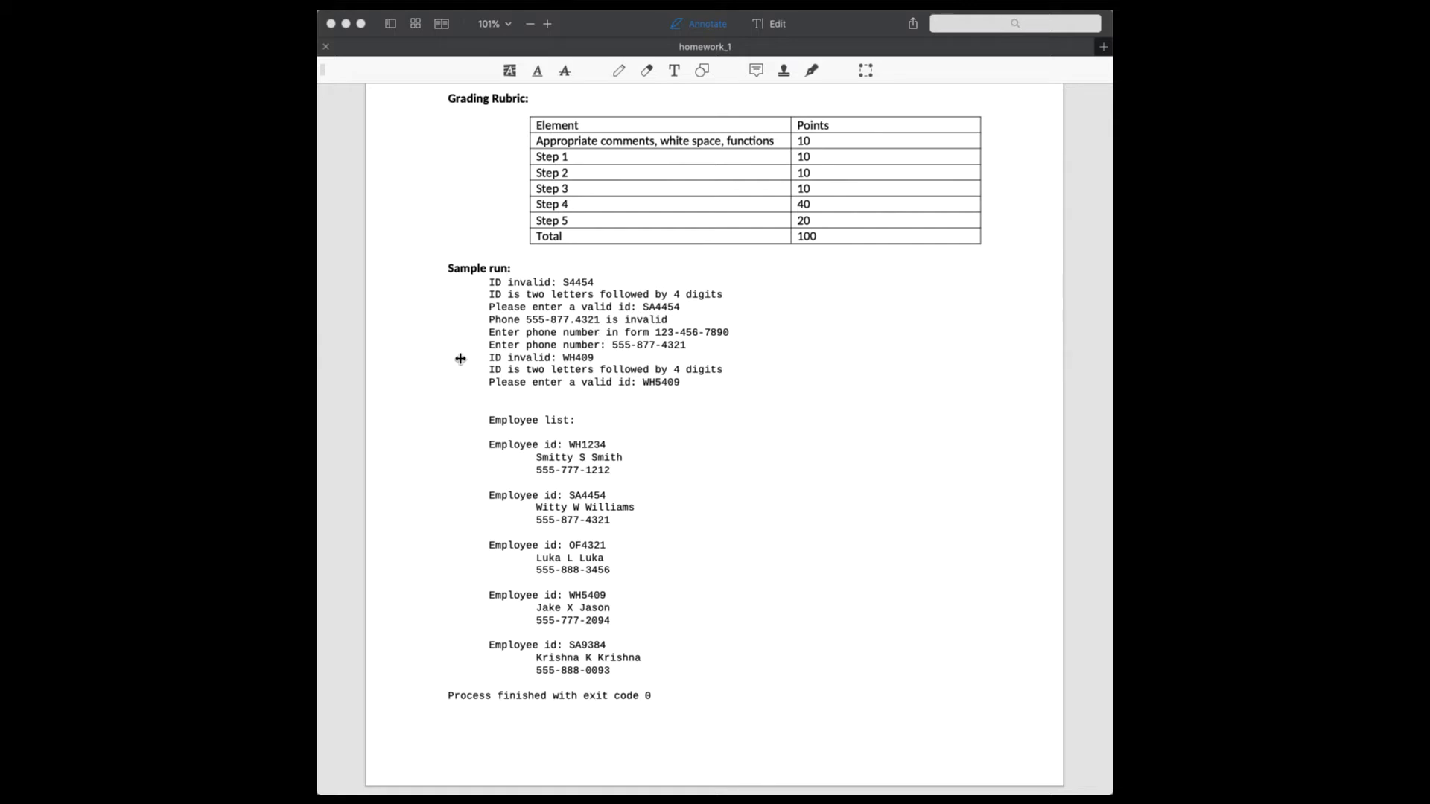
{"action": "mouse_move", "coordinate": [498, 402]}
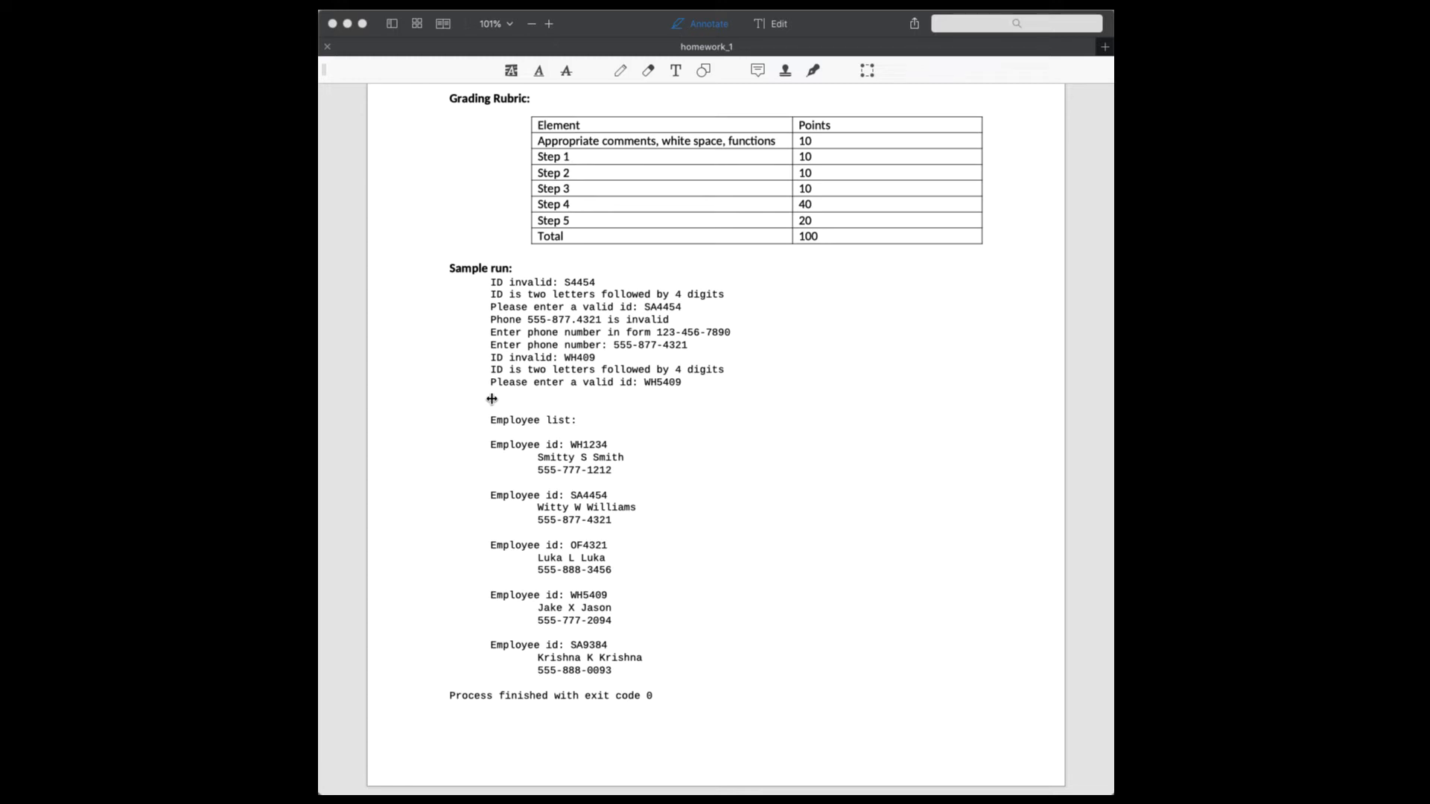
{"action": "mouse_move", "coordinate": [480, 657]}
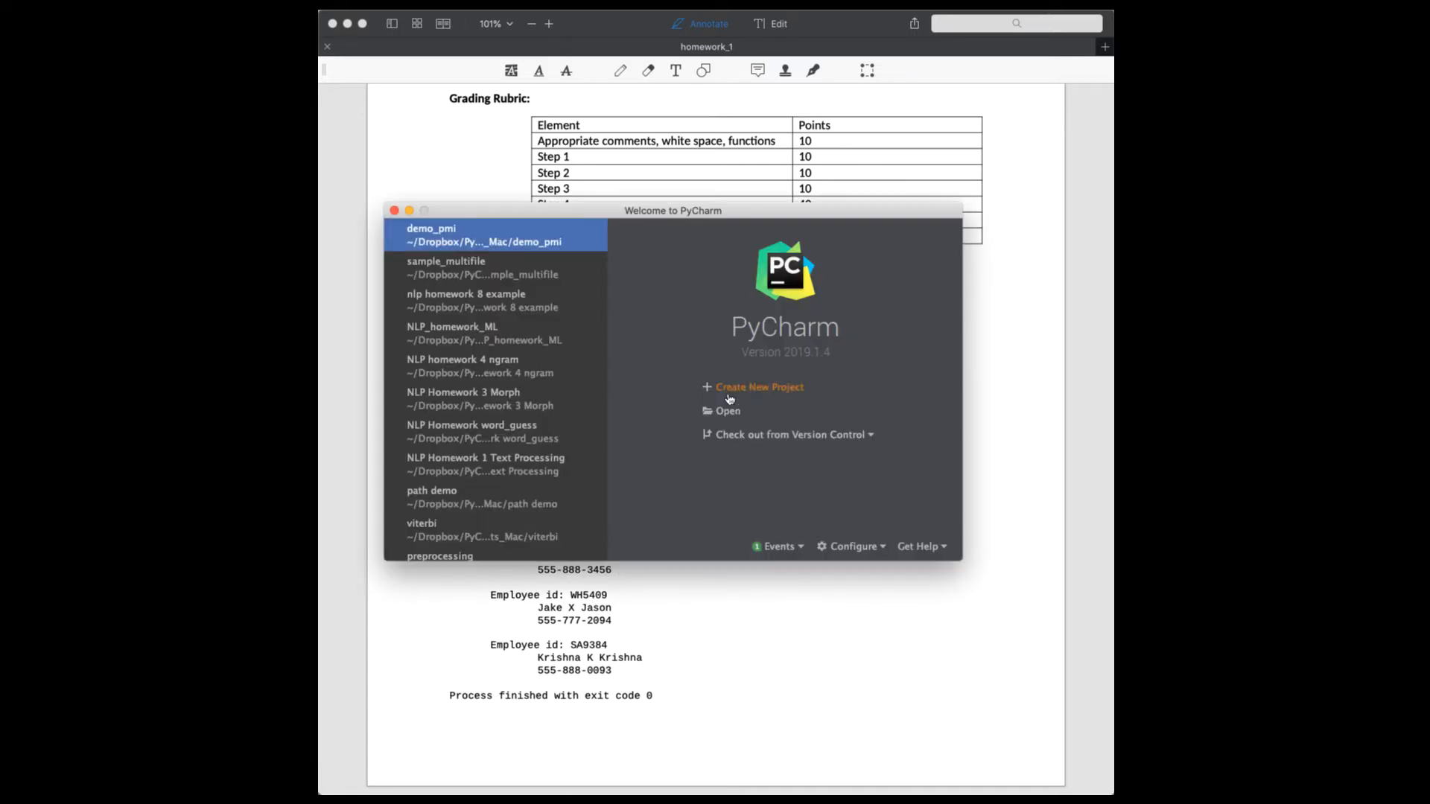
{"action": "mouse_move", "coordinate": [735, 396]}
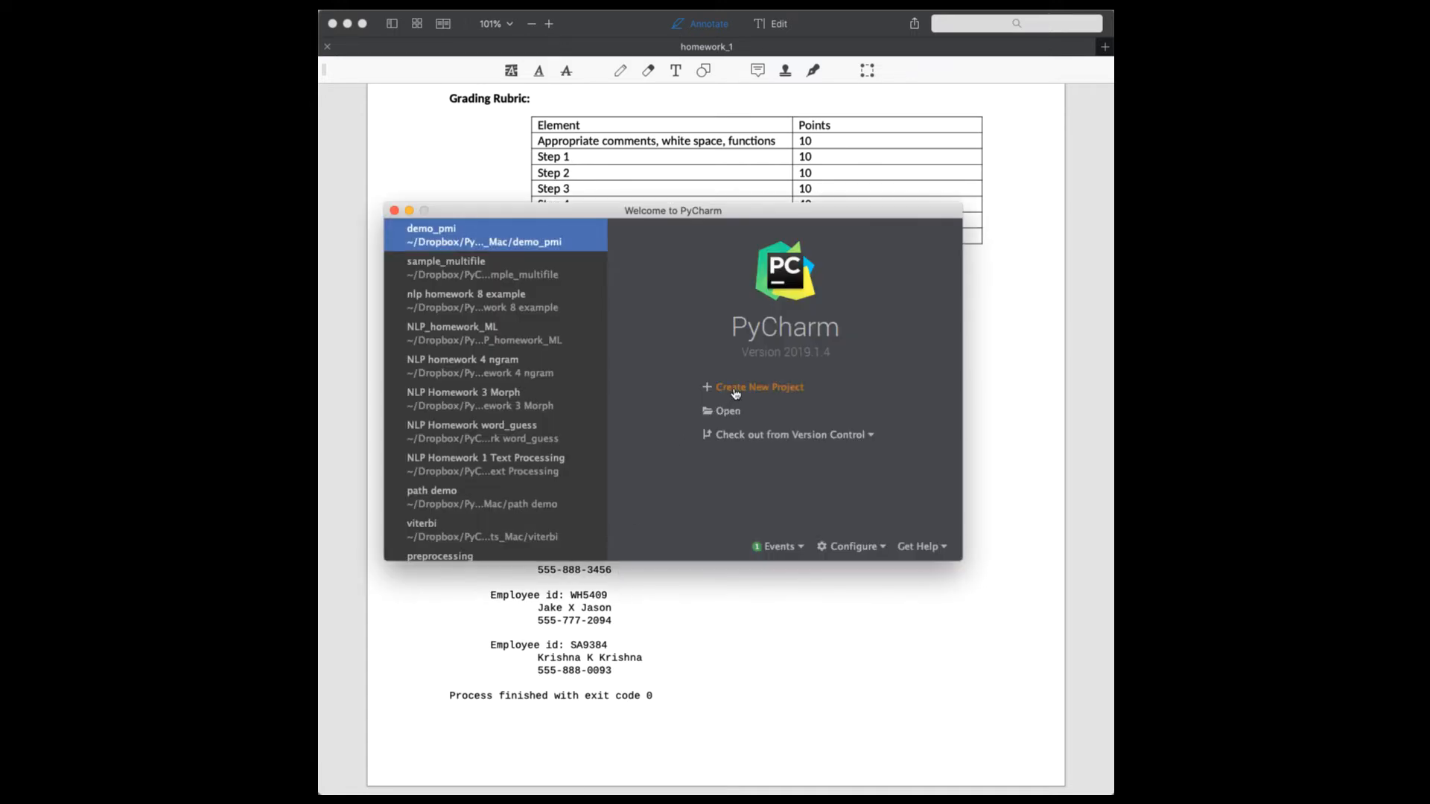
Create a new project named homework1 using the existing Python 3.8 interpreter.
{"action": "left_click", "coordinate": [758, 388]}
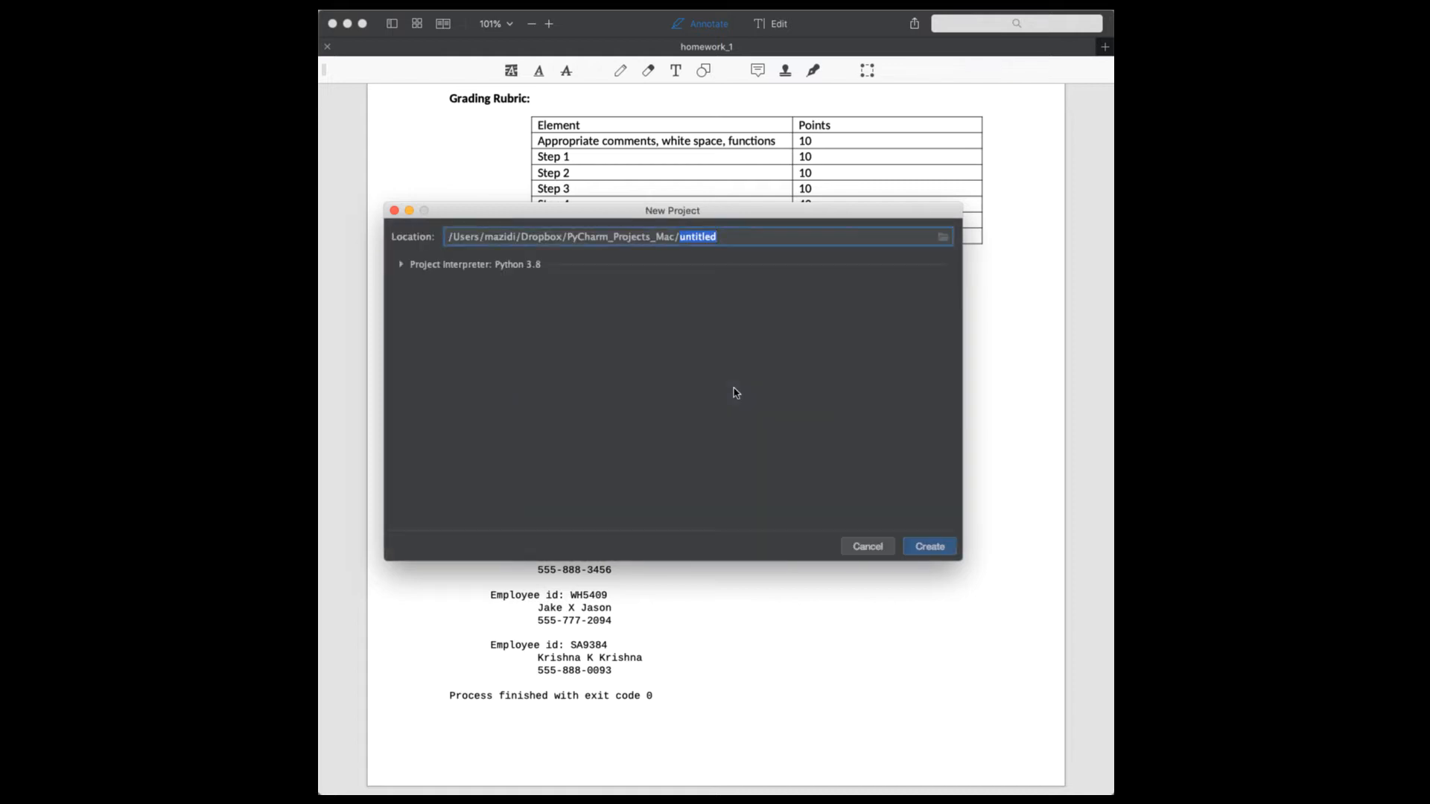
{"action": "mouse_move", "coordinate": [733, 271]}
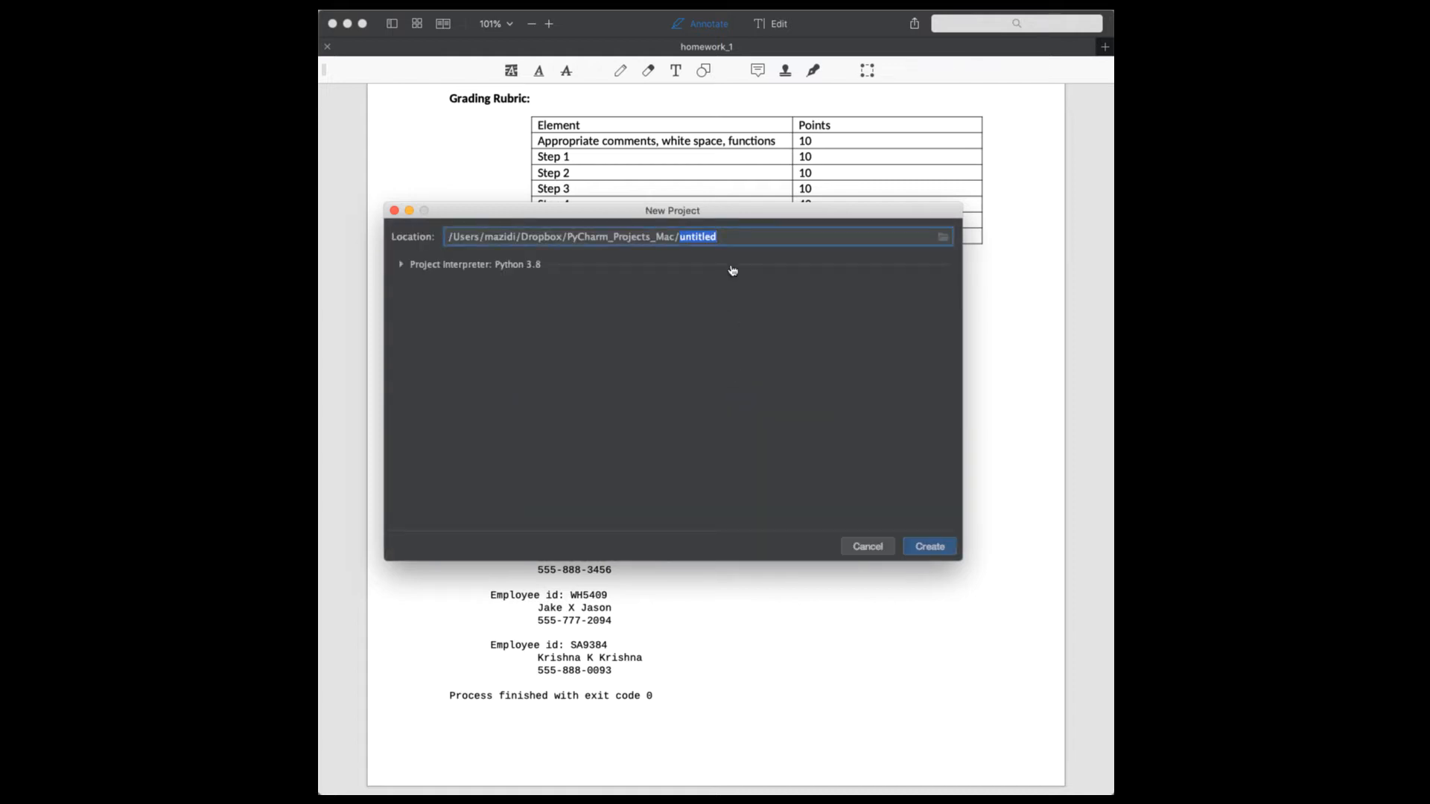
{"action": "type", "text": "homework1"}
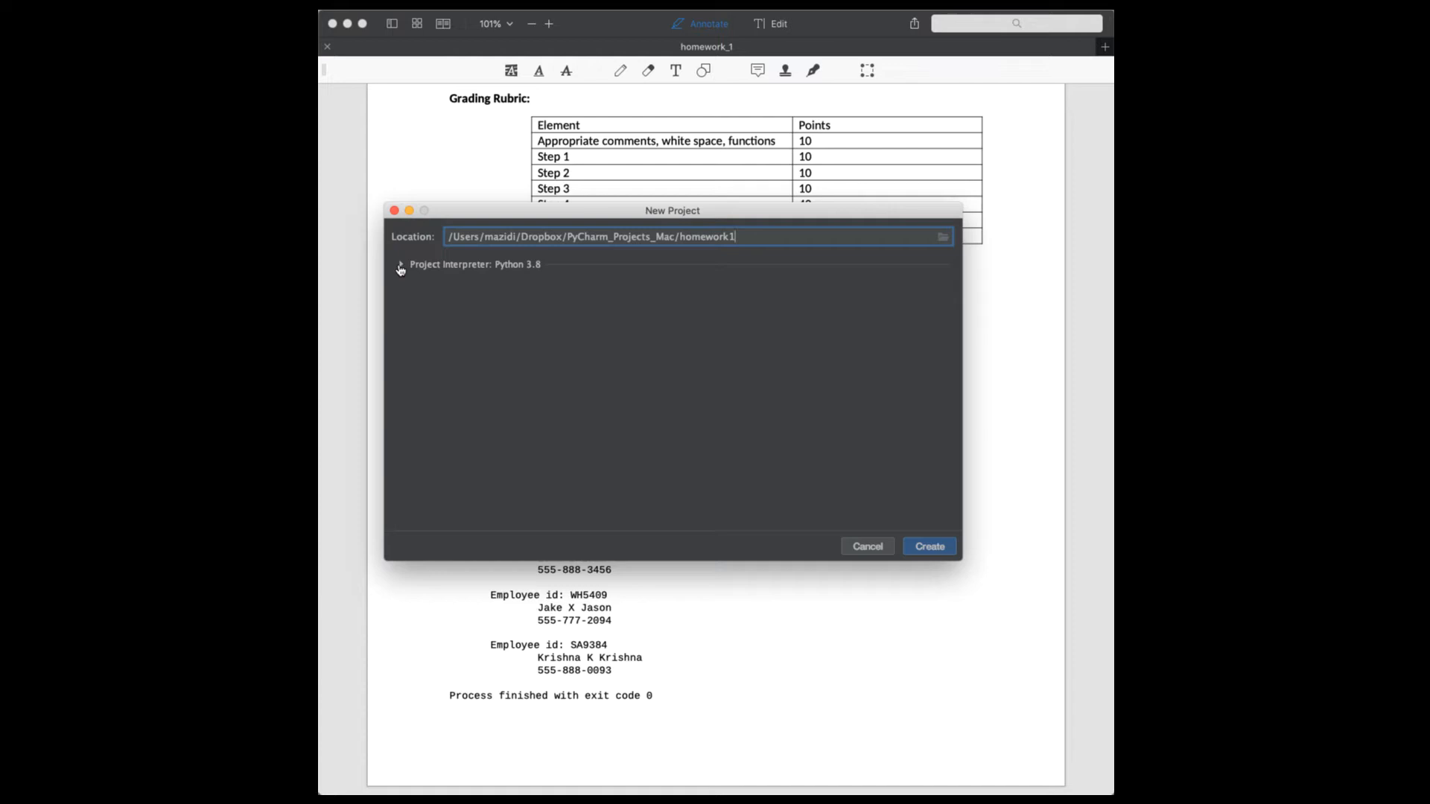
{"action": "left_click", "coordinate": [399, 265]}
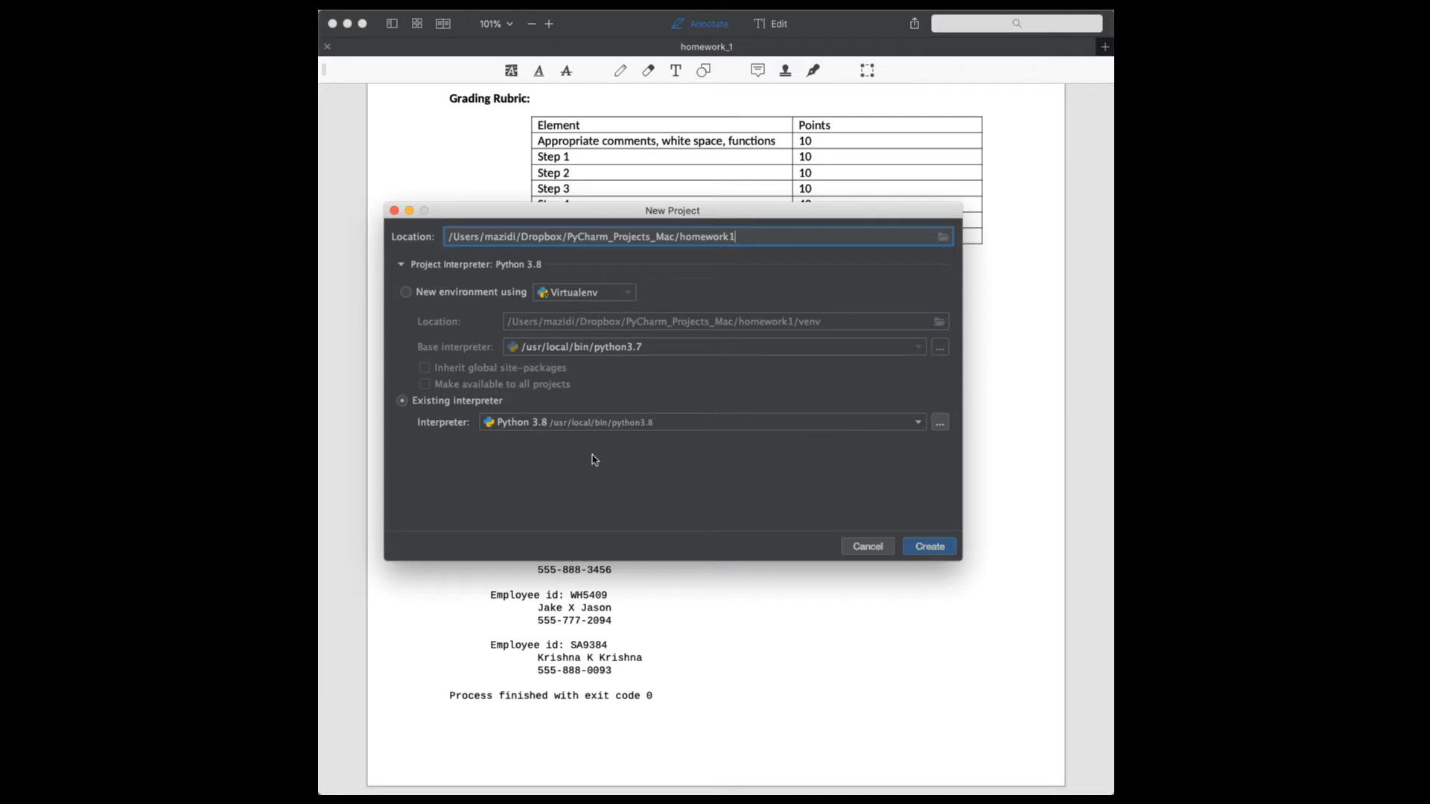
{"action": "mouse_move", "coordinate": [523, 447]}
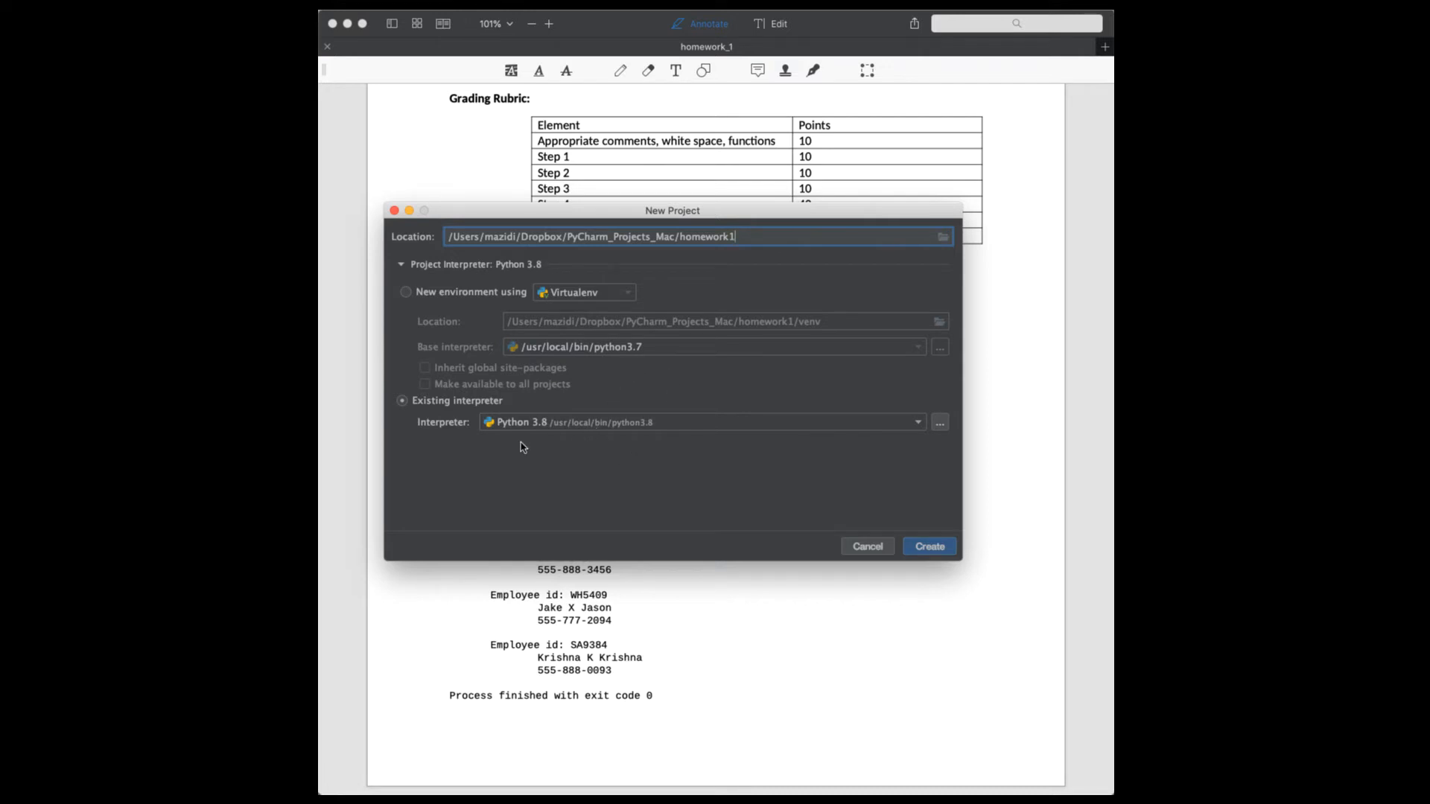
{"action": "mouse_move", "coordinate": [619, 441]}
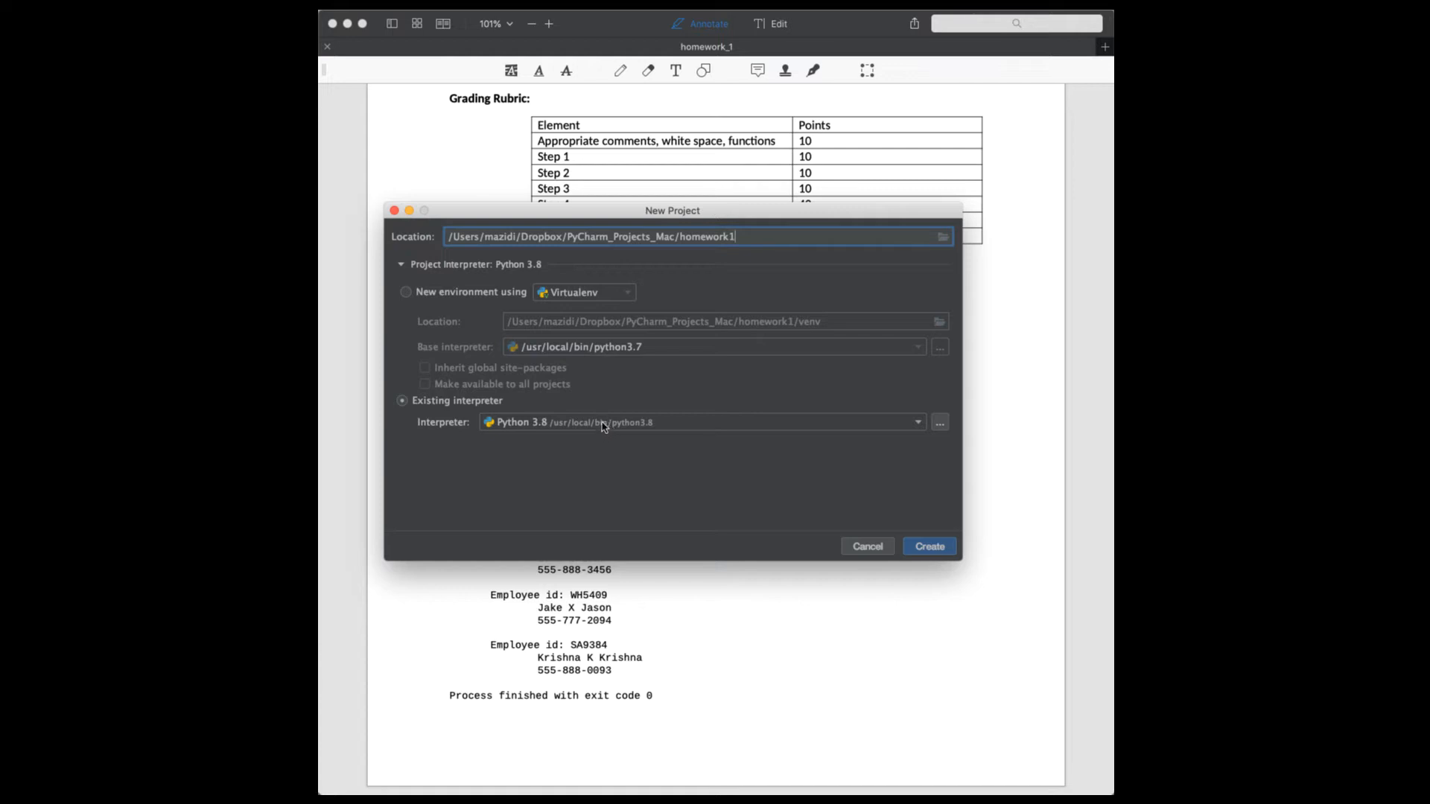
{"action": "left_click", "coordinate": [928, 545]}
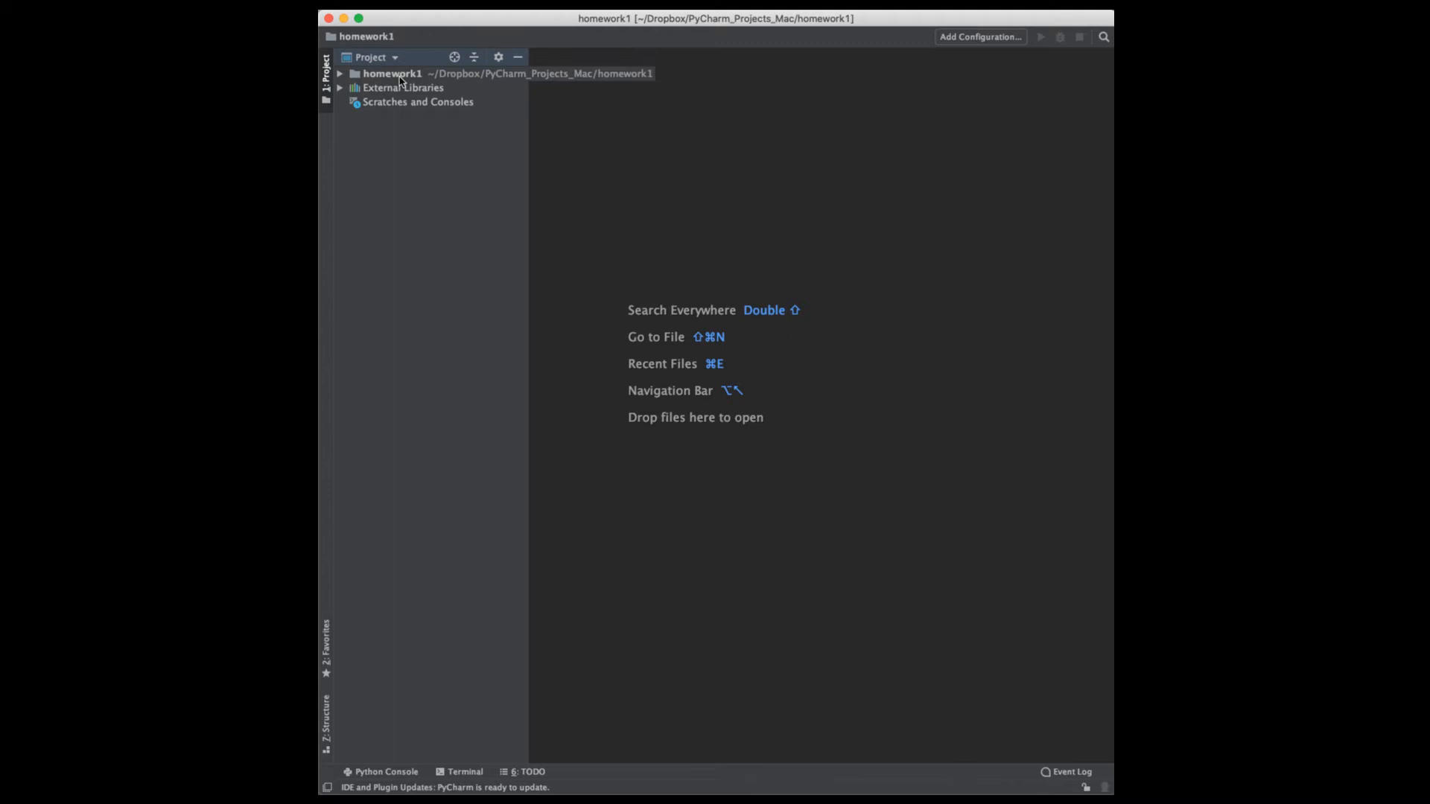
Add homework1.py to the project with 'Homework 1' and name header comment lines.
{"action": "right_click", "coordinate": [391, 73]}
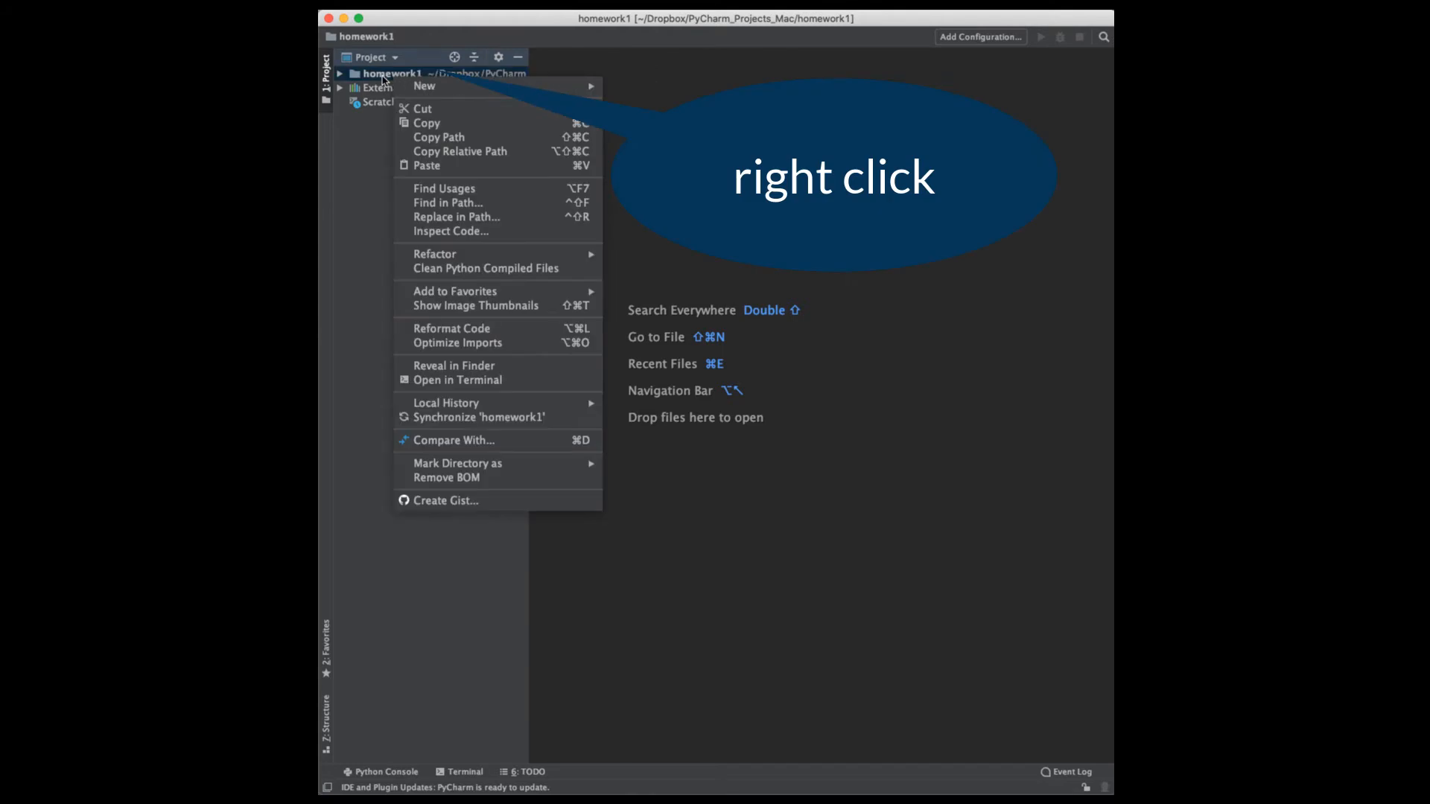
{"action": "mouse_move", "coordinate": [423, 87]}
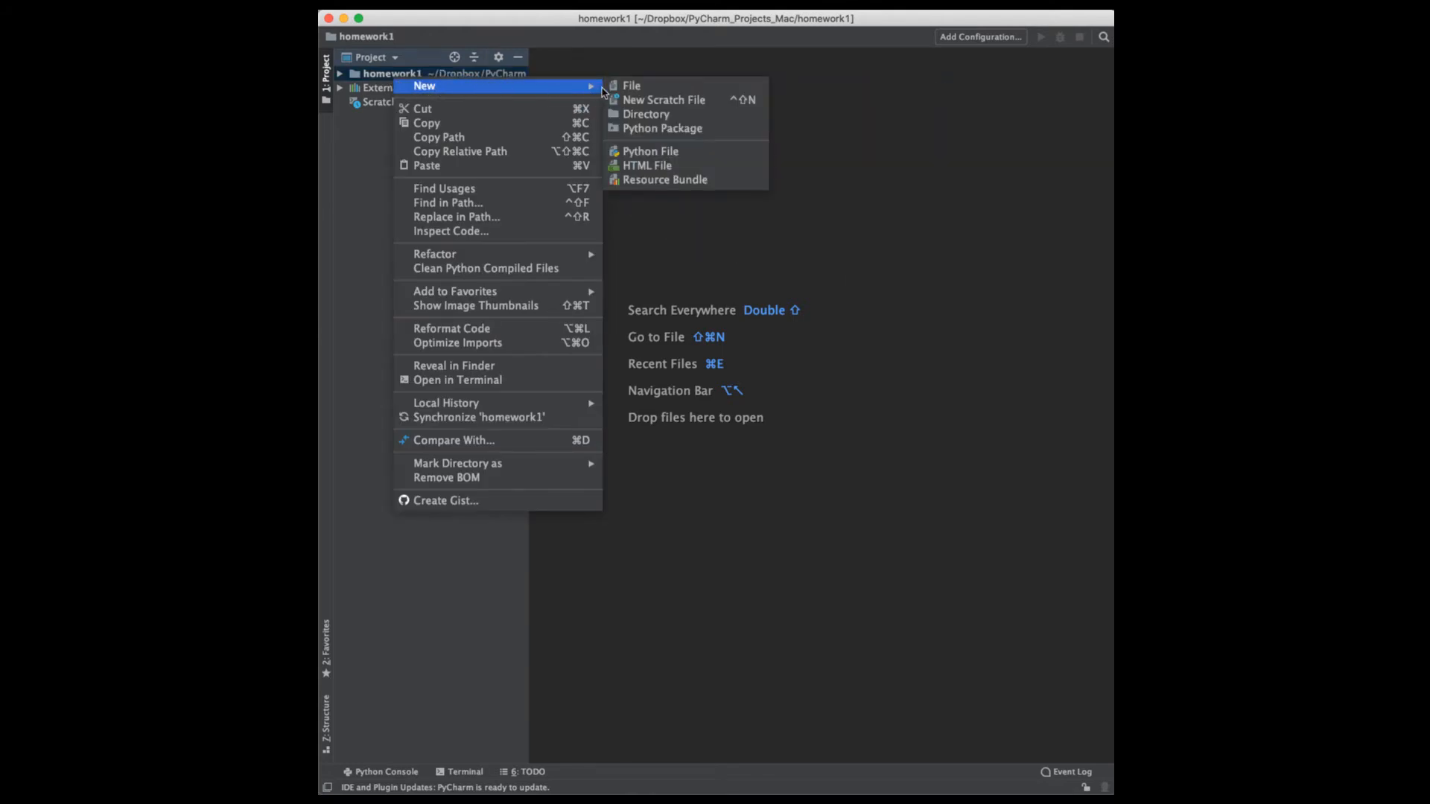
{"action": "left_click", "coordinate": [651, 152]}
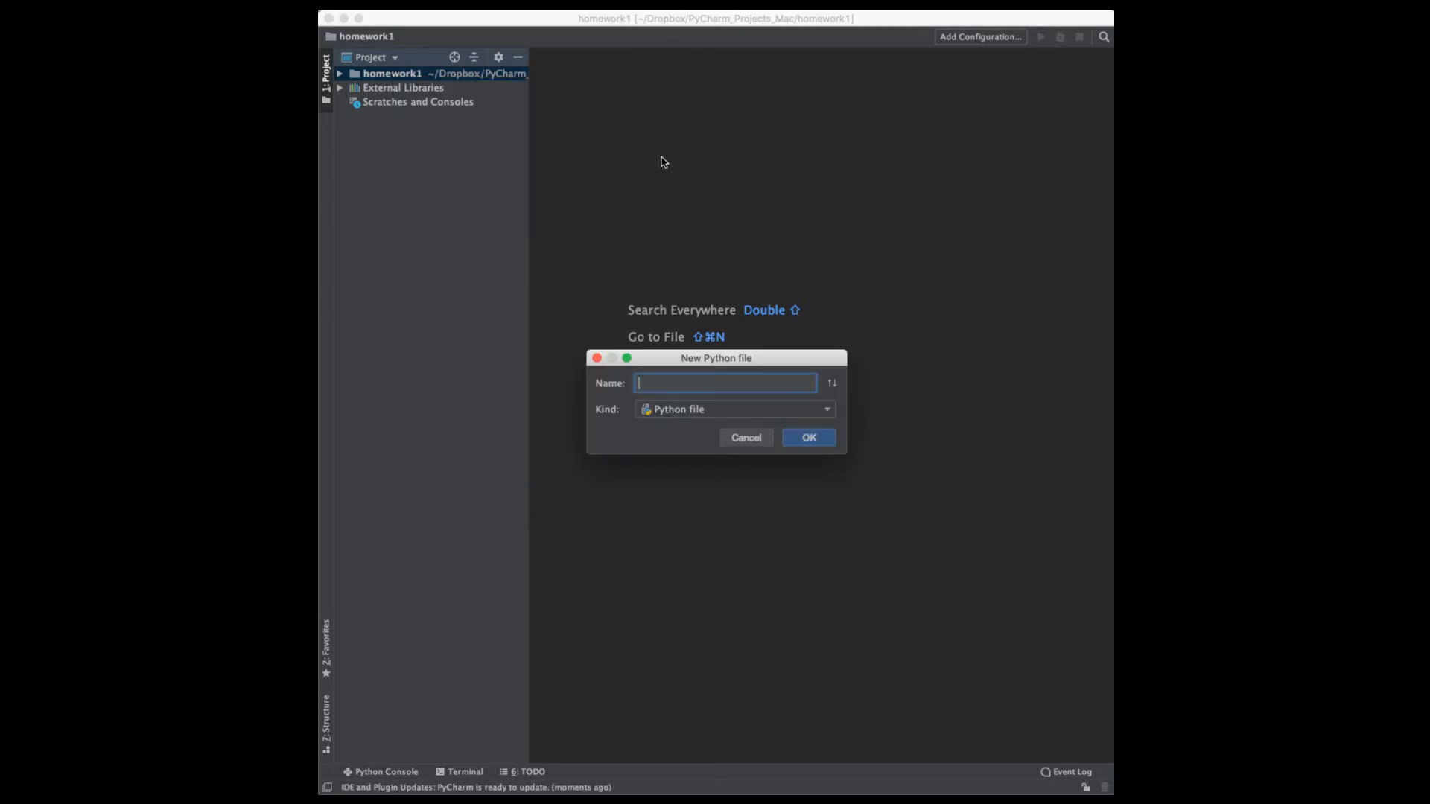
{"action": "type", "text": "home"}
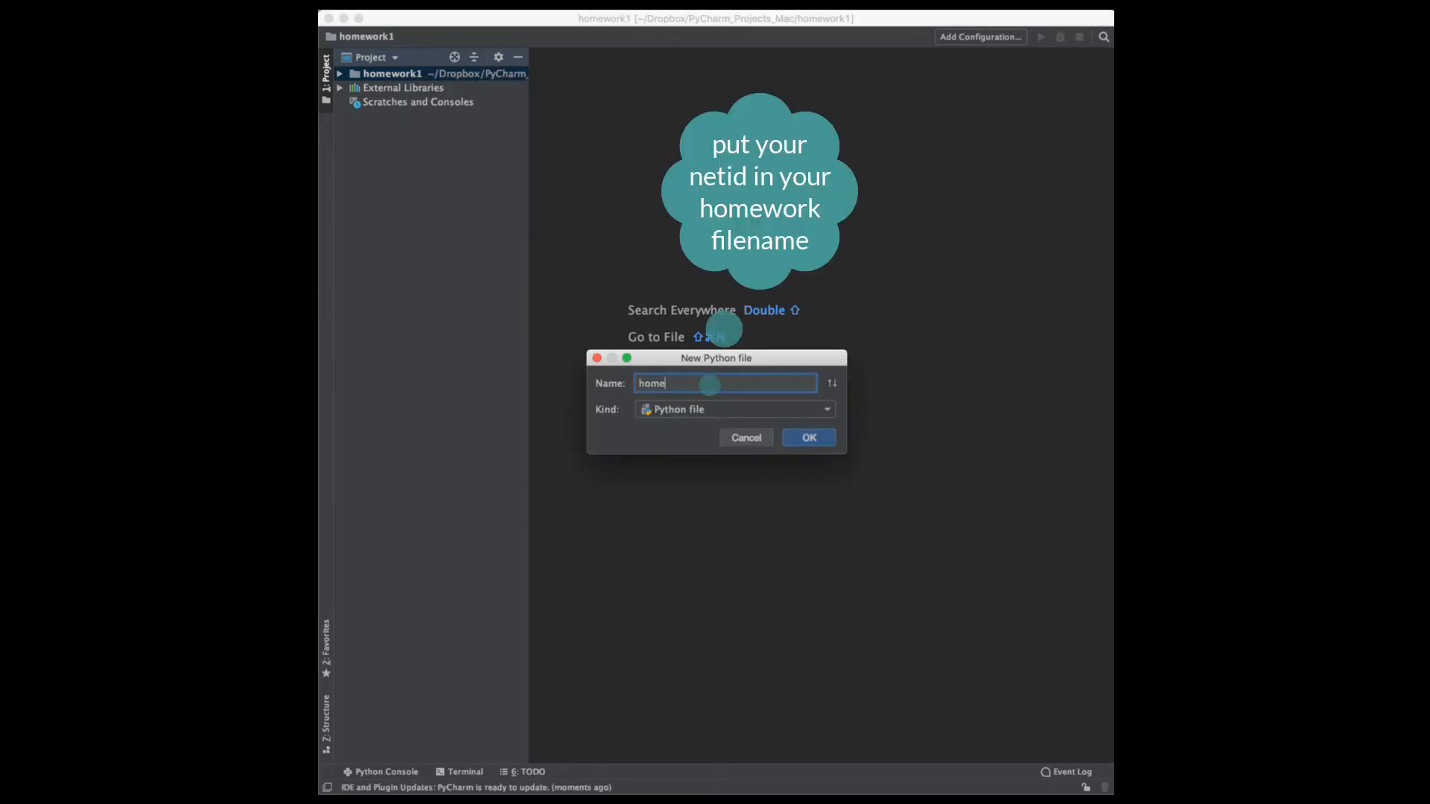
{"action": "left_click", "coordinate": [808, 436]}
{"action": "type", "text": "# your"}
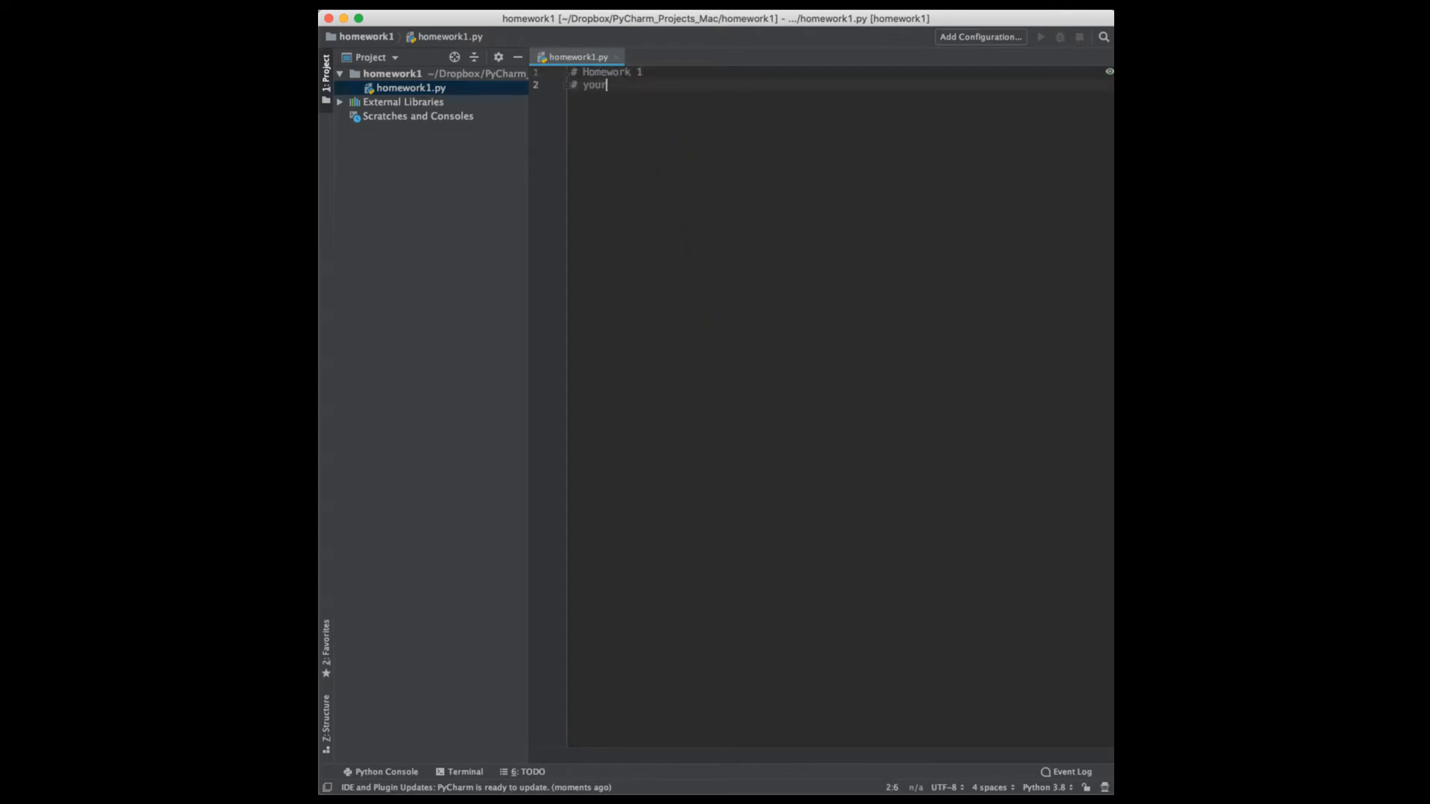
{"action": "type", "text": "name"}
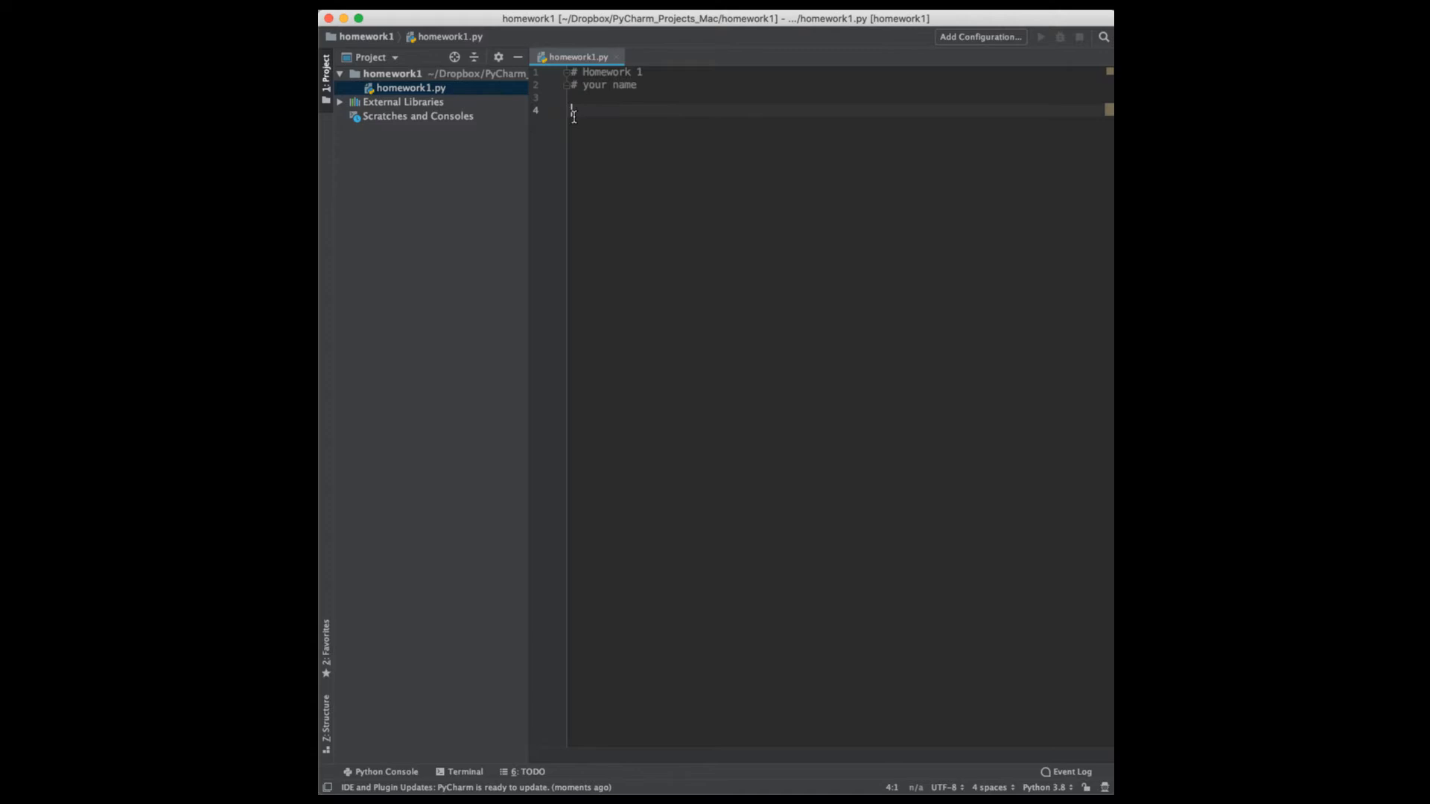
{"action": "left_click", "coordinate": [392, 73]}
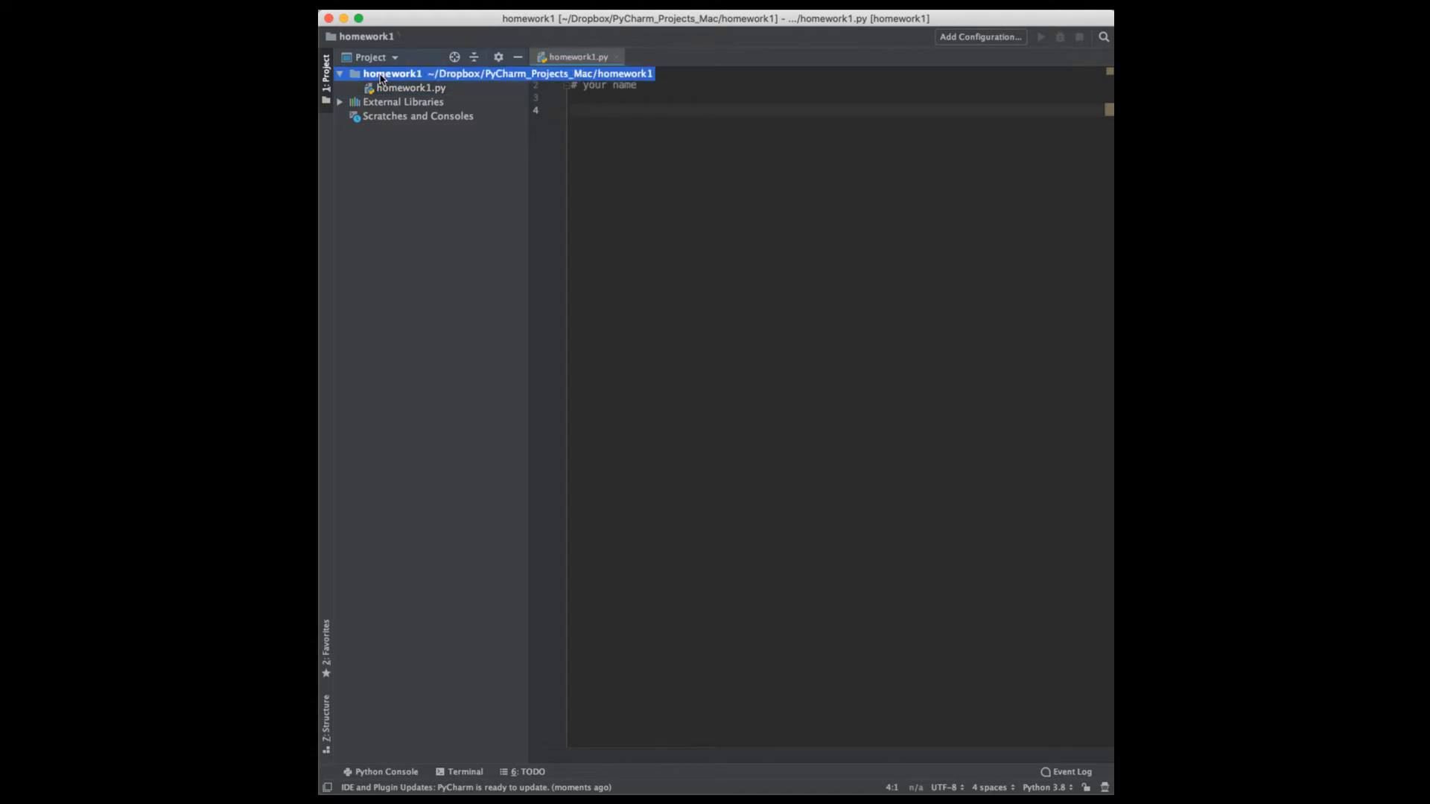
Reveal the project in Finder and create a data folder beside homework1.py.
{"action": "right_click", "coordinate": [392, 73]}
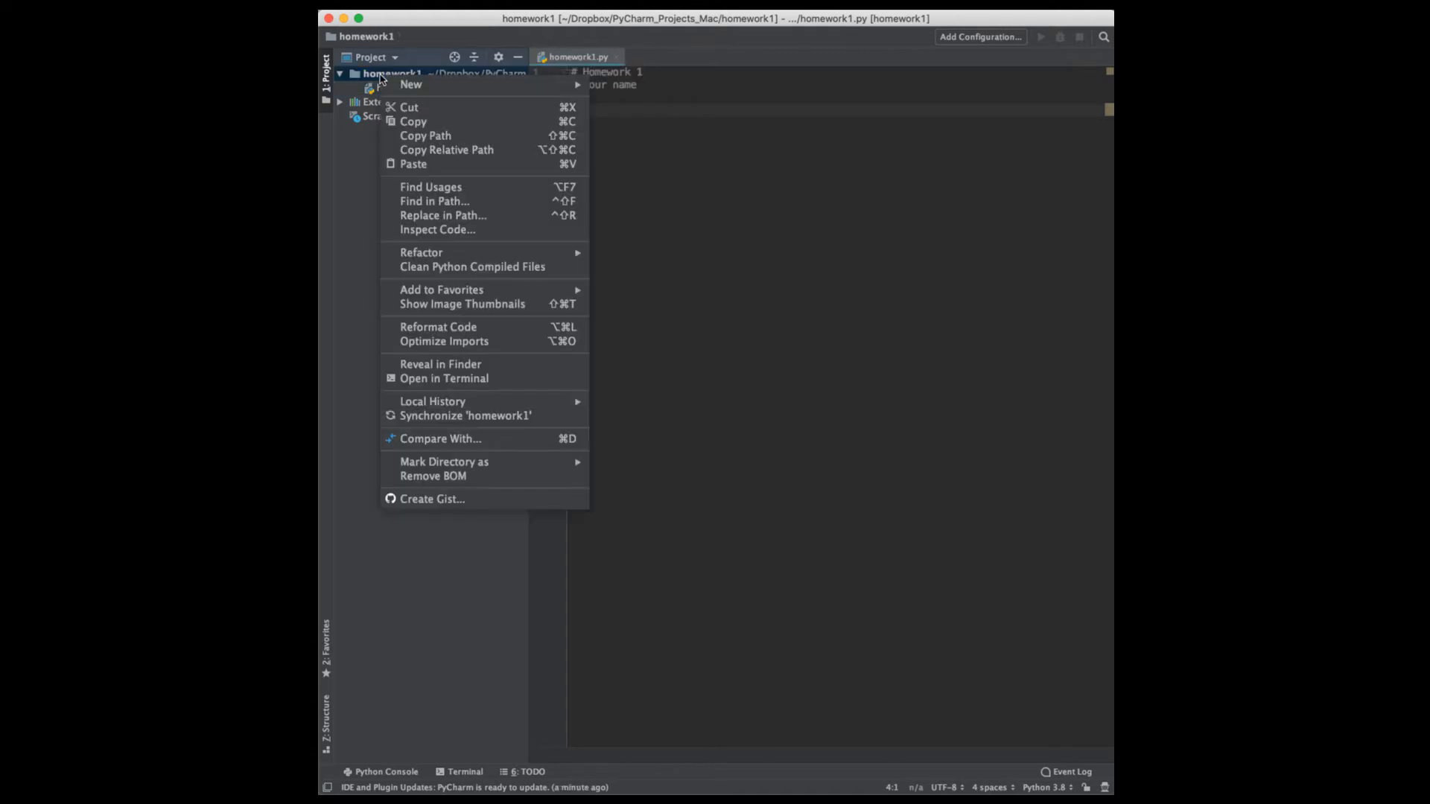
{"action": "mouse_move", "coordinate": [460, 304]}
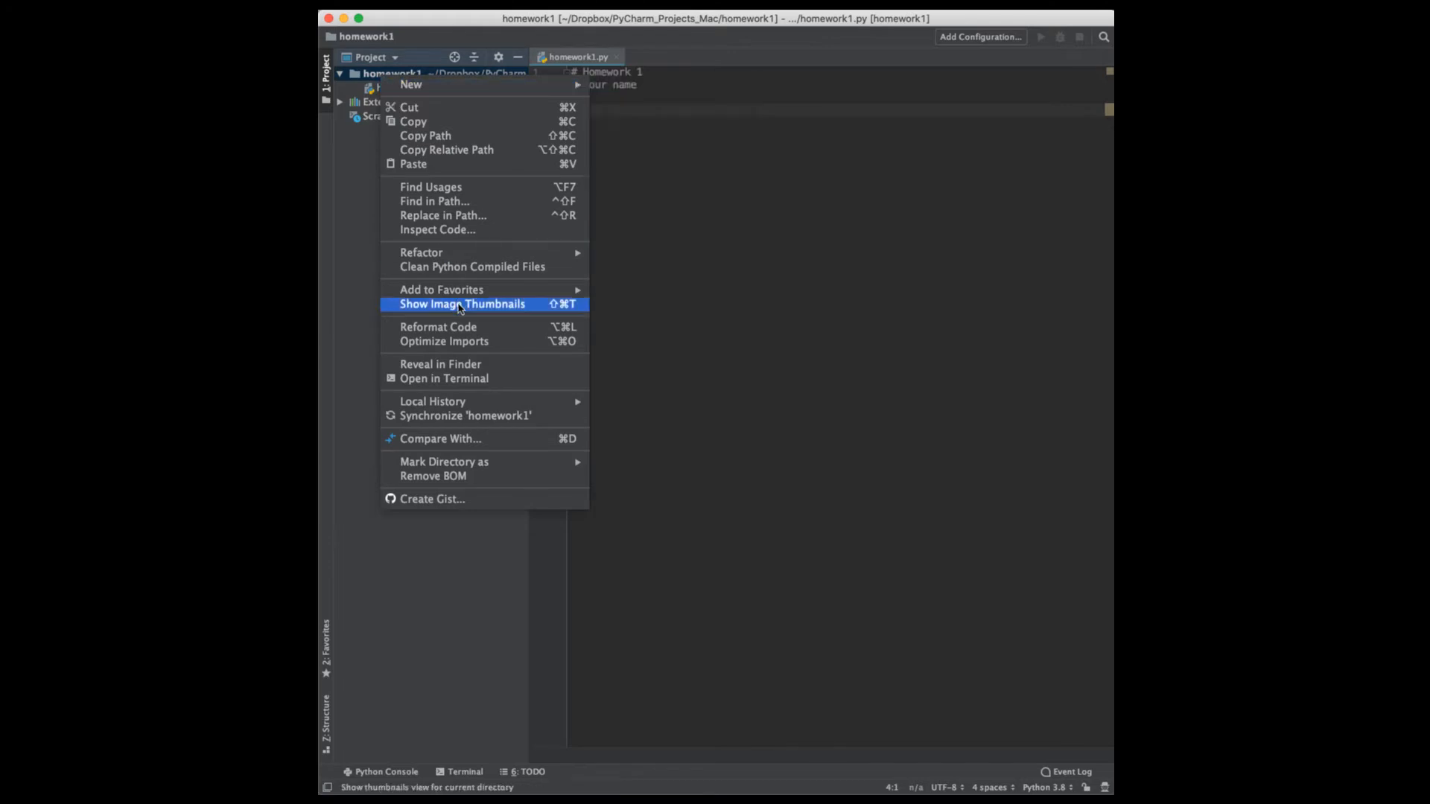
{"action": "mouse_move", "coordinate": [441, 364]}
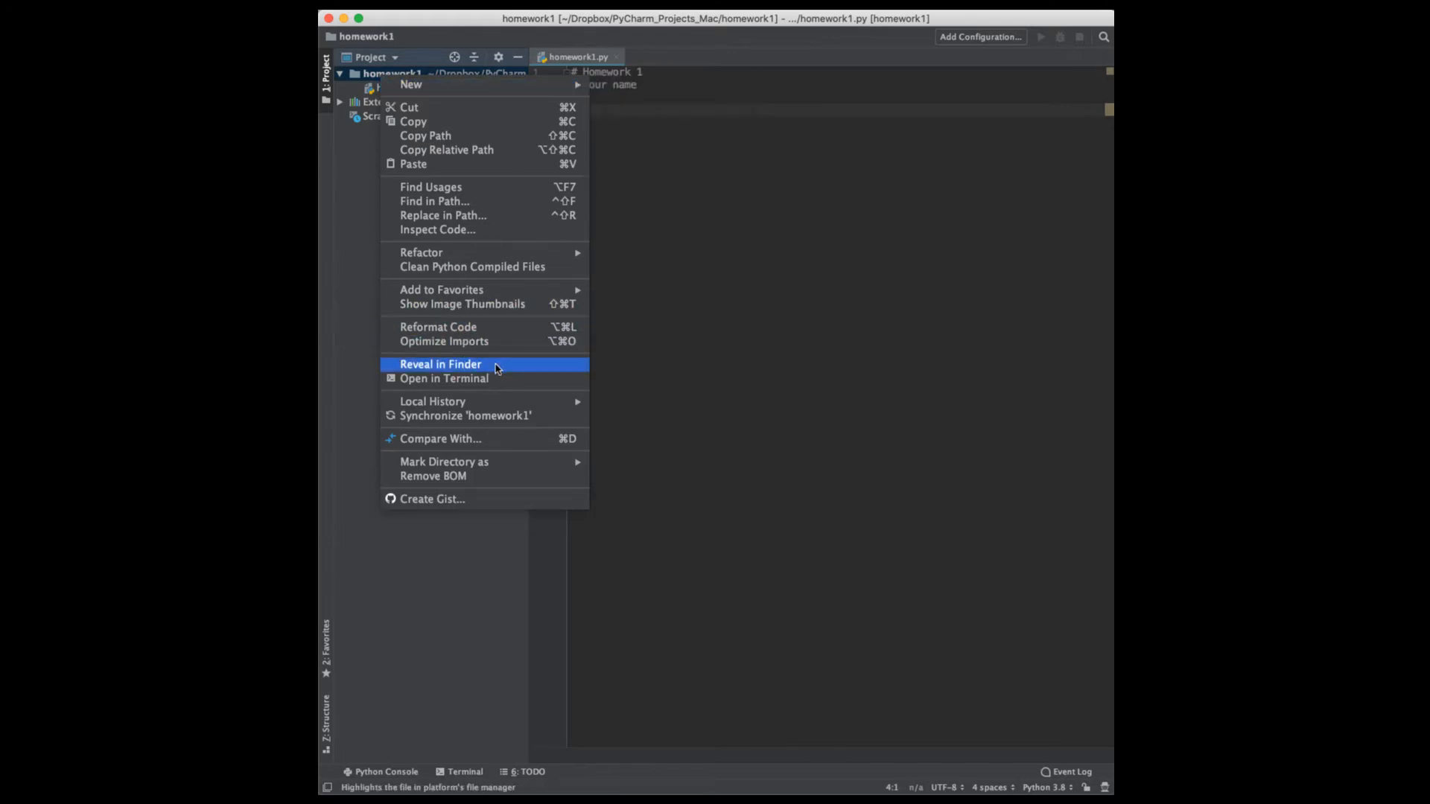
{"action": "left_click", "coordinate": [441, 364]}
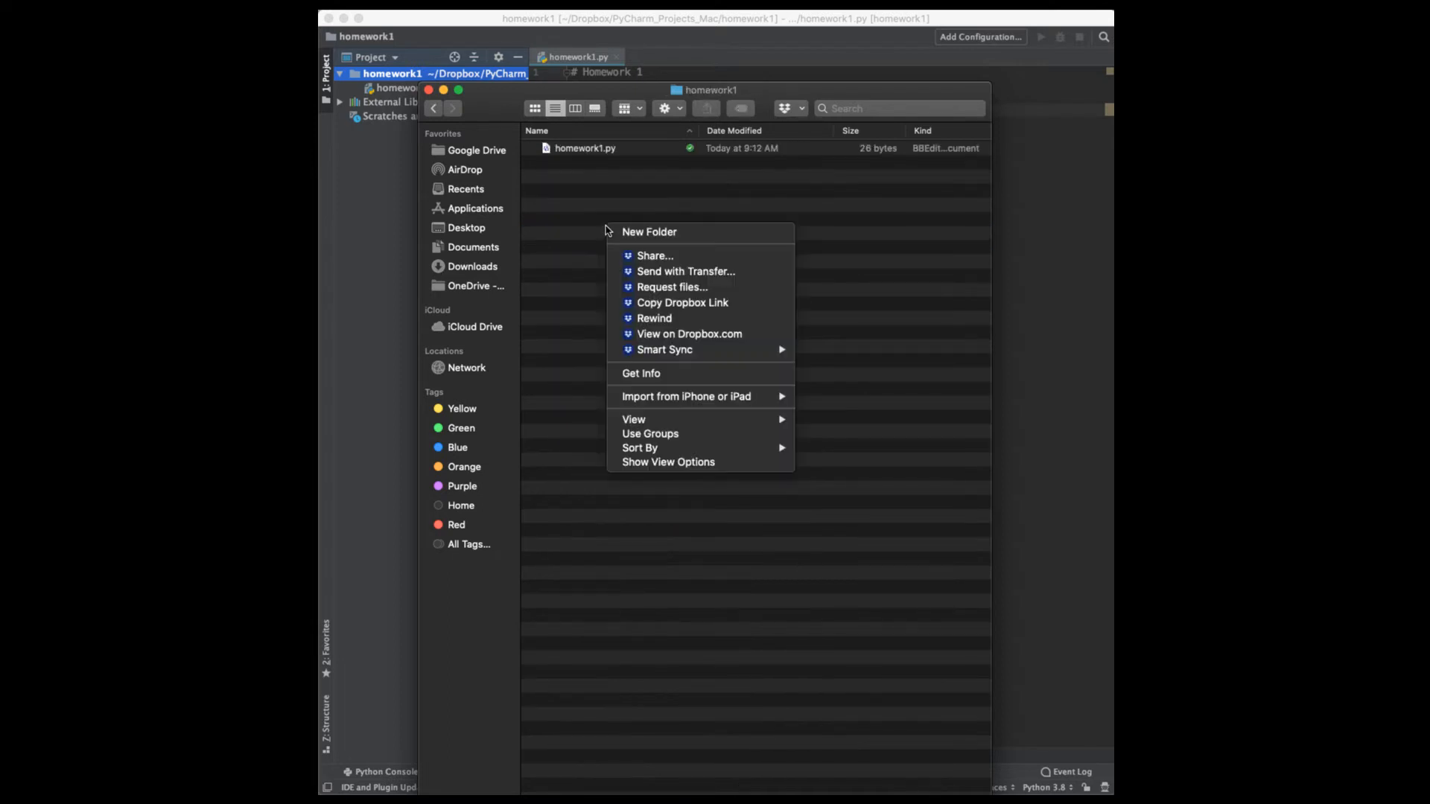
{"action": "mouse_move", "coordinate": [647, 232]}
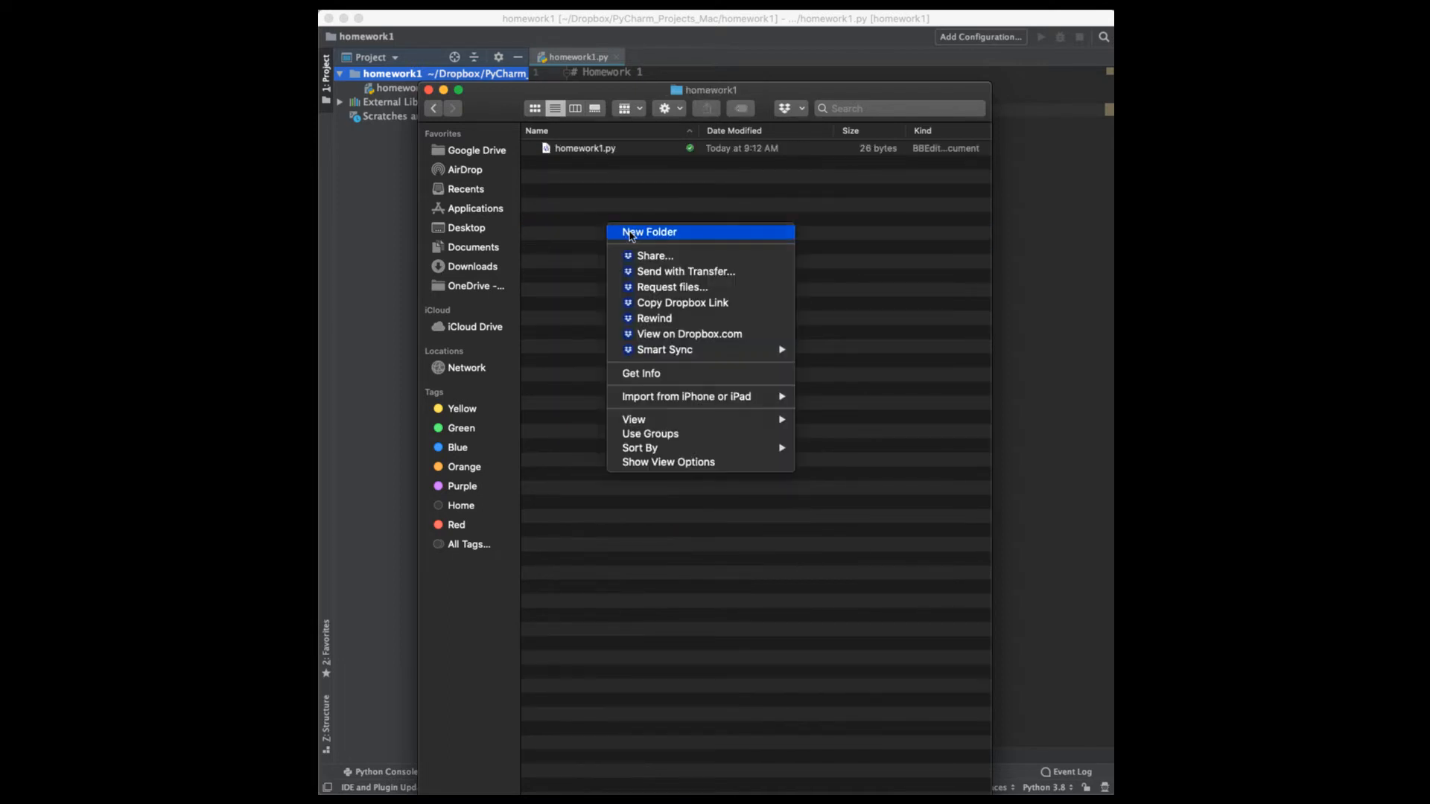
{"action": "left_click", "coordinate": [648, 232]}
{"action": "type", "text": "data"}
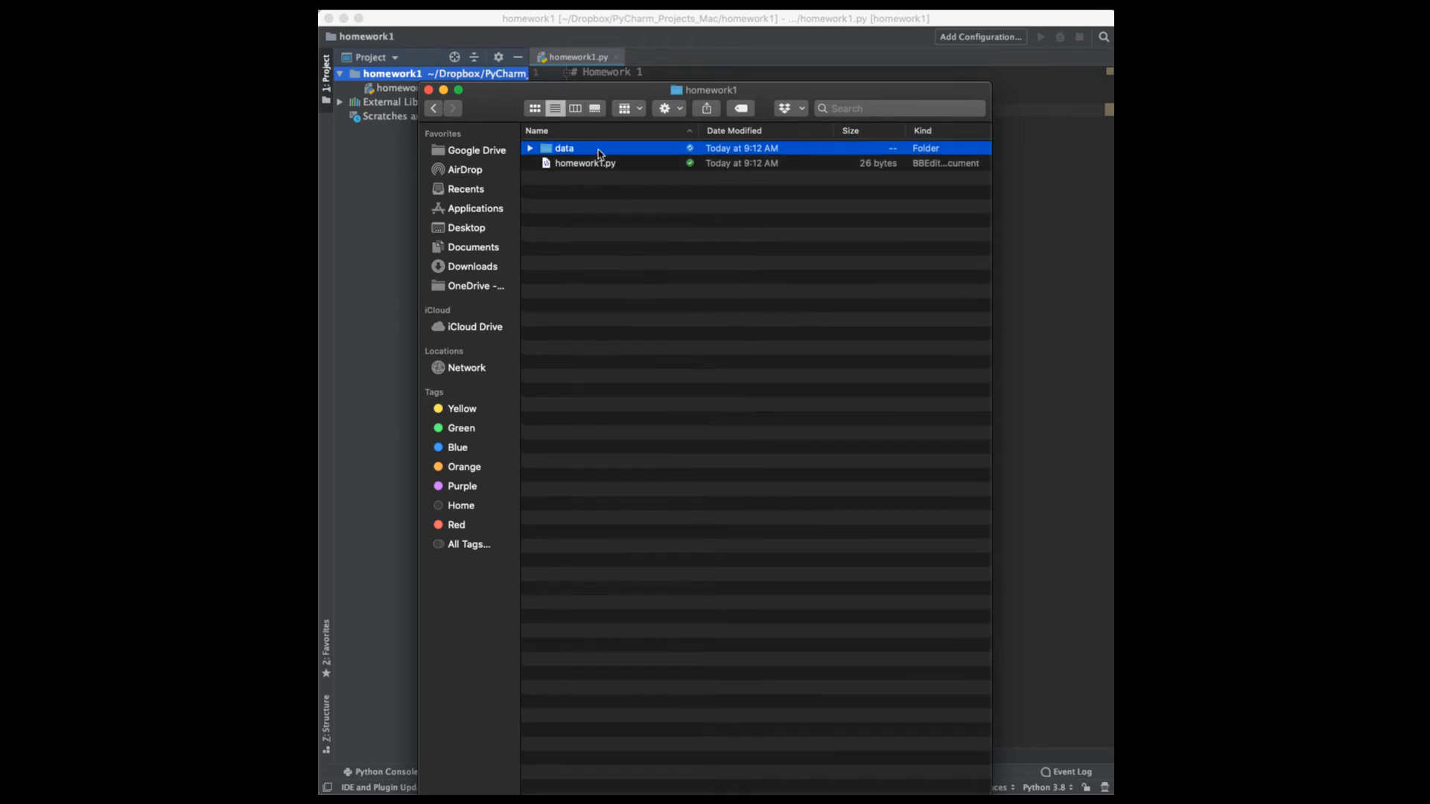
{"action": "double_click", "coordinate": [563, 147]}
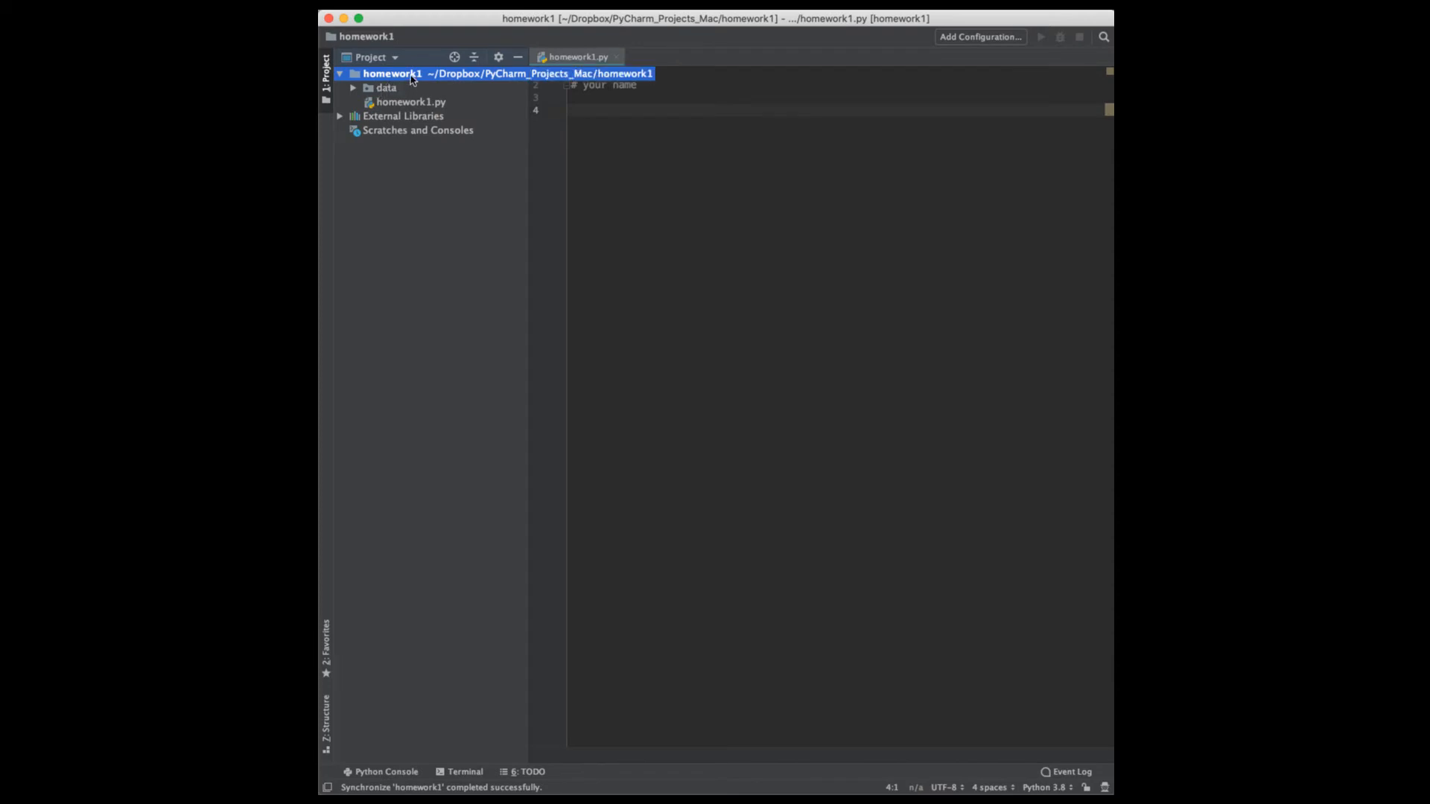
{"action": "right_click", "coordinate": [392, 73]}
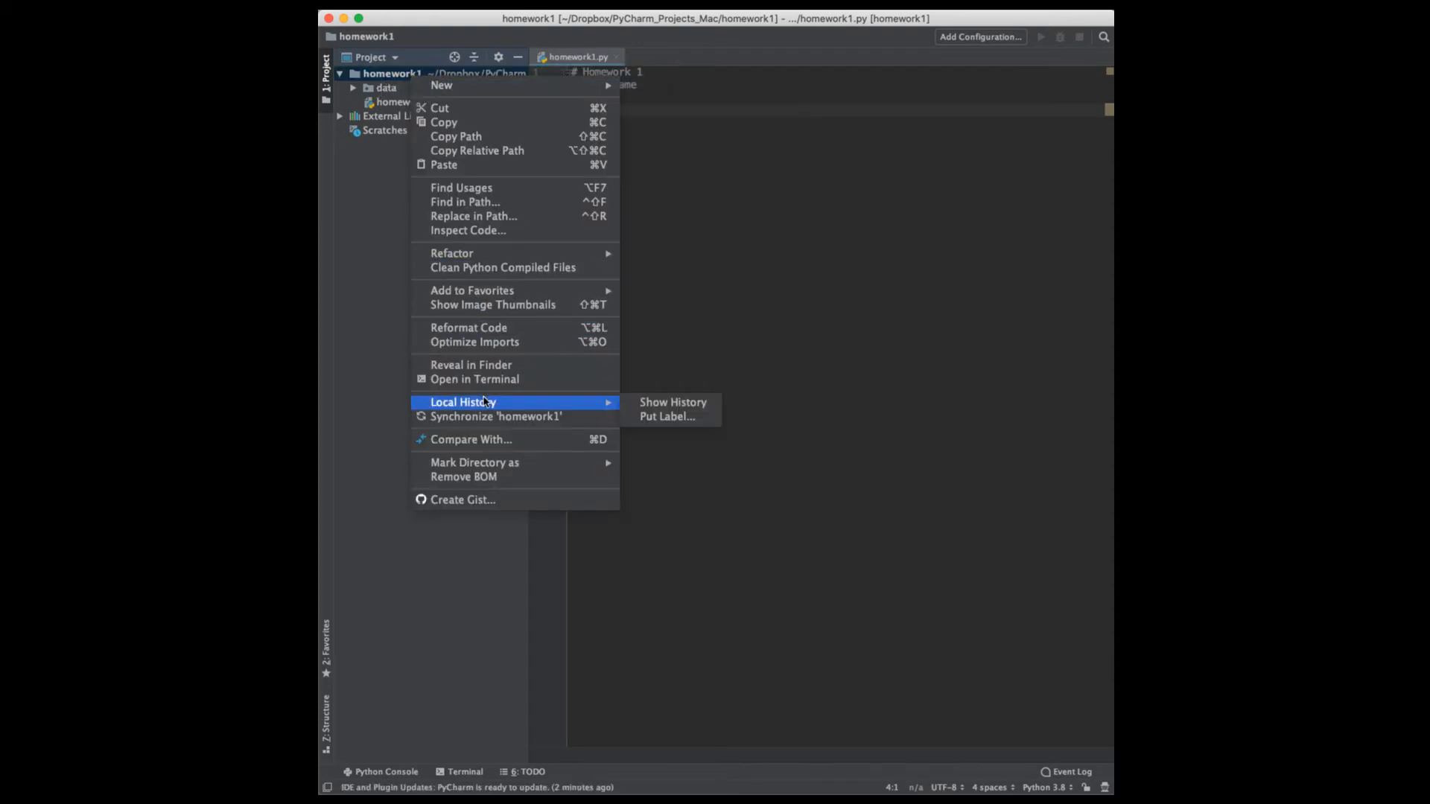
{"action": "left_click", "coordinate": [496, 416]}
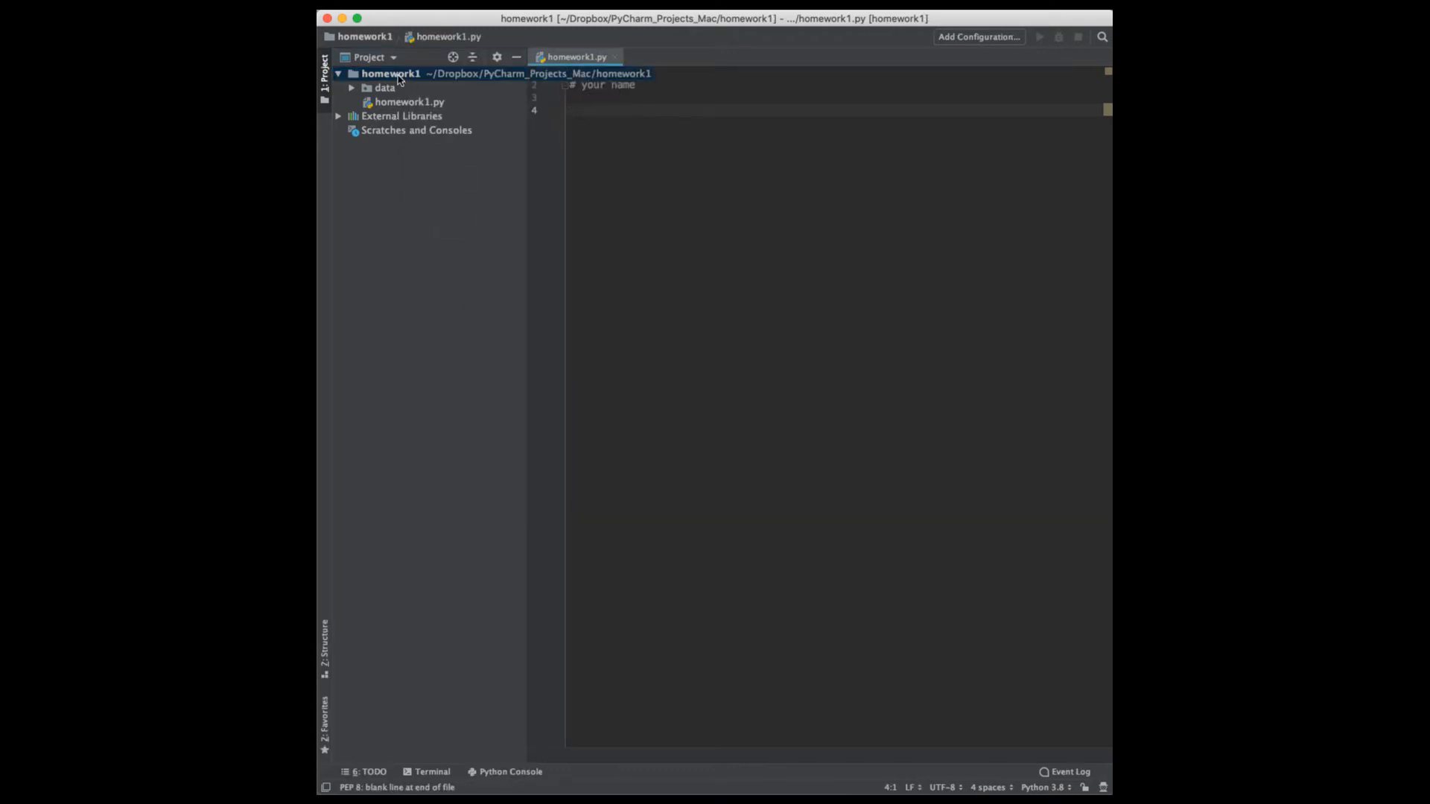
{"action": "right_click", "coordinate": [390, 75]}
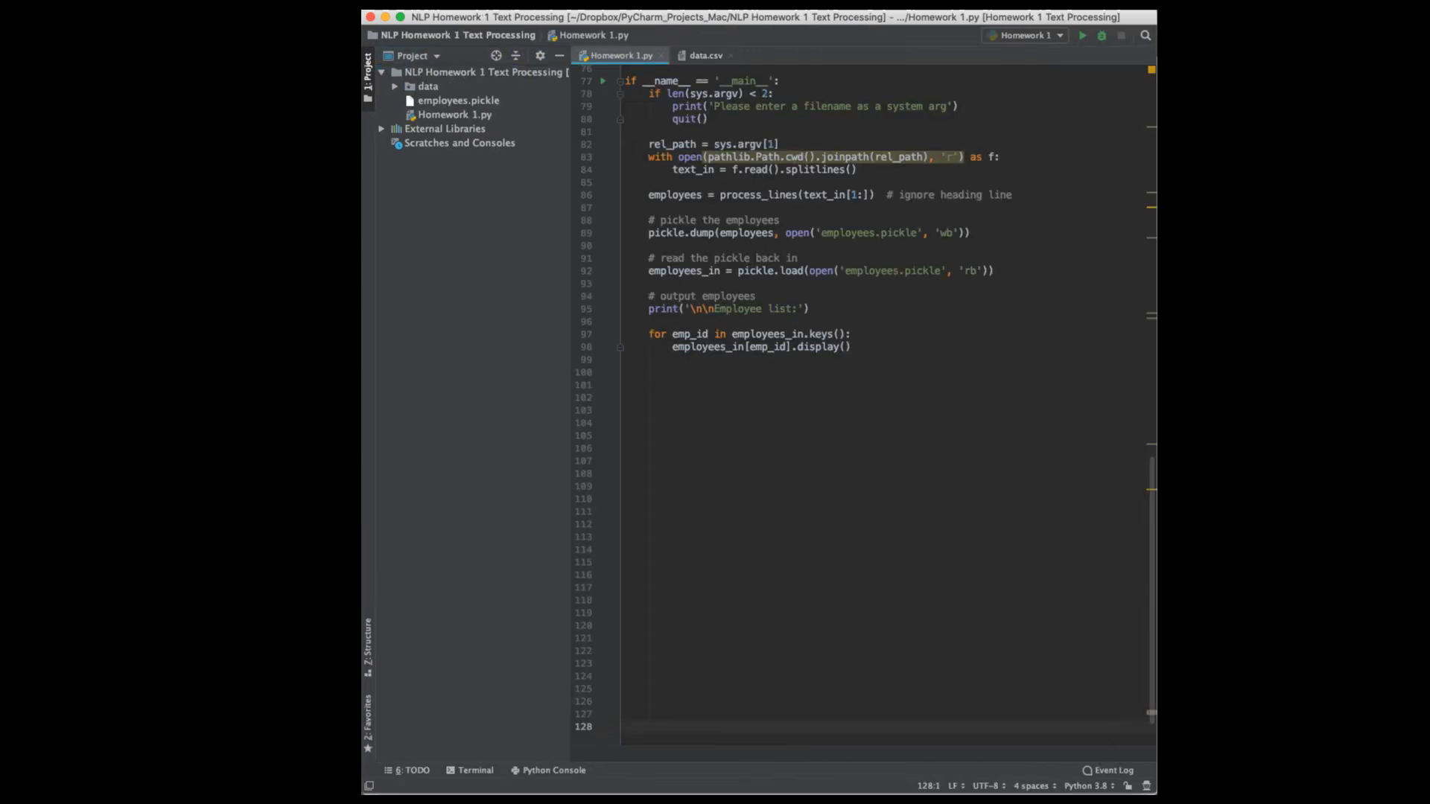
{"action": "mouse_move", "coordinate": [989, 283]}
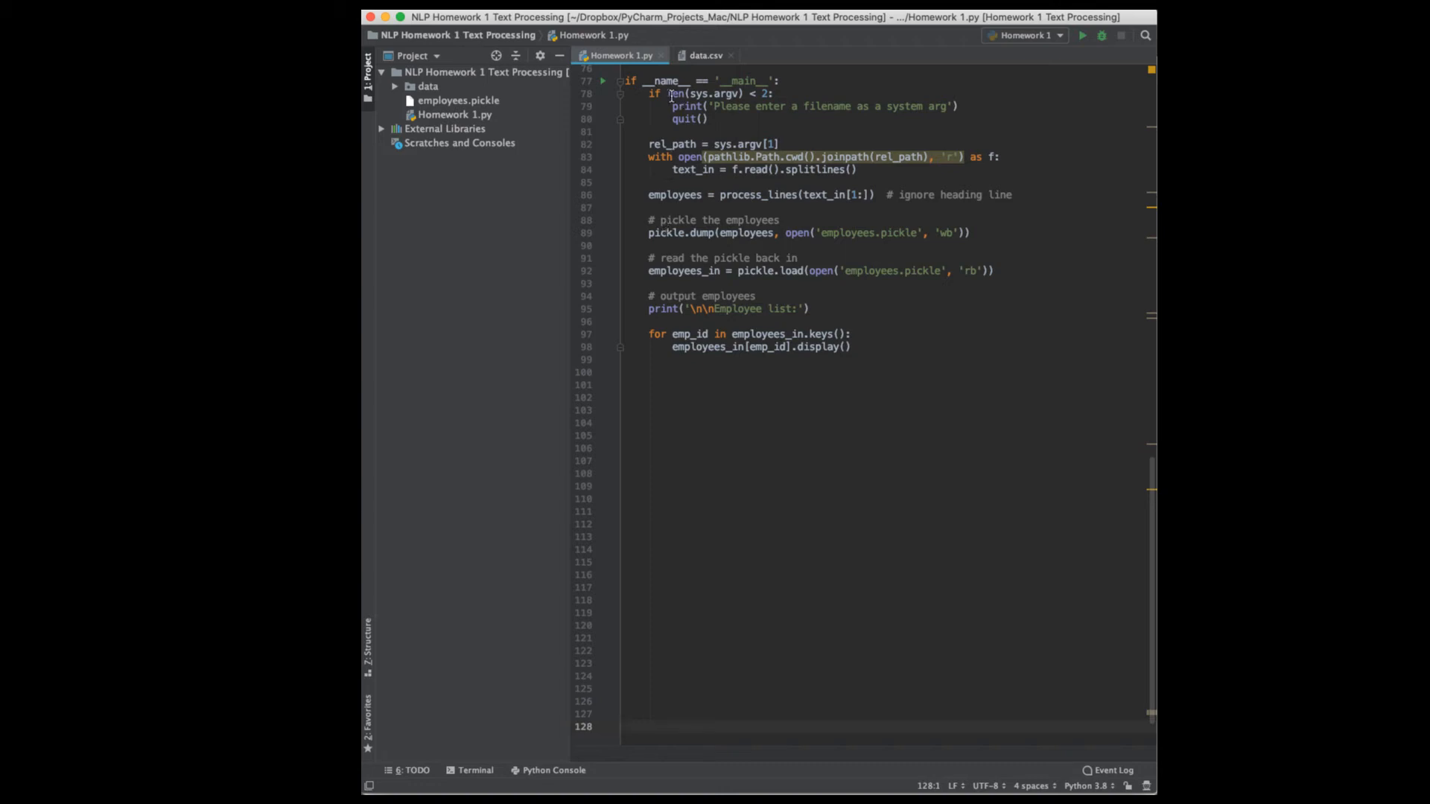
{"action": "mouse_move", "coordinate": [801, 205]}
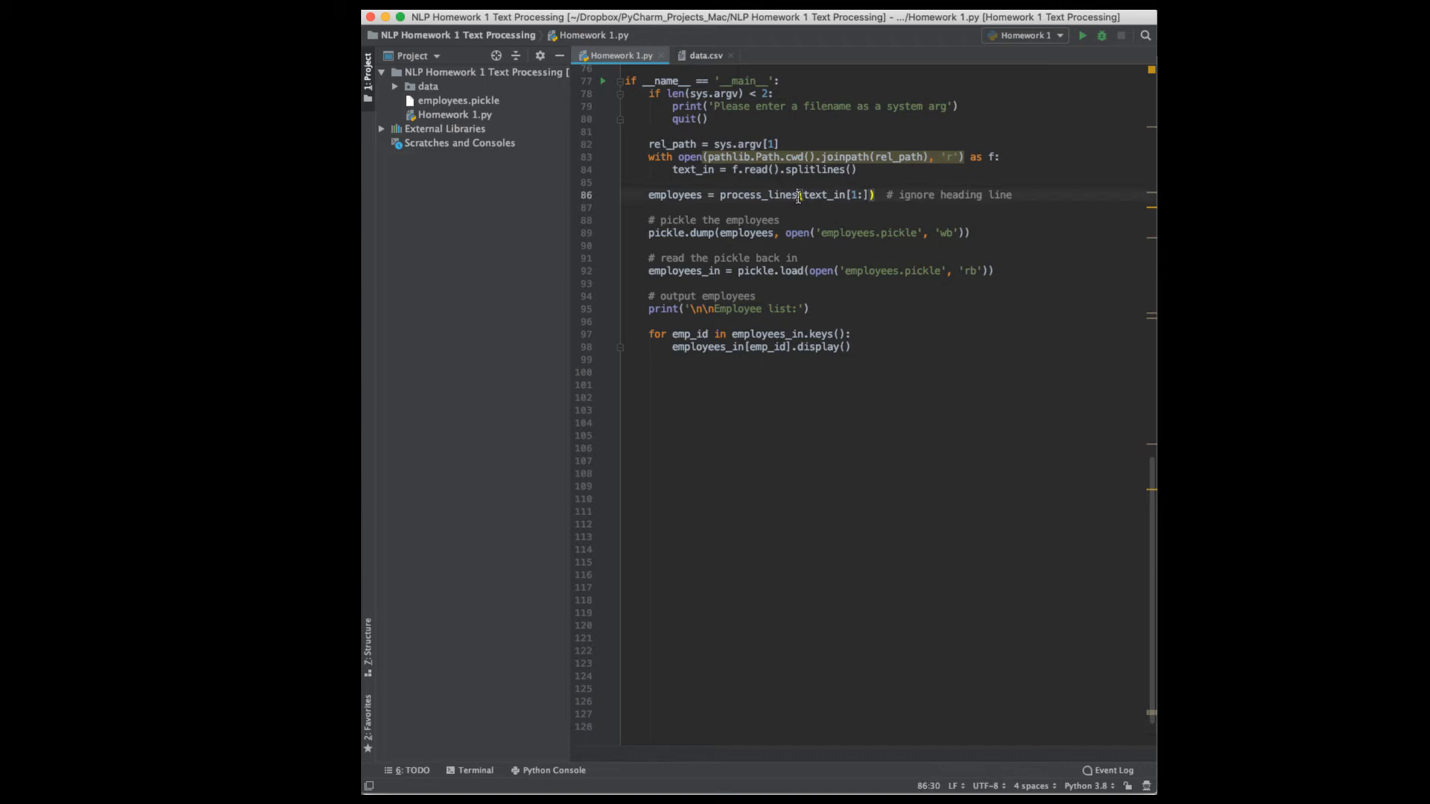
{"action": "double_click", "coordinate": [755, 194]}
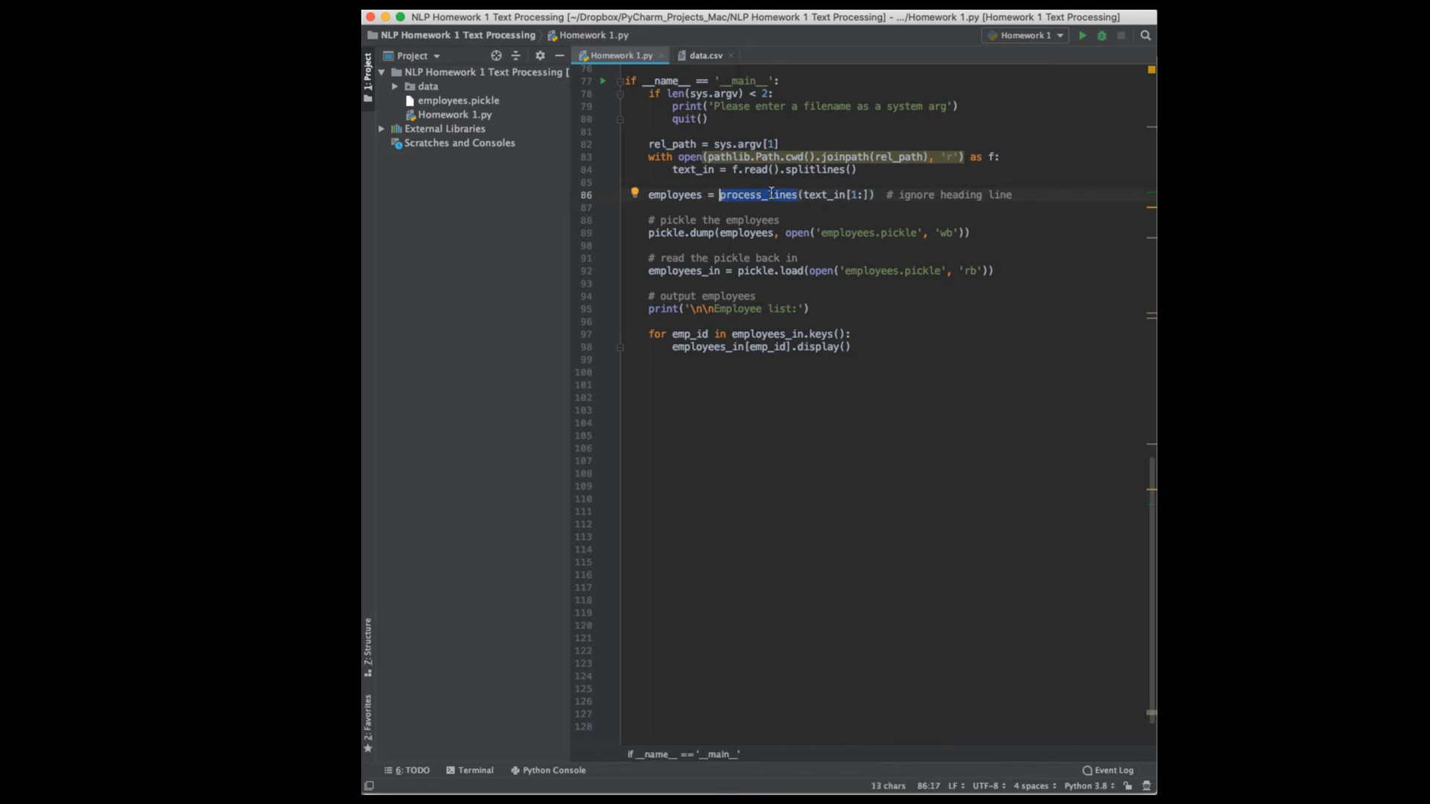
{"action": "mouse_move", "coordinate": [755, 195]}
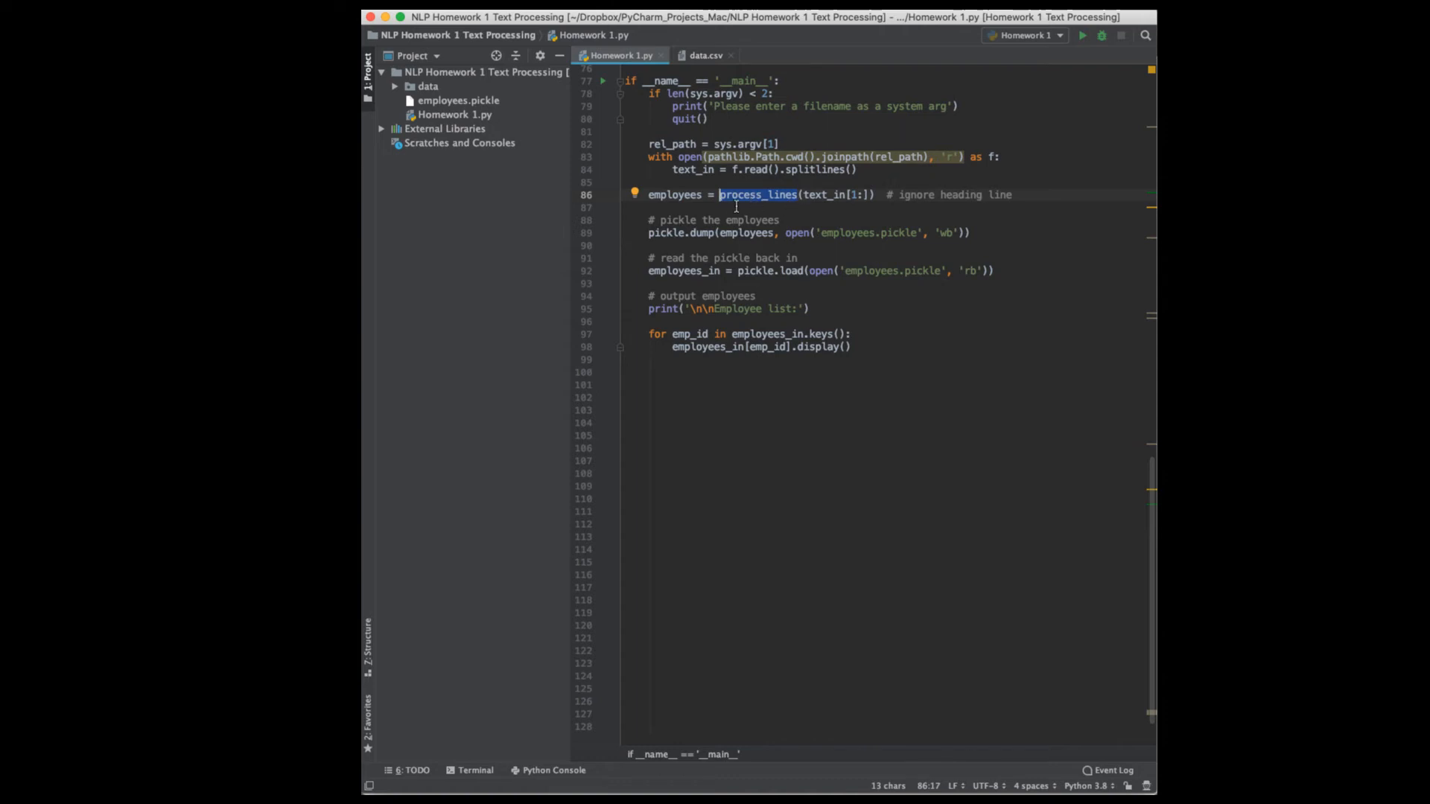
{"action": "mouse_move", "coordinate": [677, 327]}
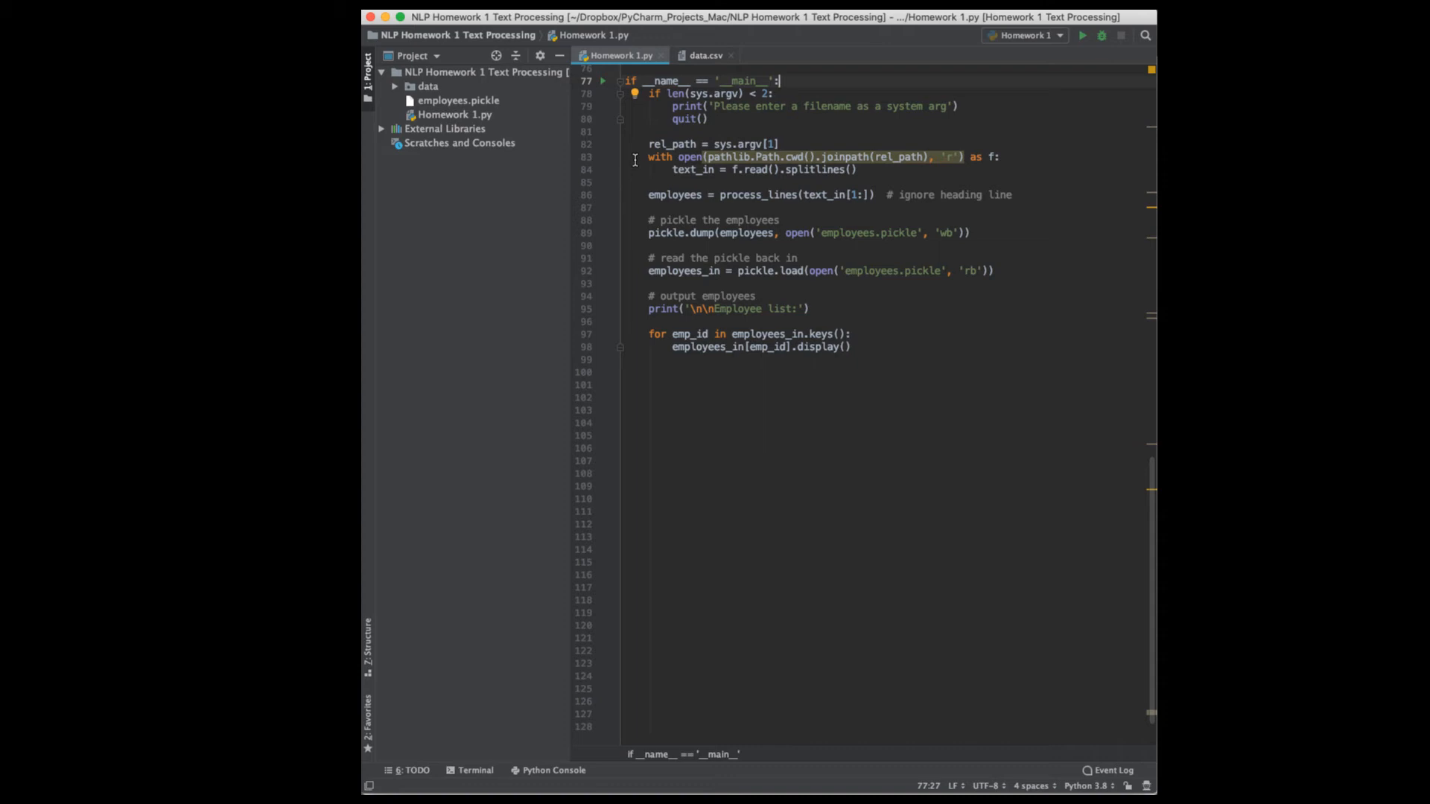
{"action": "double_click", "coordinate": [757, 194]}
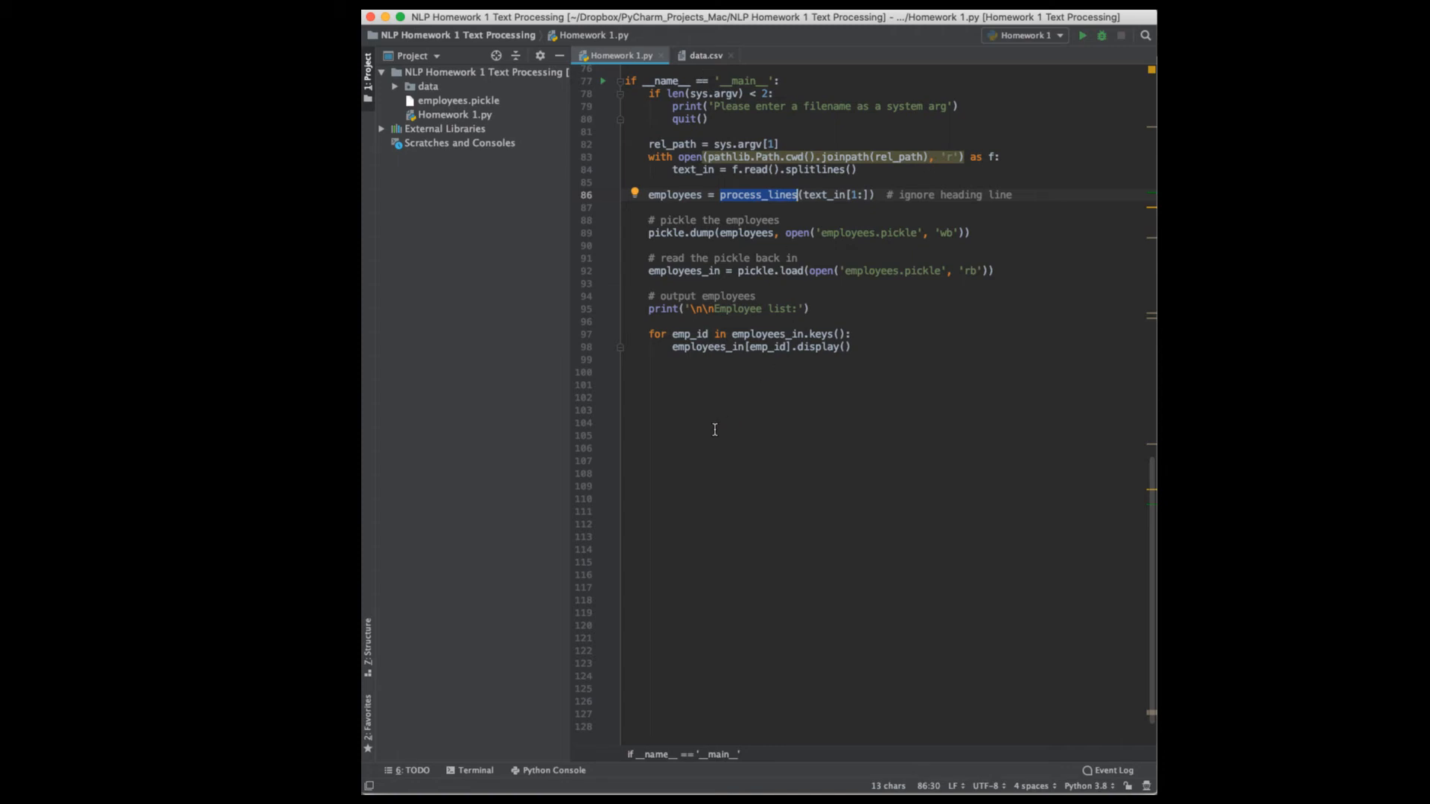
{"action": "mouse_move", "coordinate": [657, 119]}
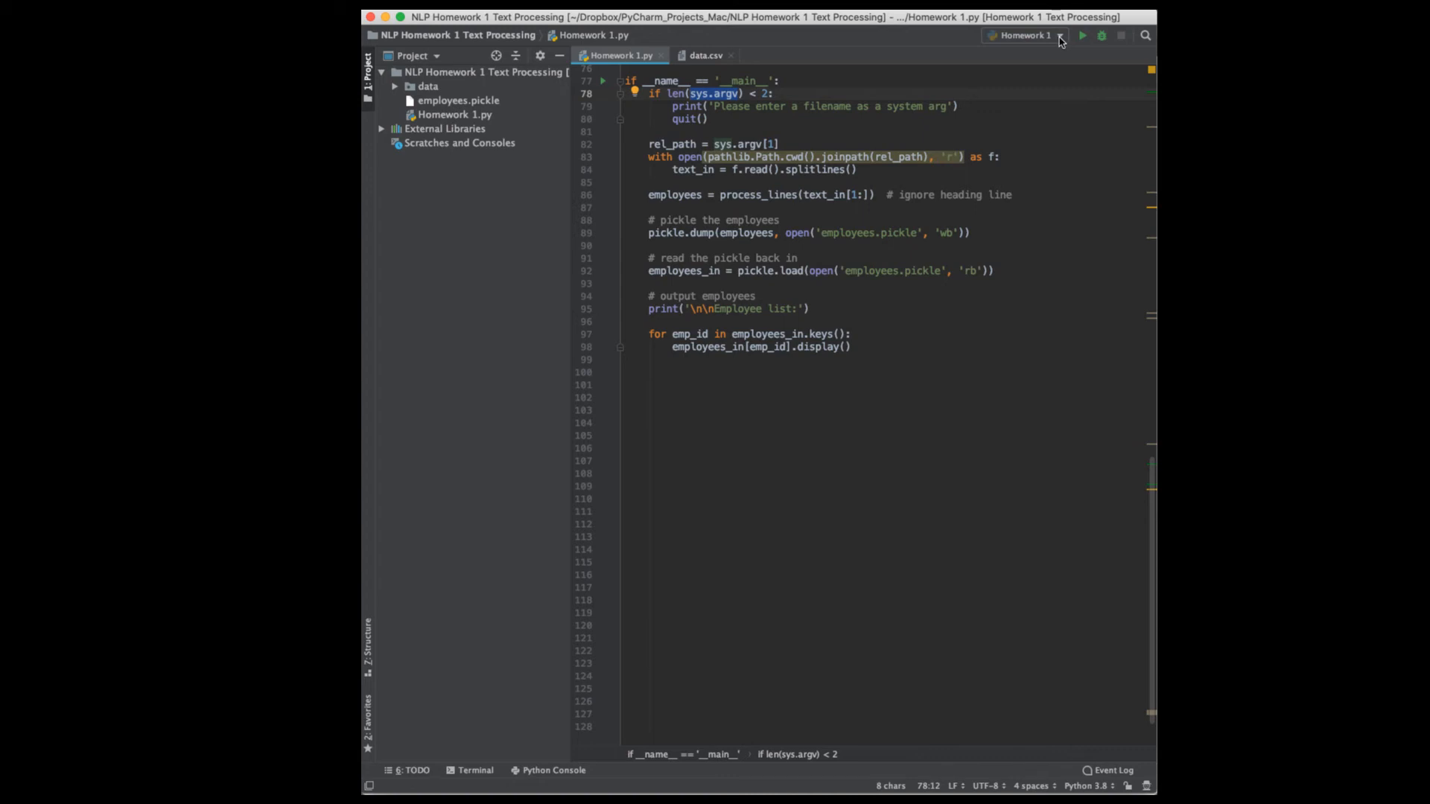
{"action": "left_click", "coordinate": [1023, 34]}
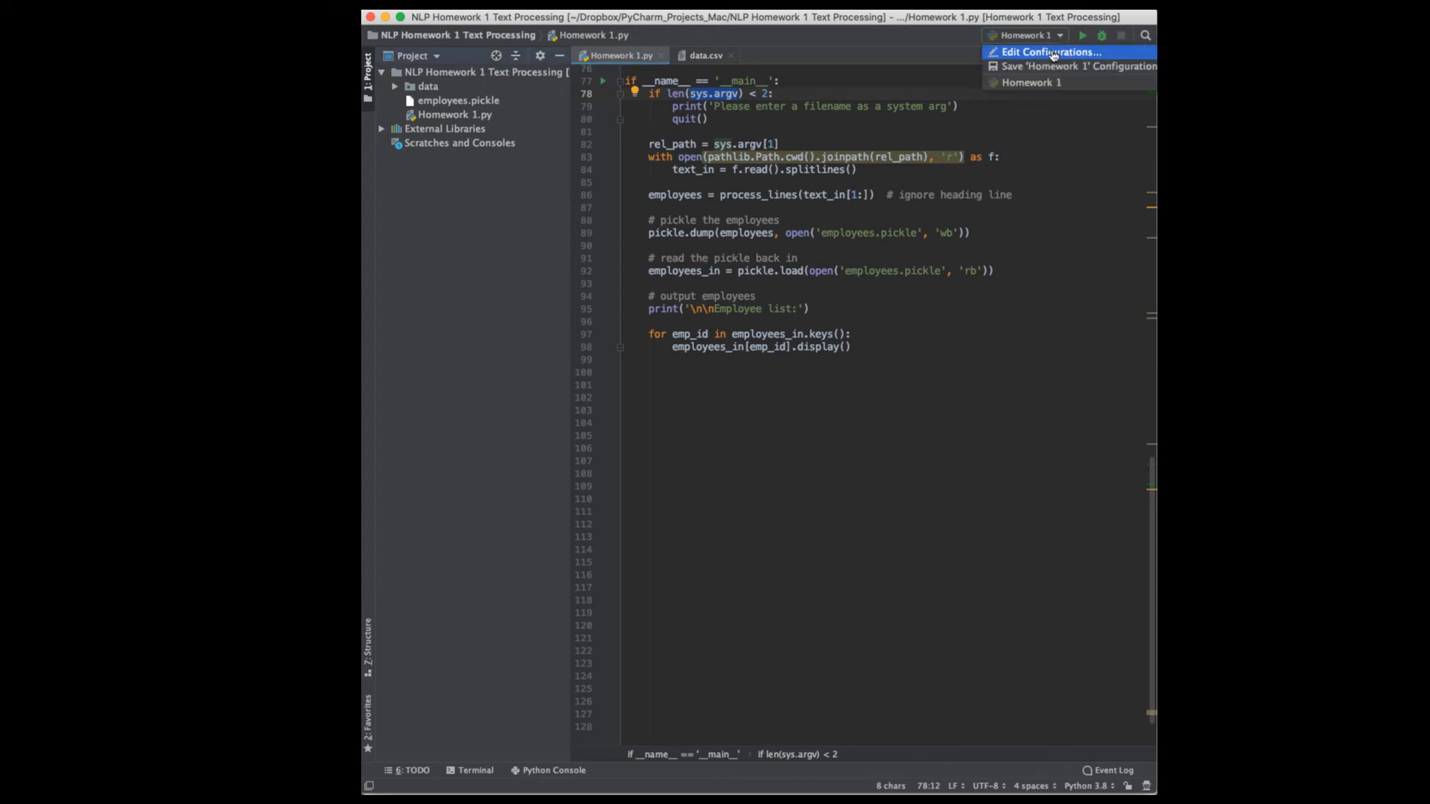
{"action": "left_click", "coordinate": [1047, 50]}
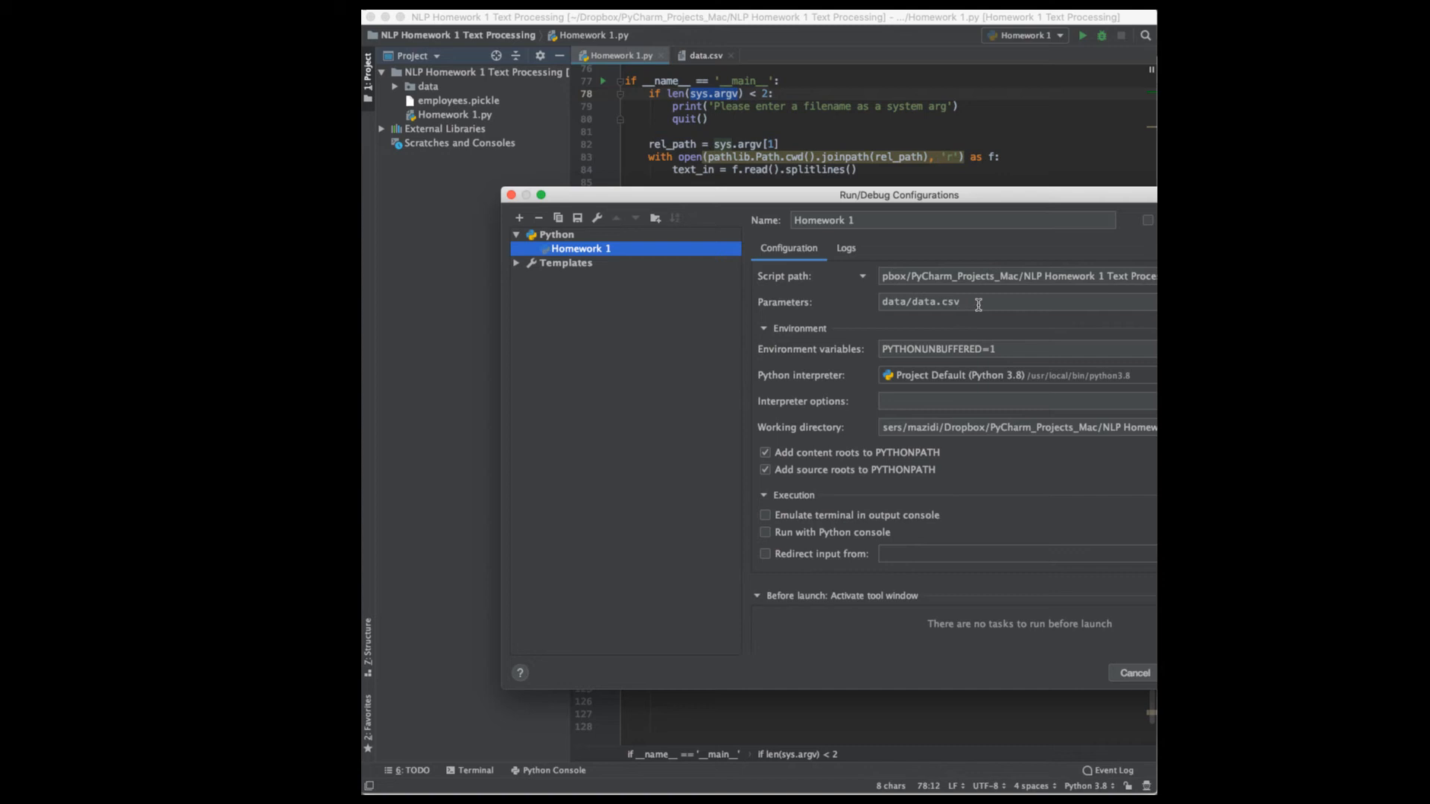
{"action": "left_click", "coordinate": [1135, 674]}
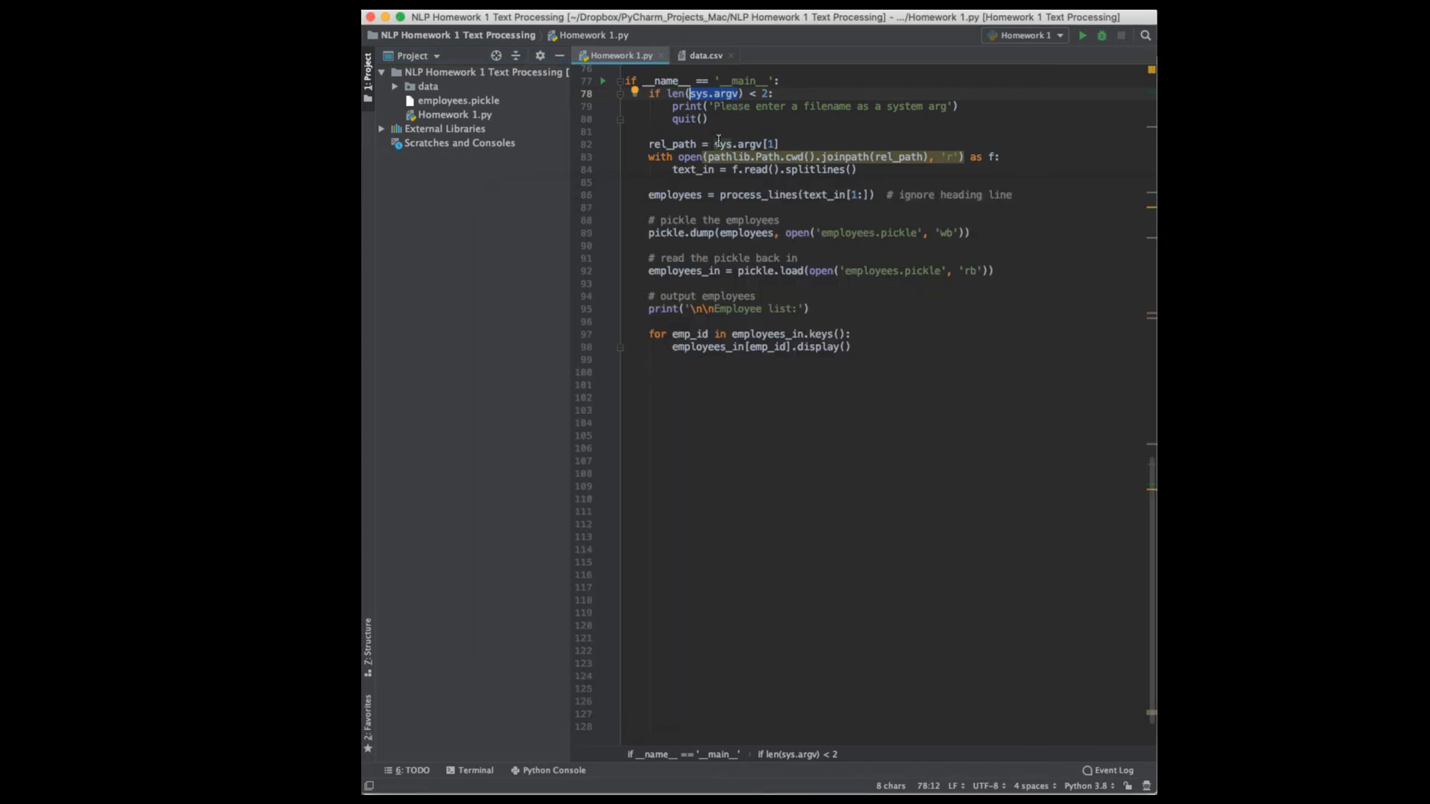
{"action": "mouse_move", "coordinate": [756, 173]}
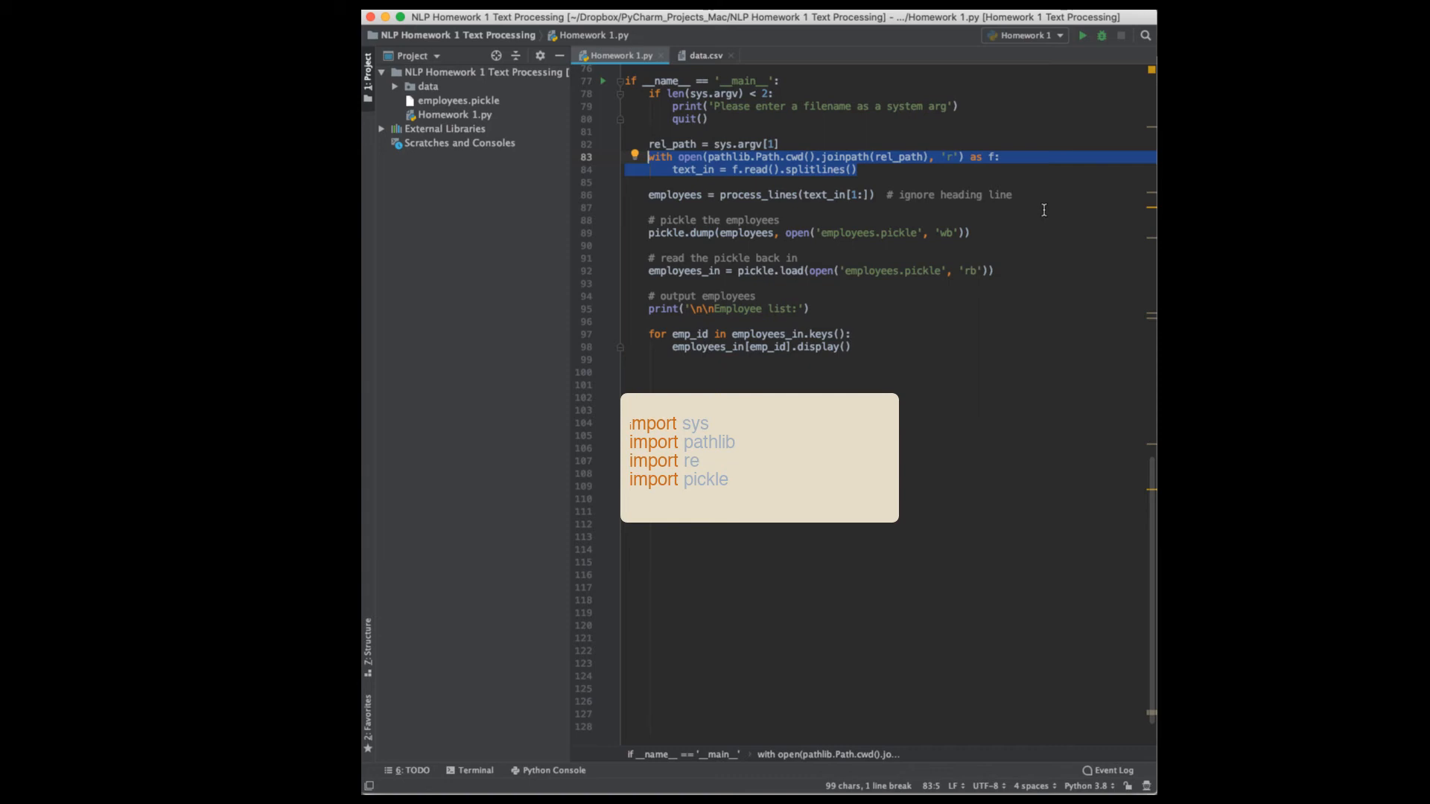
{"action": "mouse_move", "coordinate": [907, 173]}
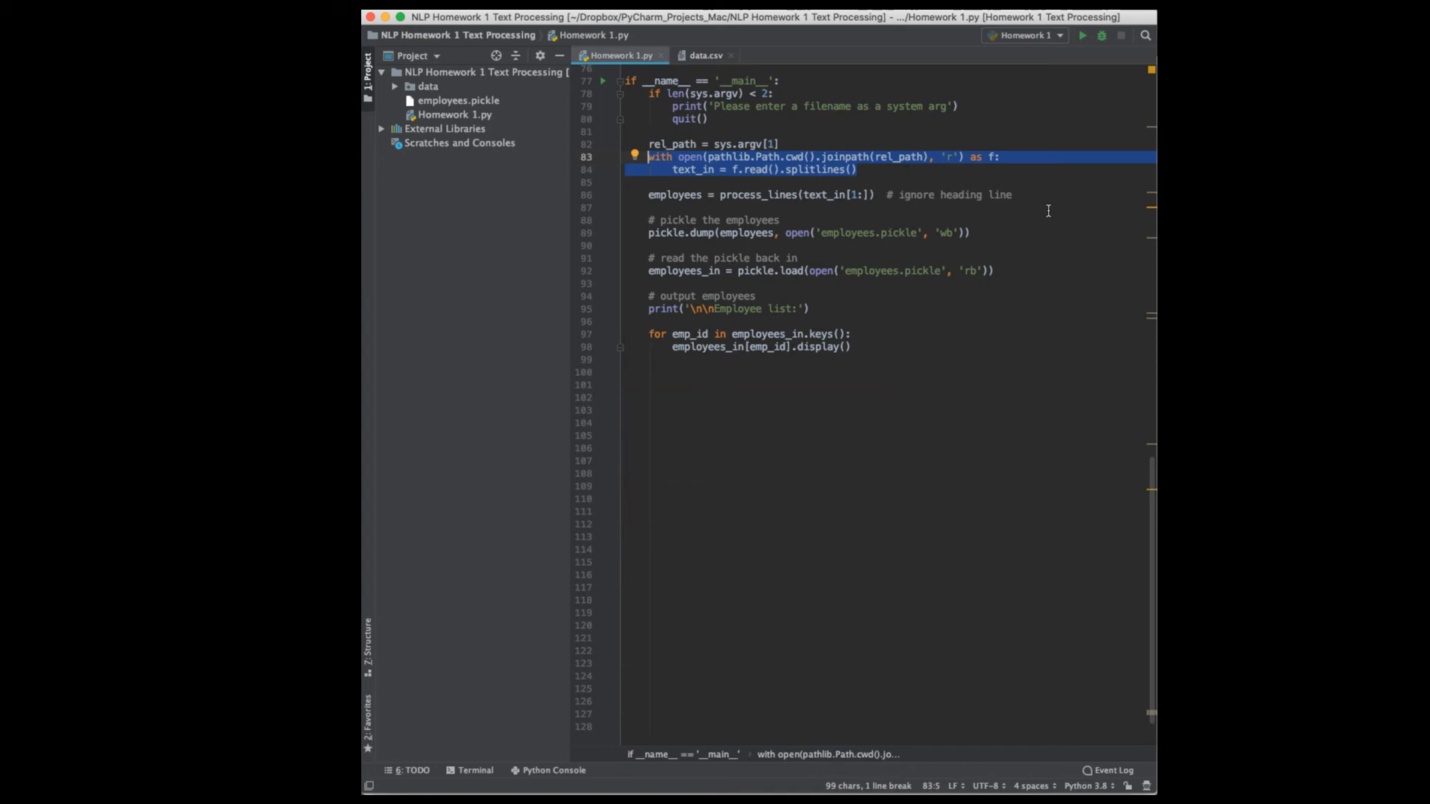
{"action": "mouse_move", "coordinate": [907, 173]}
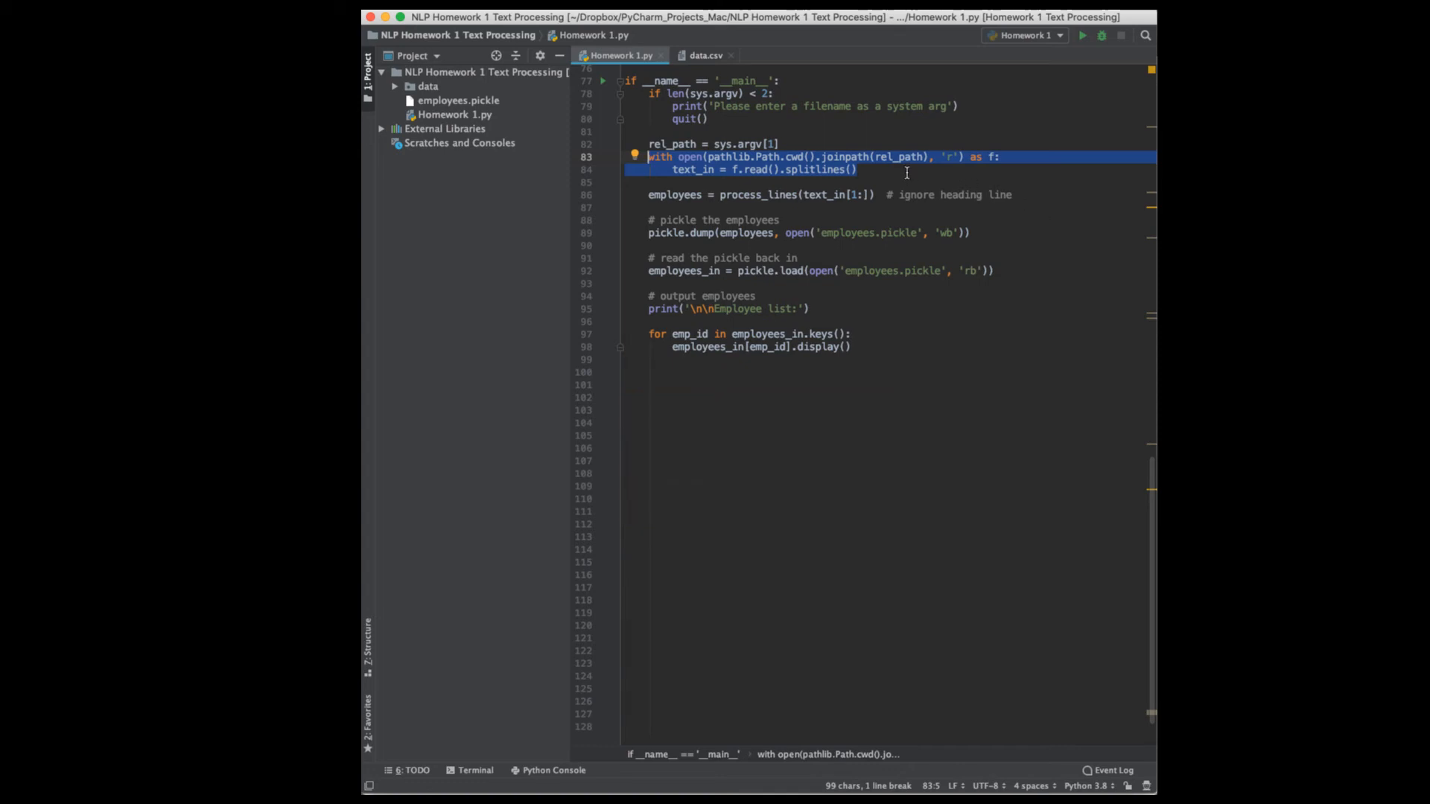
{"action": "mouse_move", "coordinate": [833, 187]}
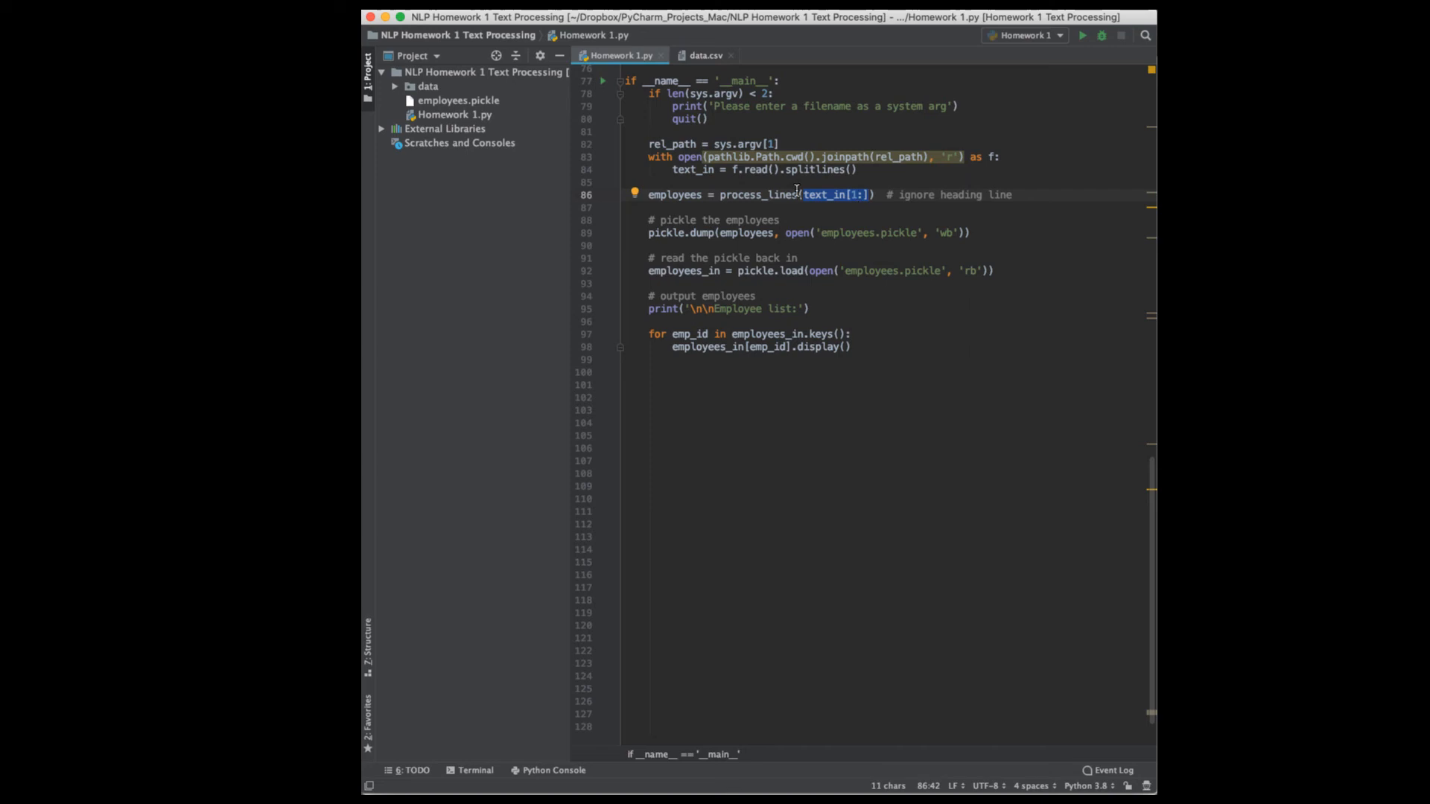
{"action": "double_click", "coordinate": [738, 194]}
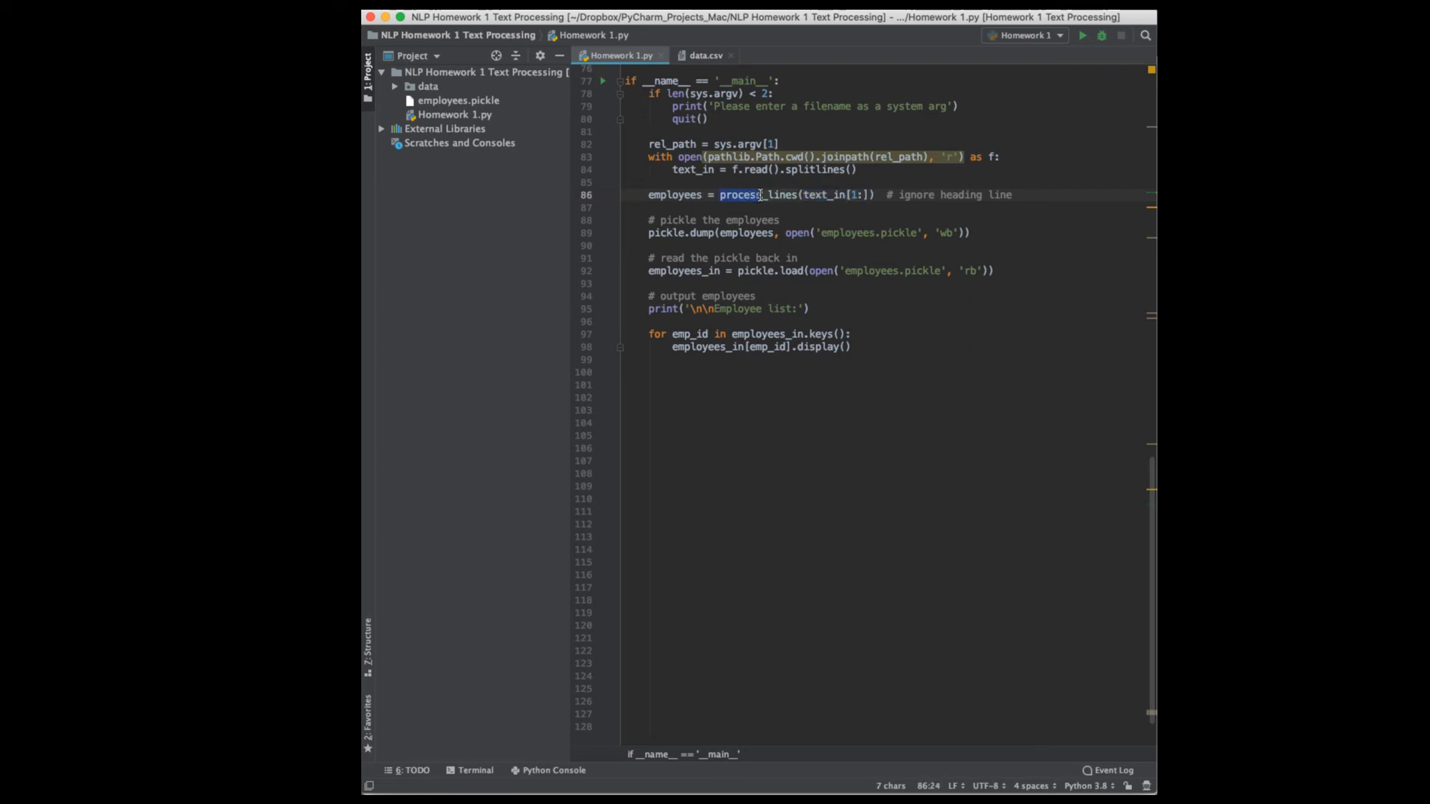
{"action": "double_click", "coordinate": [741, 194]}
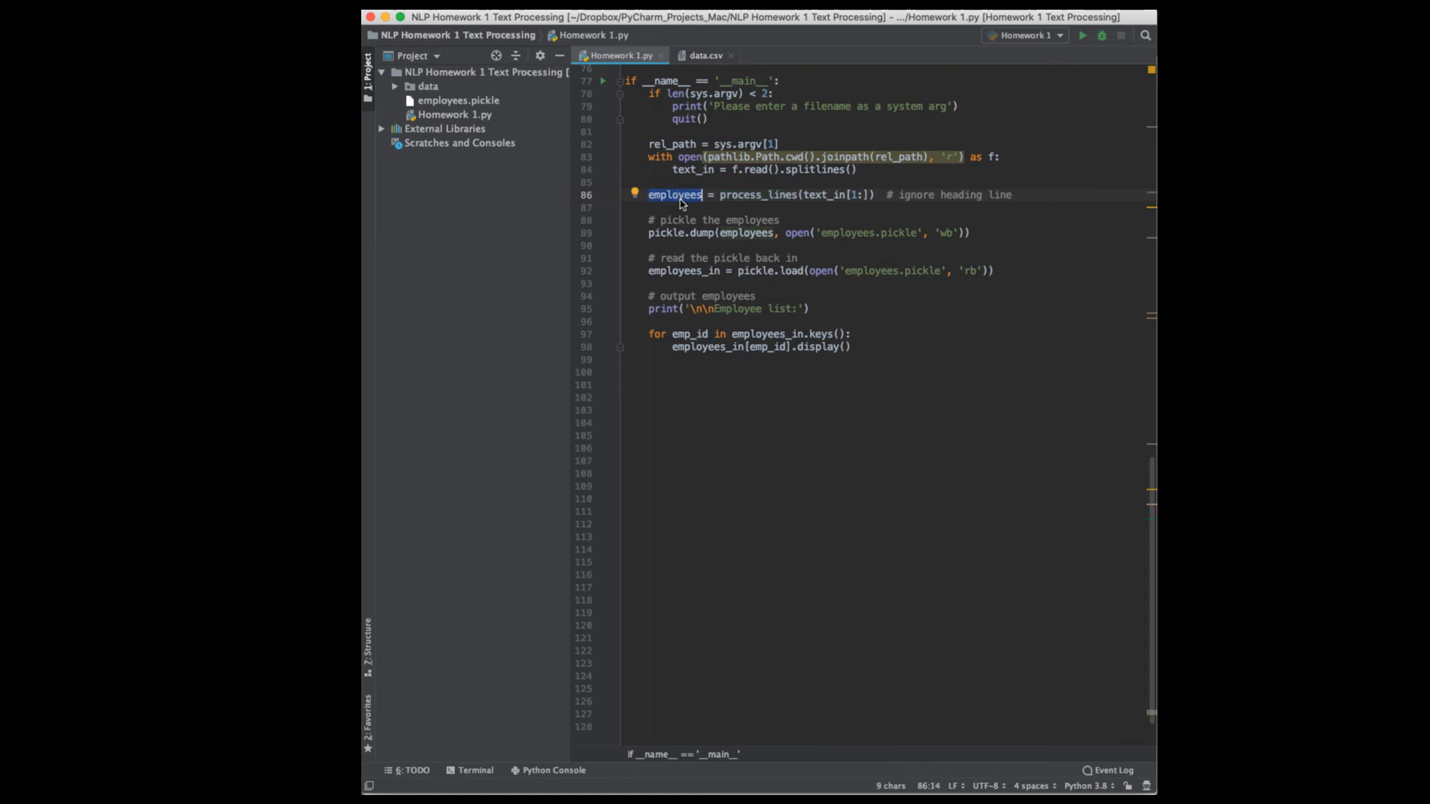
{"action": "mouse_move", "coordinate": [782, 213]}
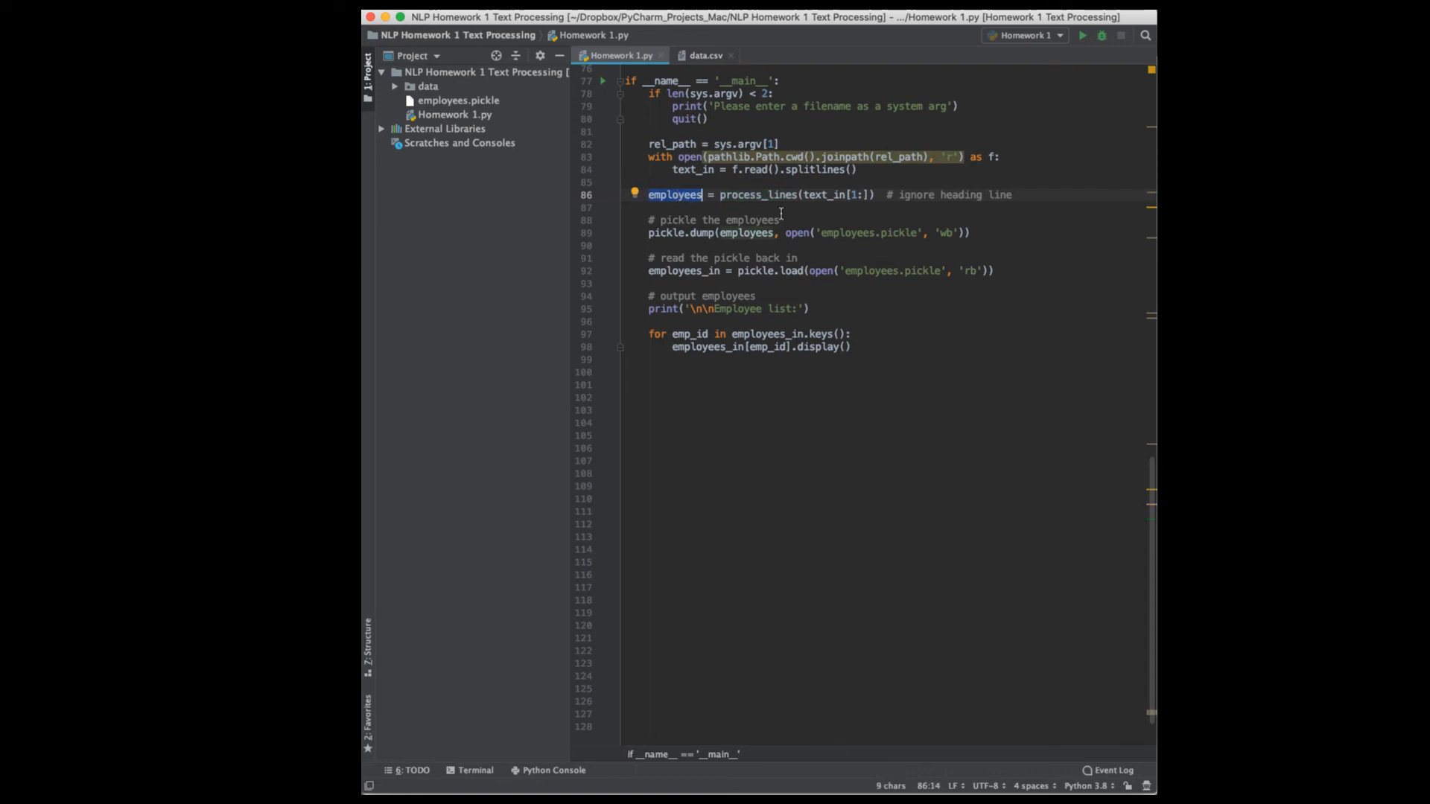
{"action": "left_click", "coordinate": [649, 207]}
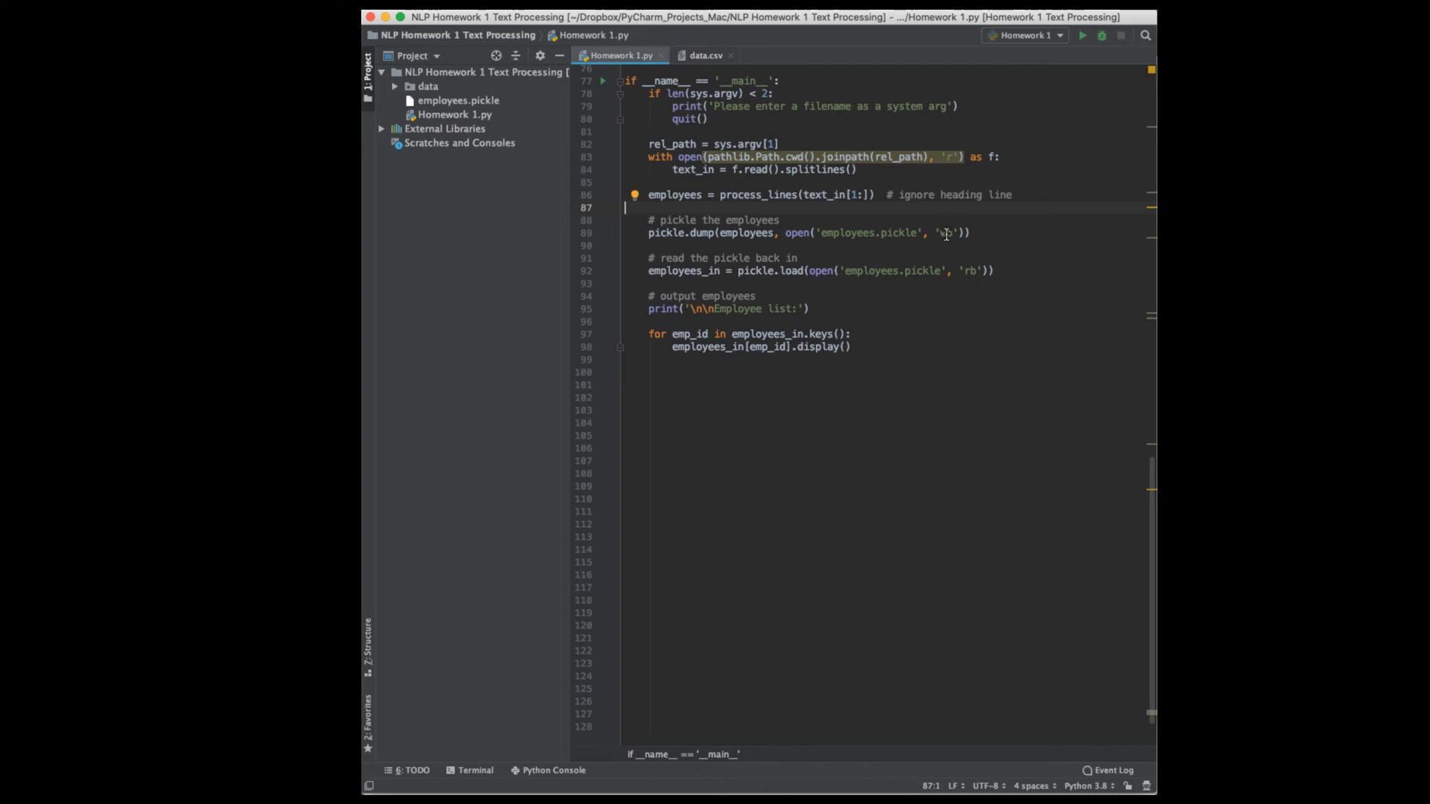
{"action": "mouse_move", "coordinate": [947, 280]}
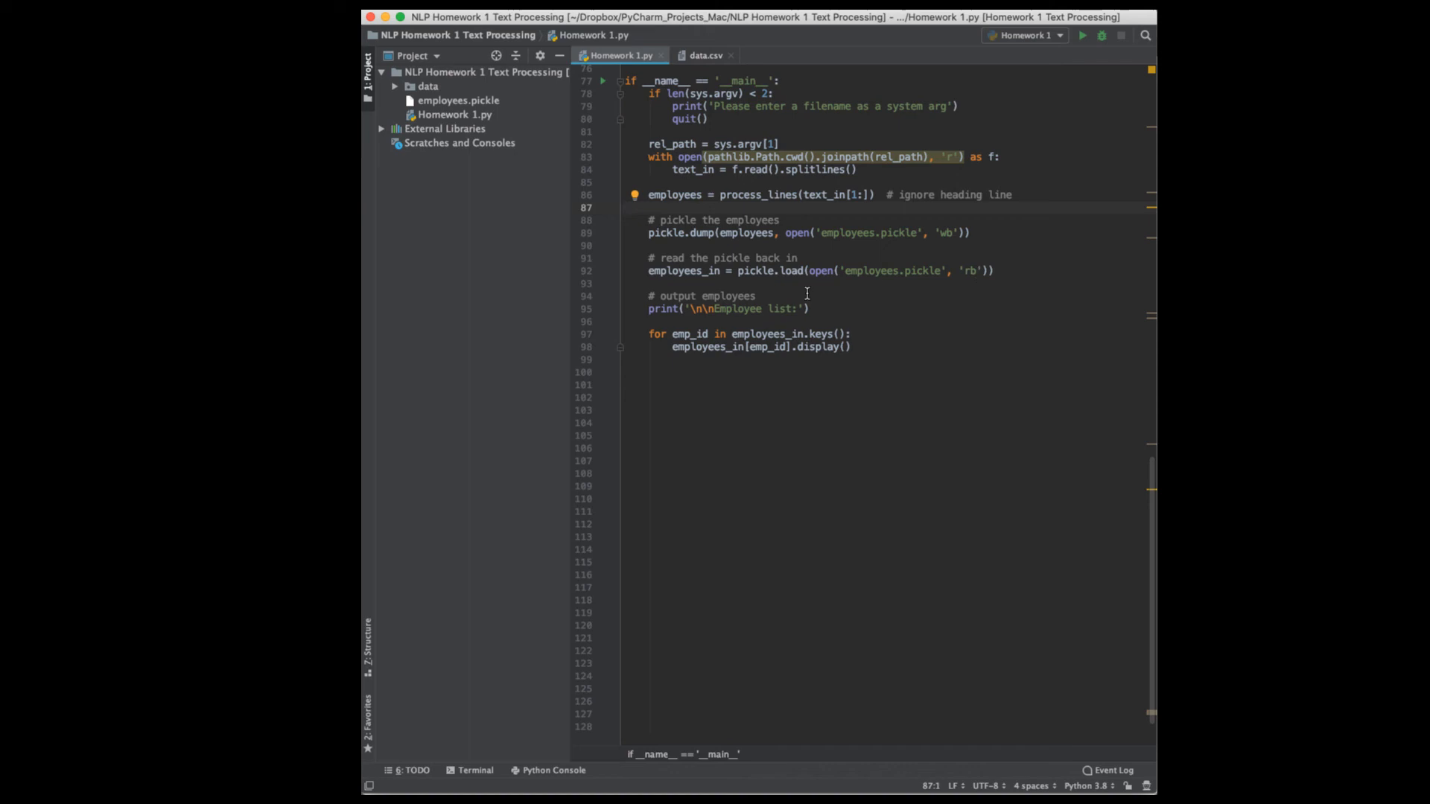
{"action": "mouse_move", "coordinate": [697, 233]}
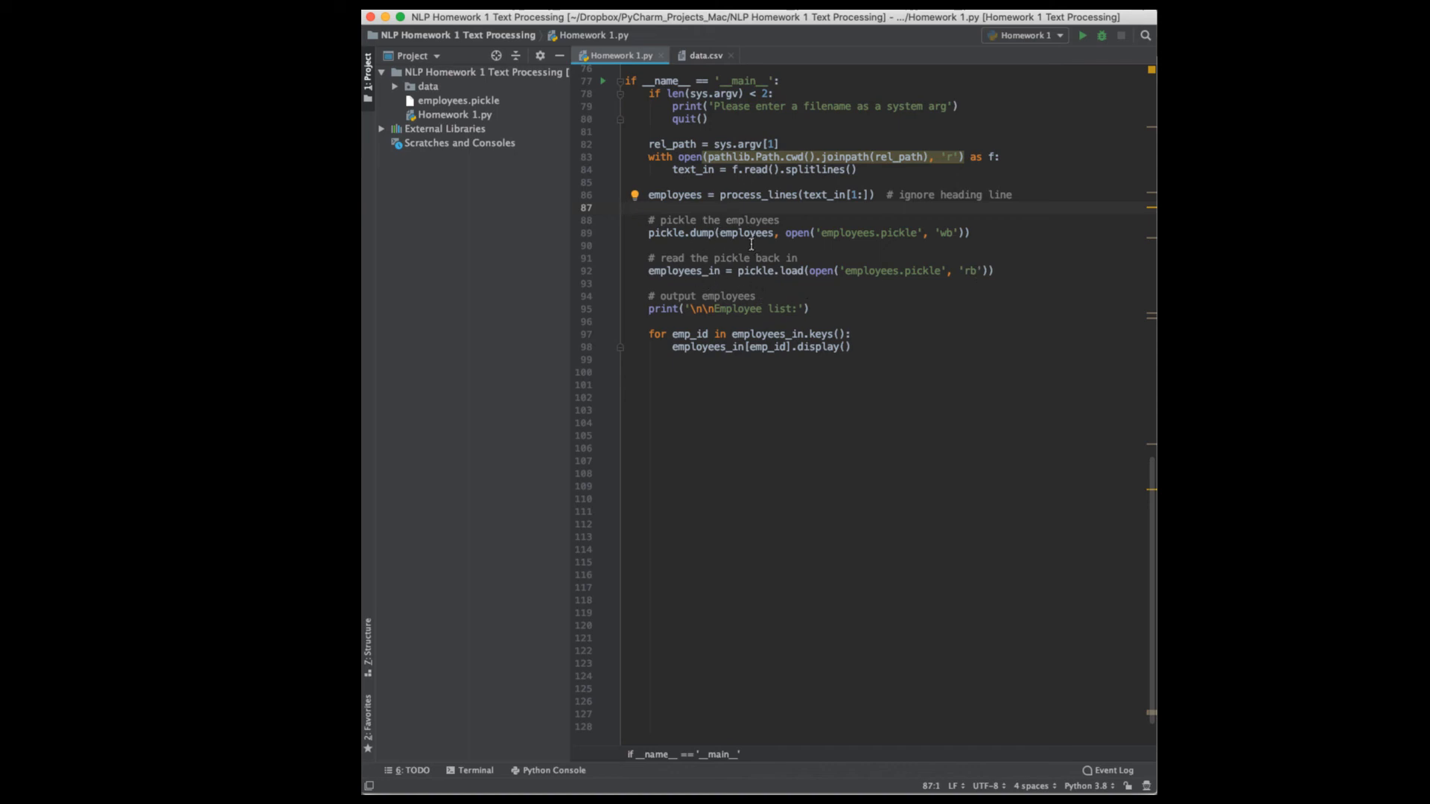
{"action": "mouse_move", "coordinate": [907, 228]}
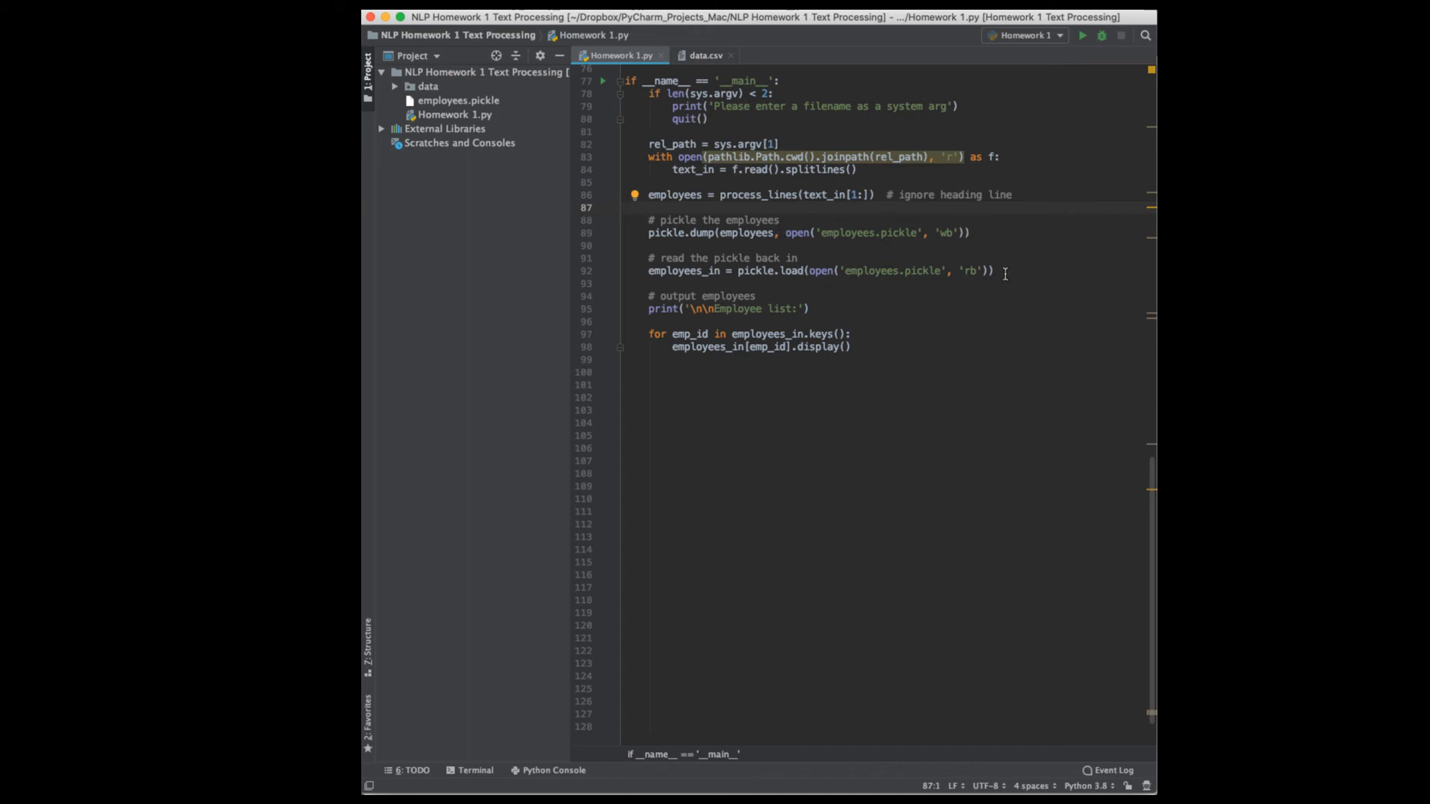
{"action": "mouse_move", "coordinate": [811, 226]}
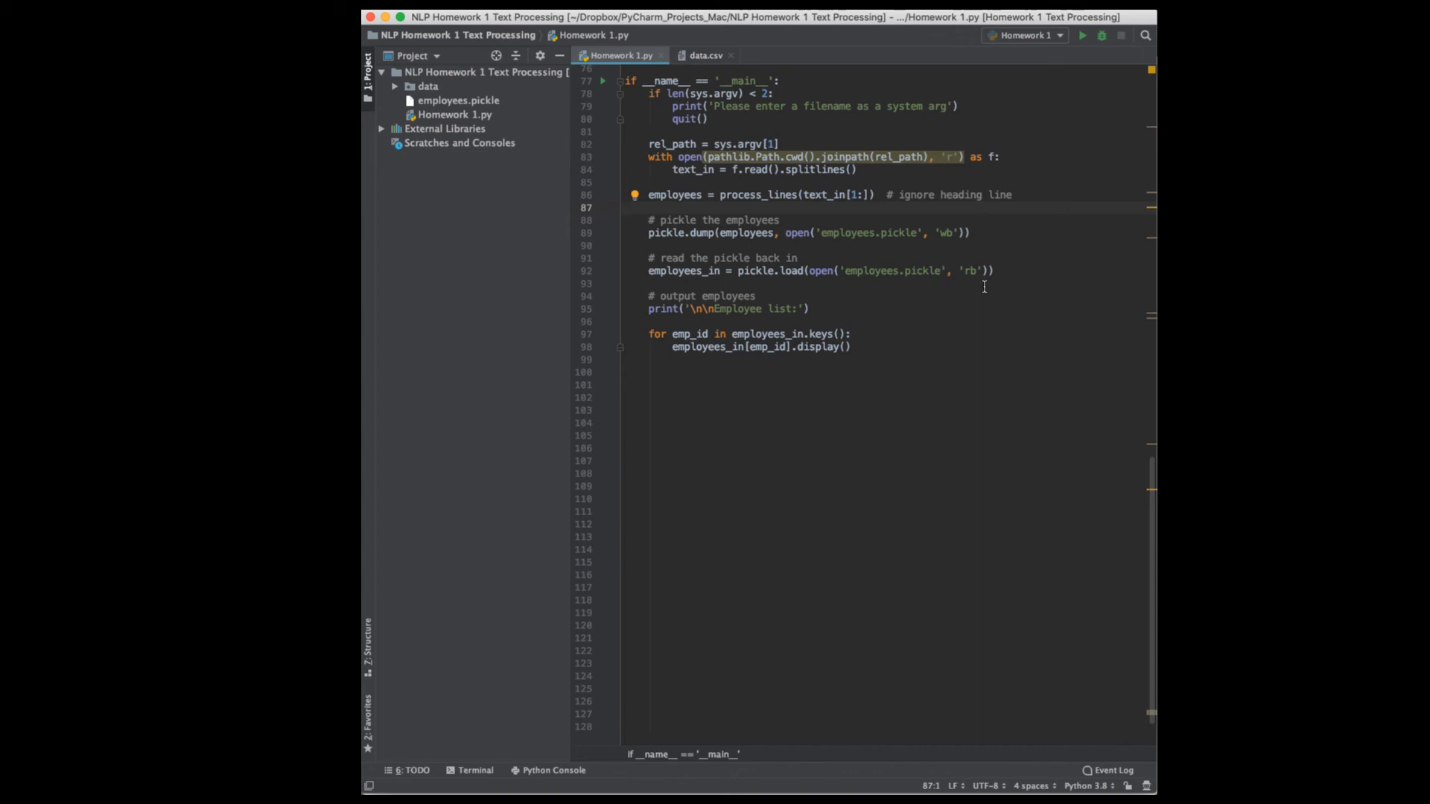
{"action": "mouse_move", "coordinate": [880, 274]}
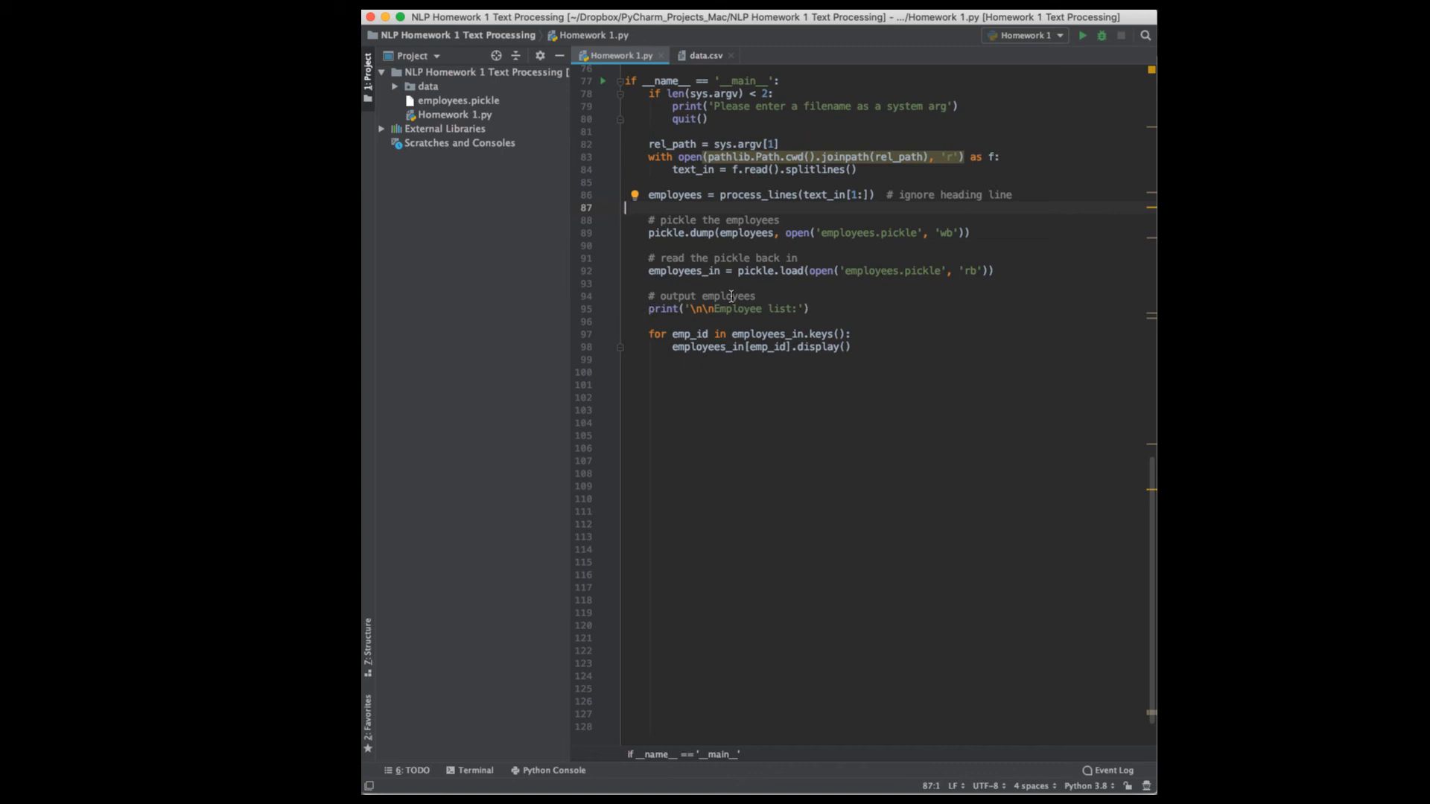
{"action": "mouse_move", "coordinate": [864, 311]}
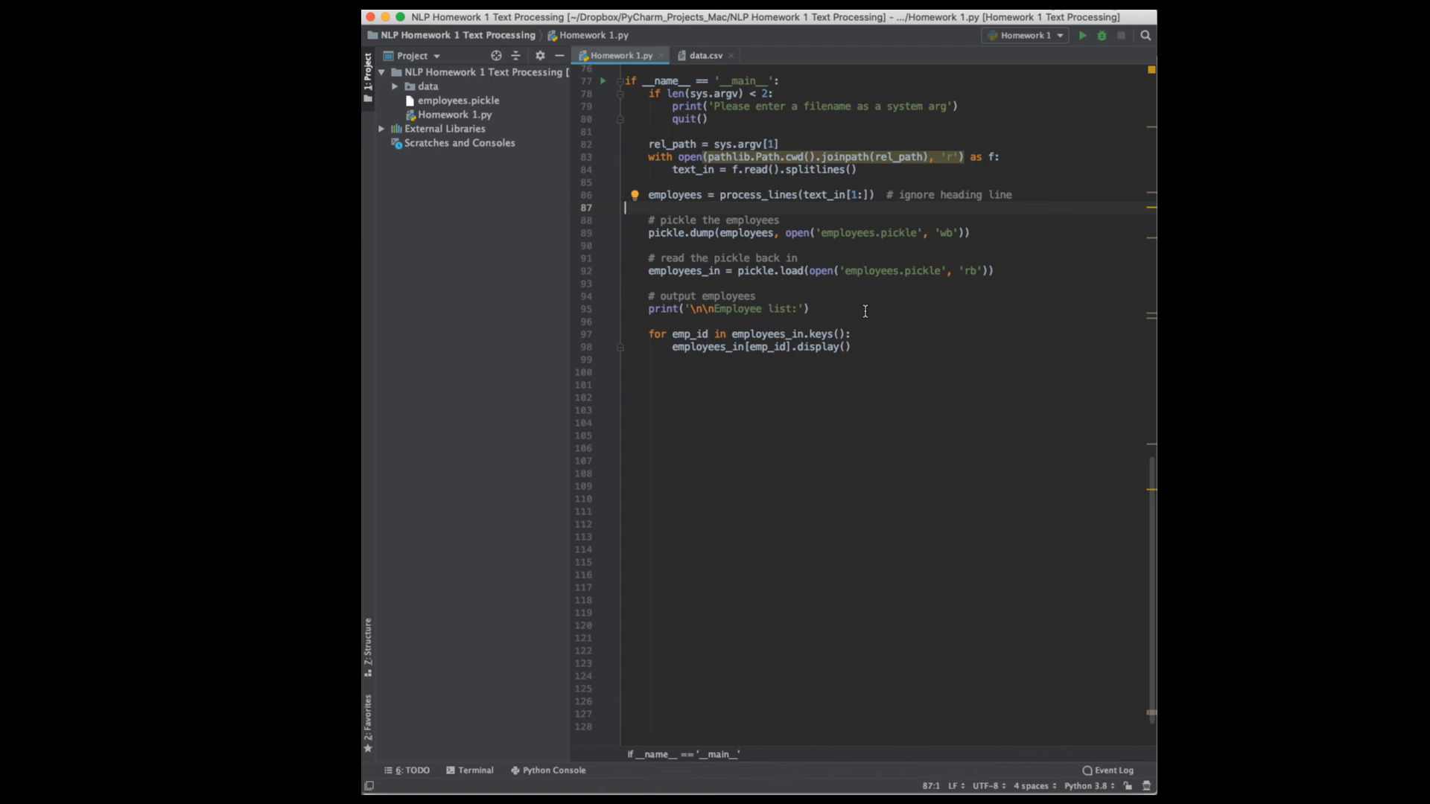
{"action": "mouse_move", "coordinate": [873, 331]}
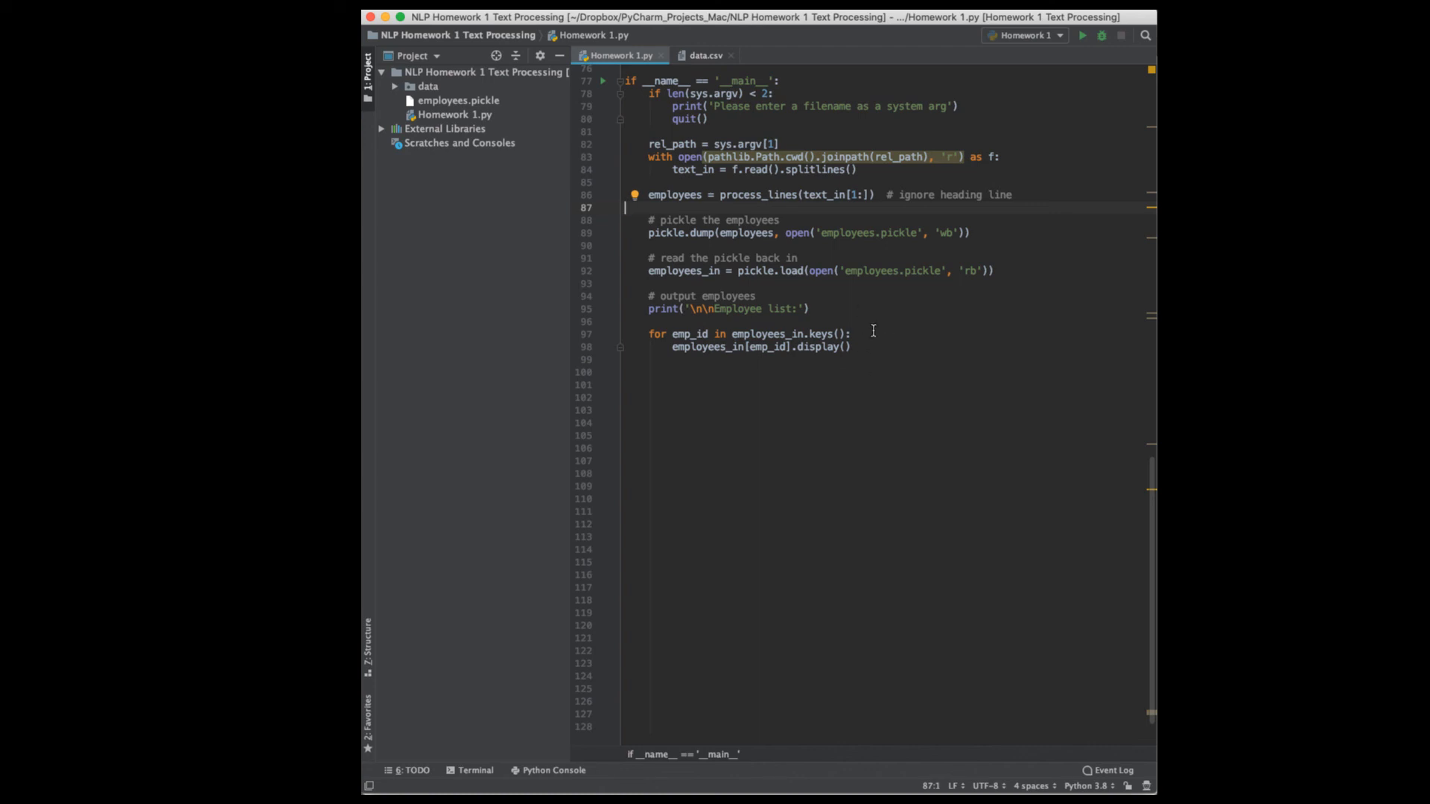
{"action": "mouse_move", "coordinate": [687, 359]}
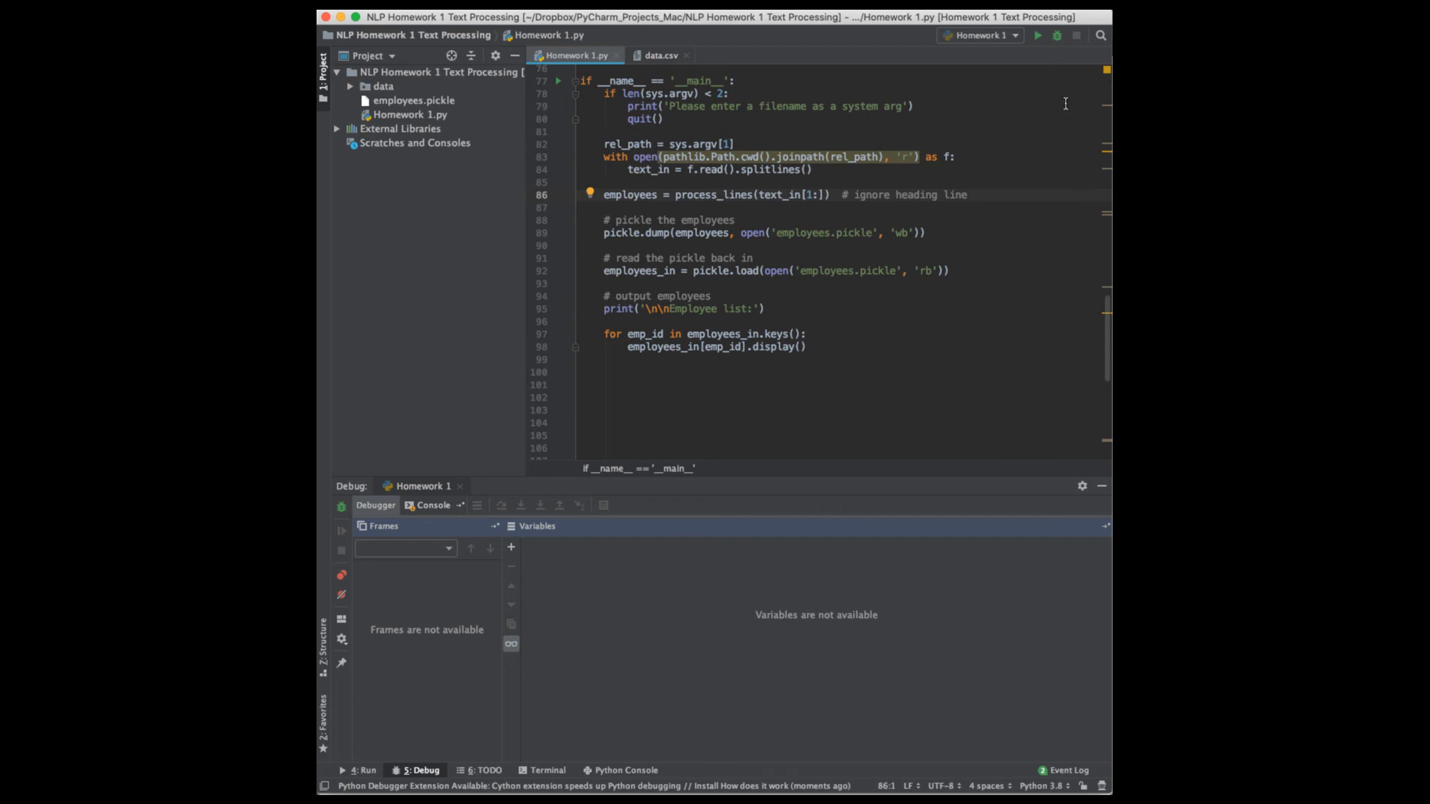
{"action": "mouse_move", "coordinate": [976, 55]}
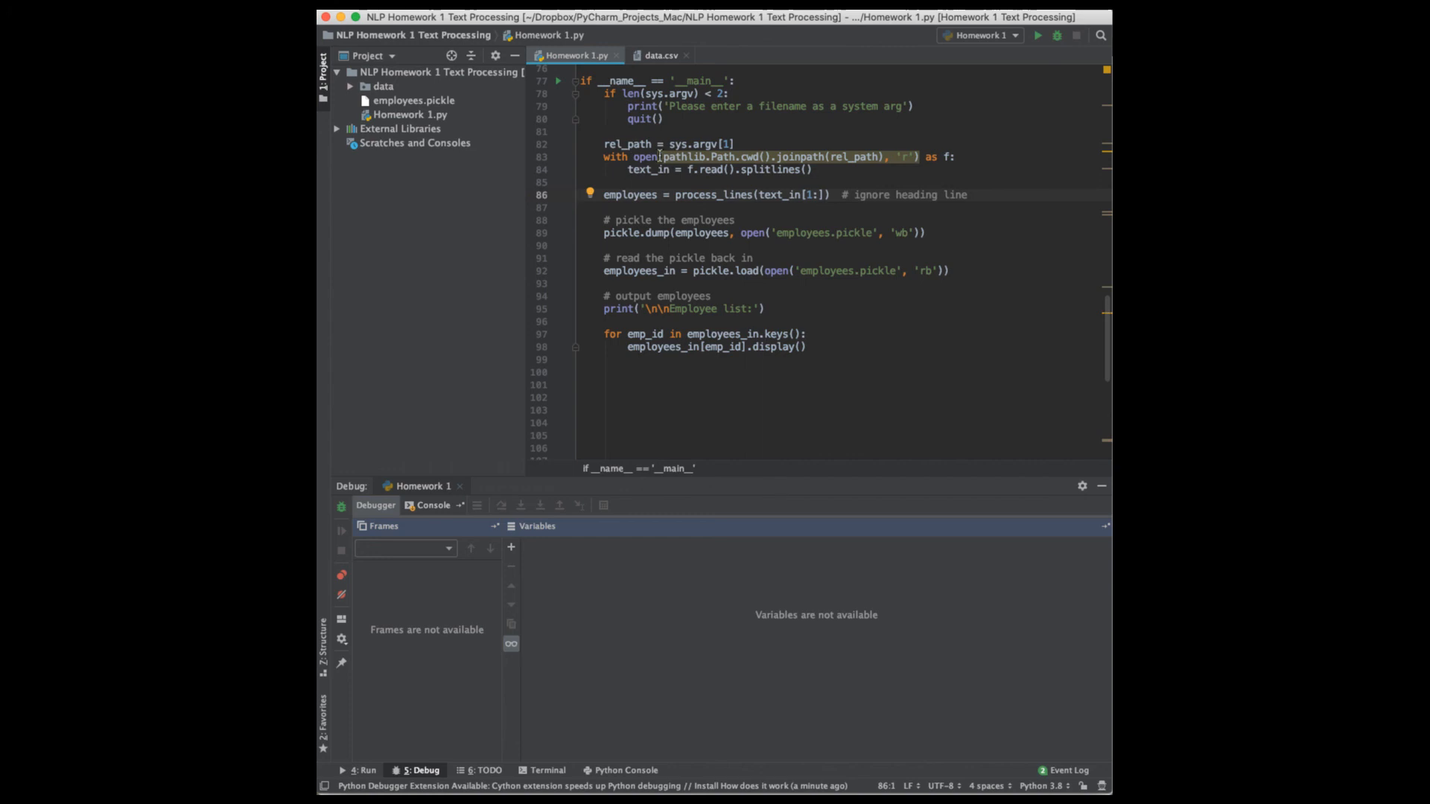
Set a breakpoint on line 86 at the process_lines call.
{"action": "left_click", "coordinate": [561, 194]}
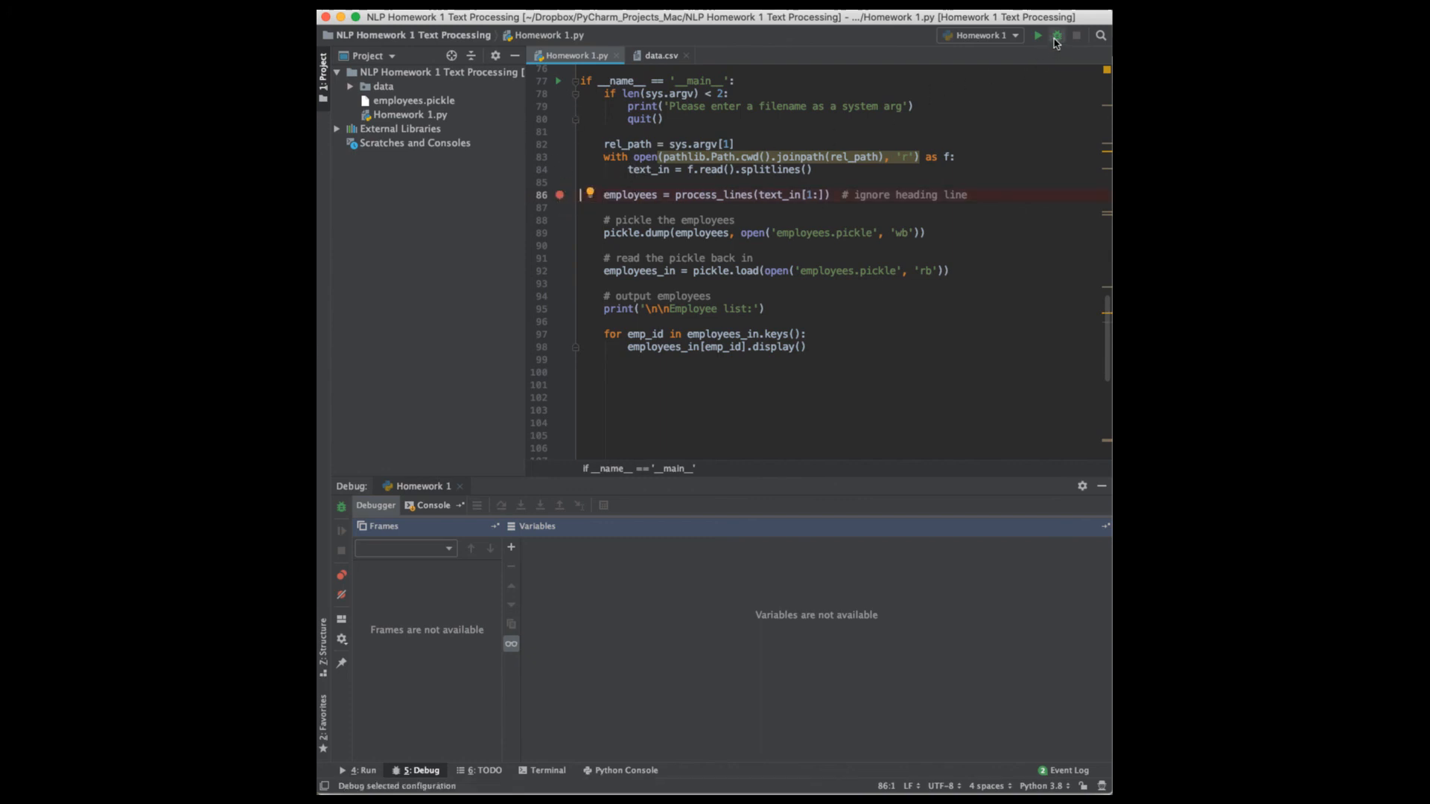
Debug the script to the line-86 breakpoint and expand text_in to show the six CSV lines.
{"action": "left_click", "coordinate": [1056, 35]}
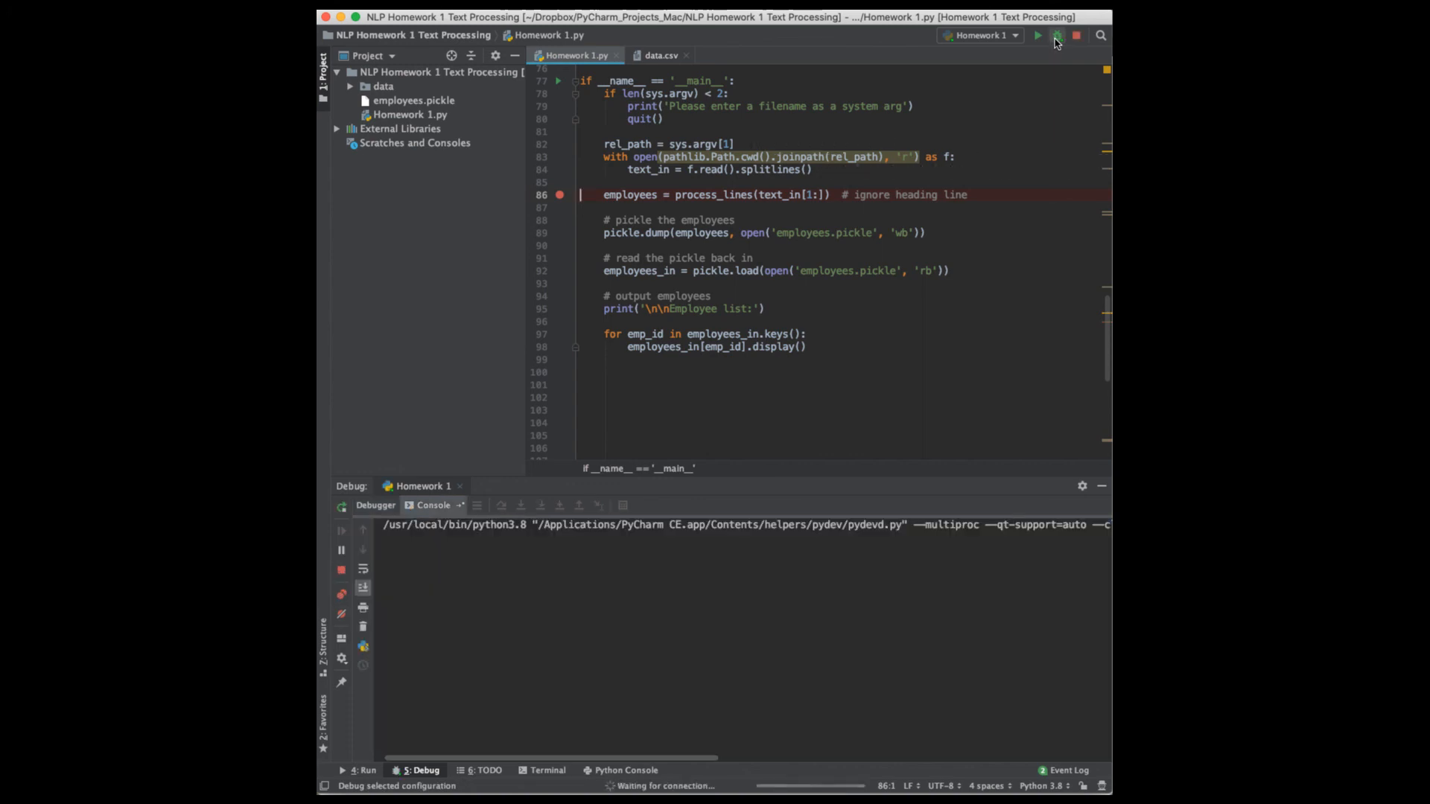
{"action": "left_click", "coordinate": [1058, 36]}
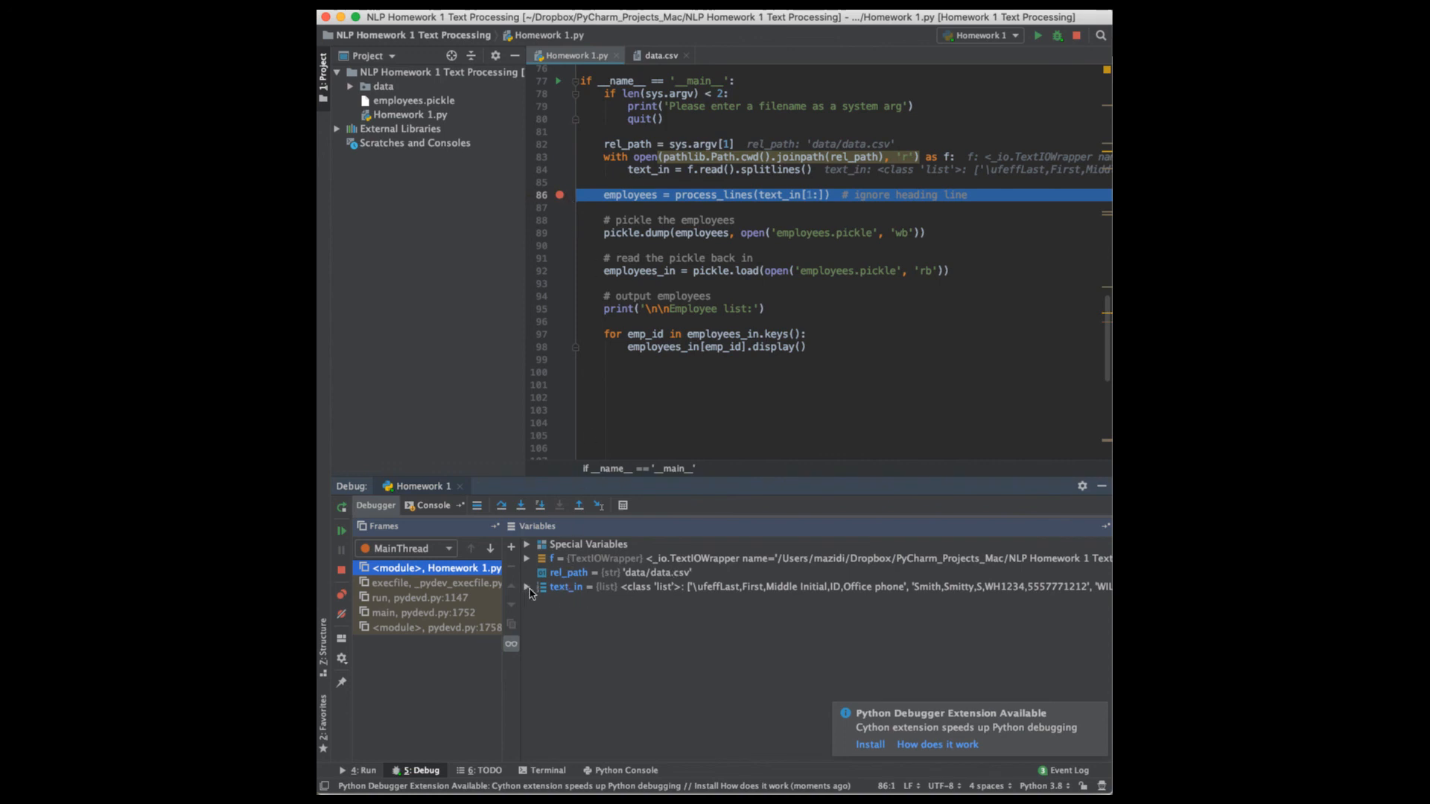
{"action": "left_click", "coordinate": [527, 587]}
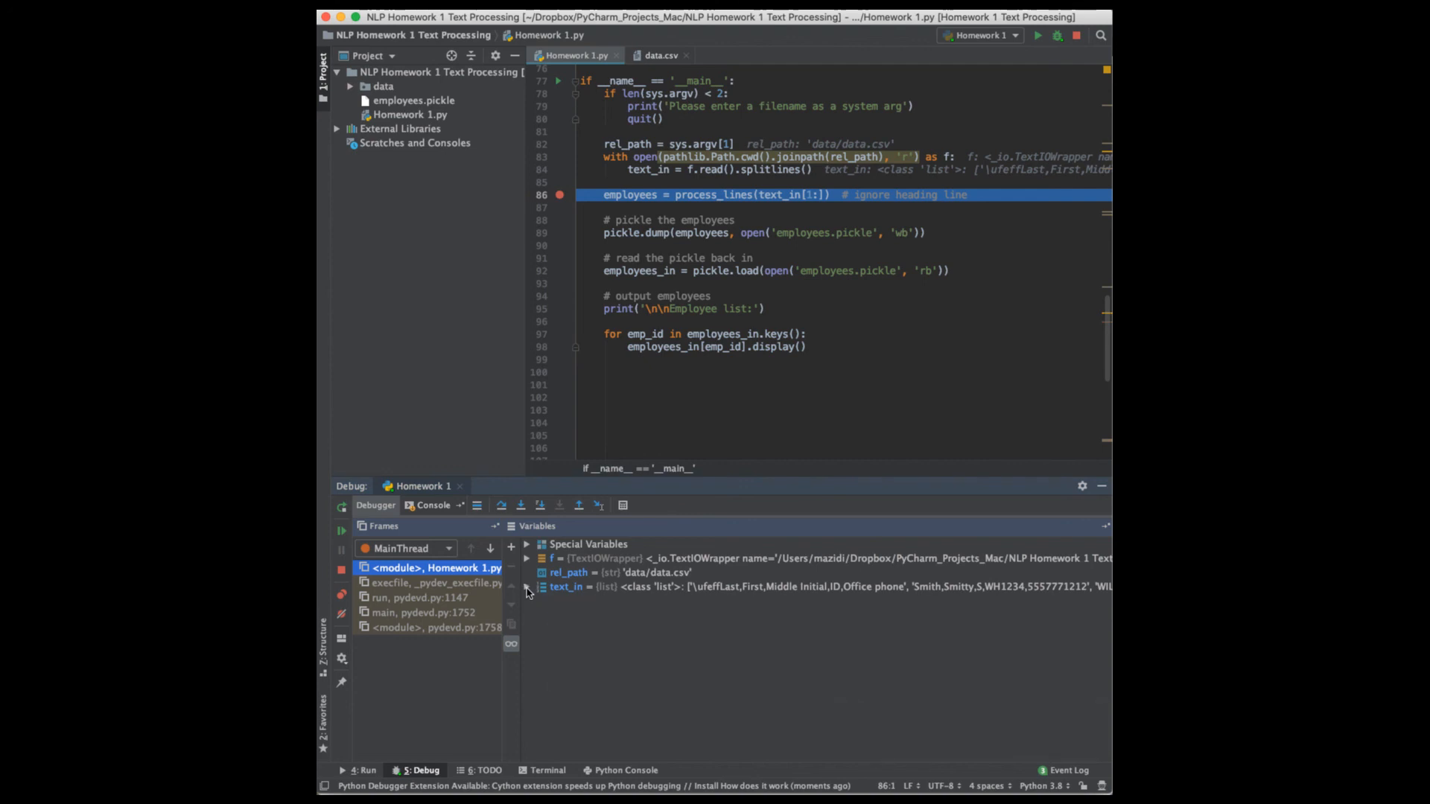
{"action": "left_click", "coordinate": [527, 587]}
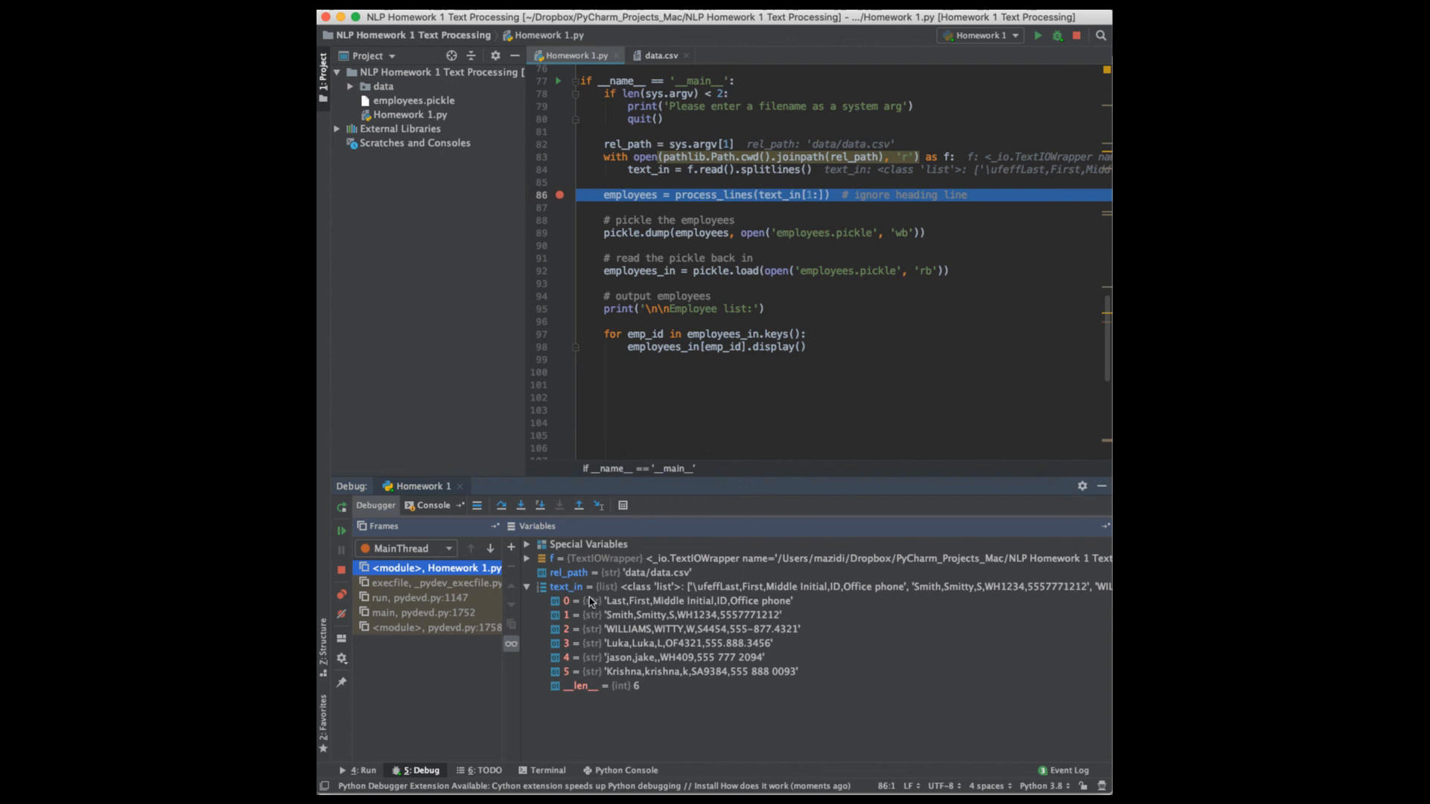
{"action": "mouse_move", "coordinate": [610, 656]}
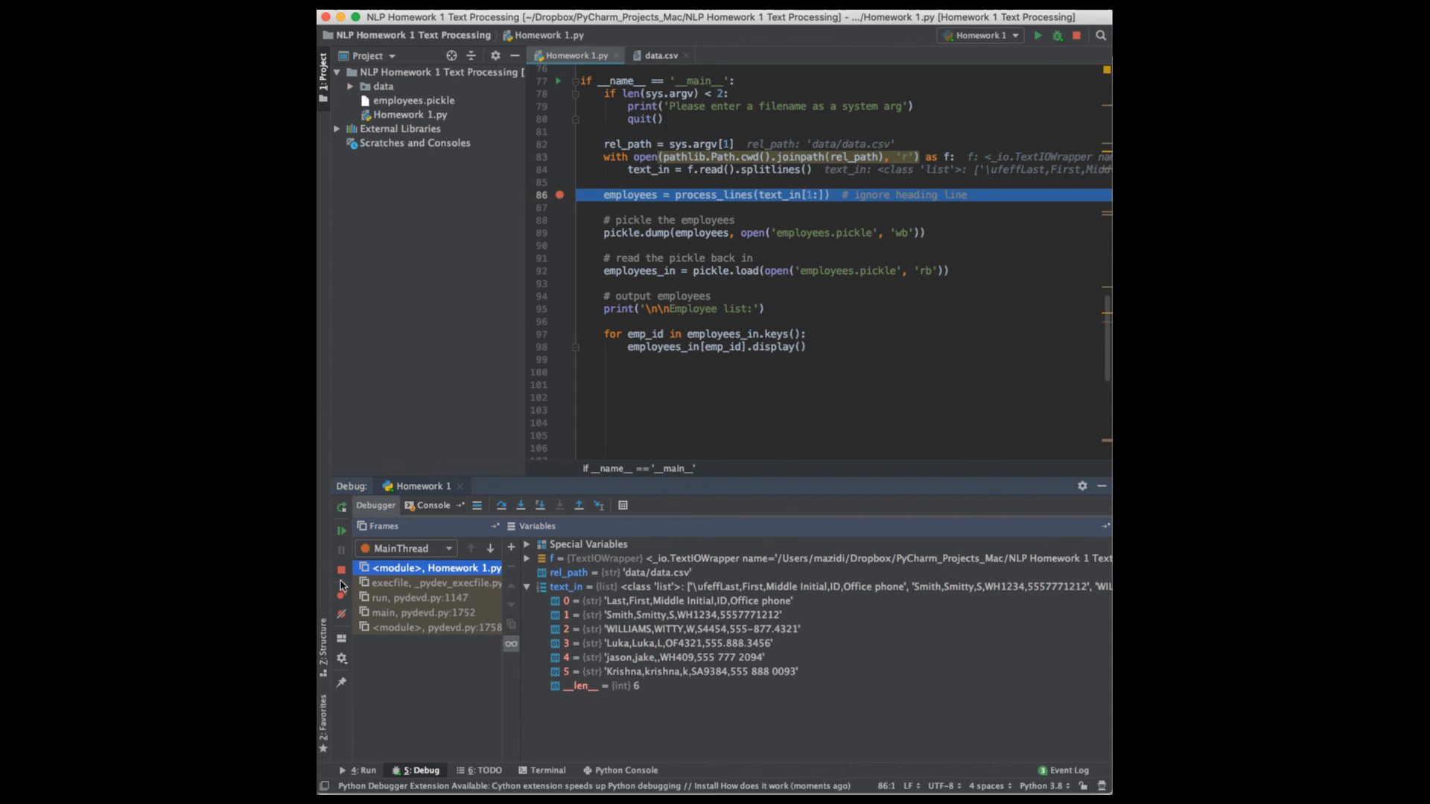
{"action": "left_click", "coordinate": [341, 572]}
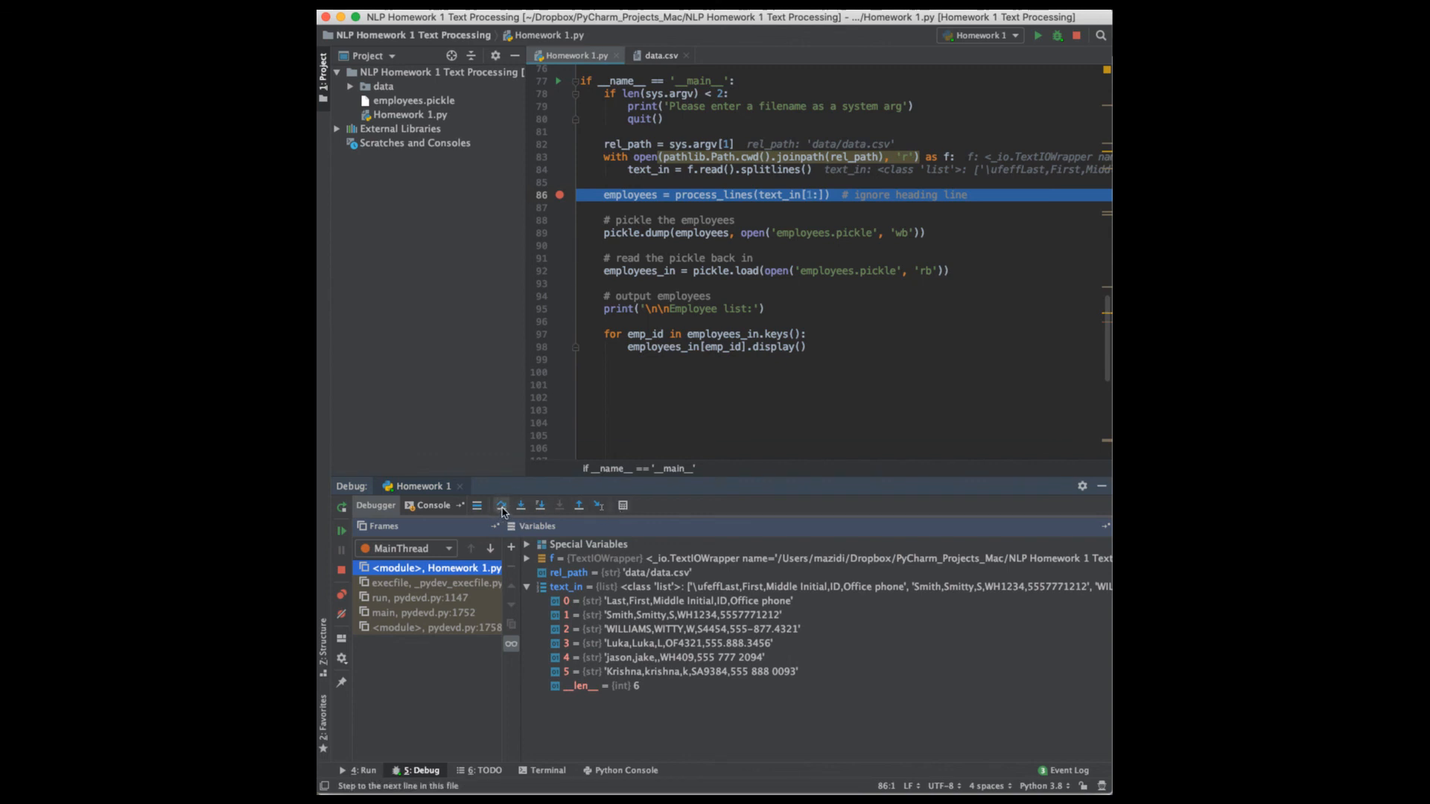
{"action": "mouse_move", "coordinate": [500, 507]}
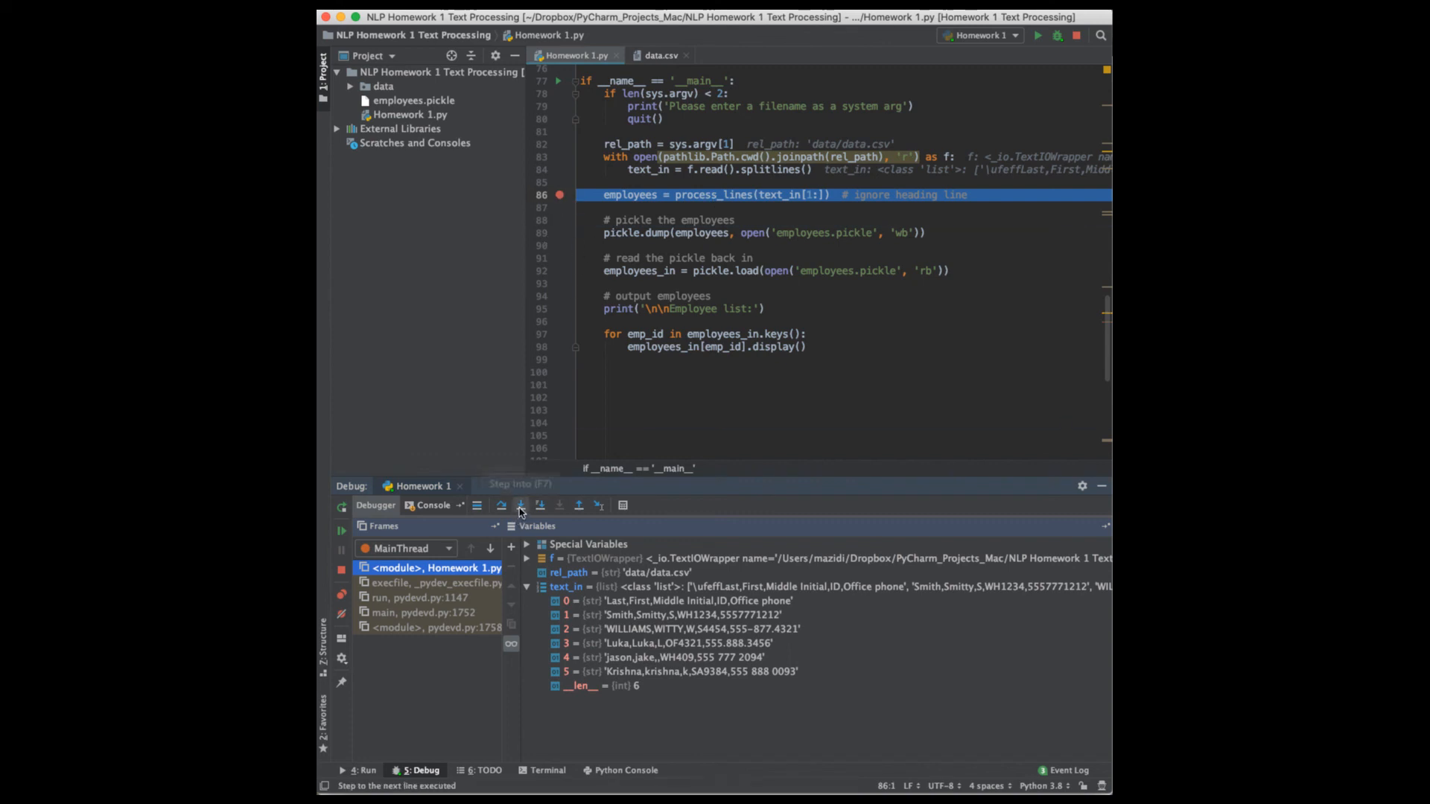
{"action": "mouse_move", "coordinate": [521, 505]}
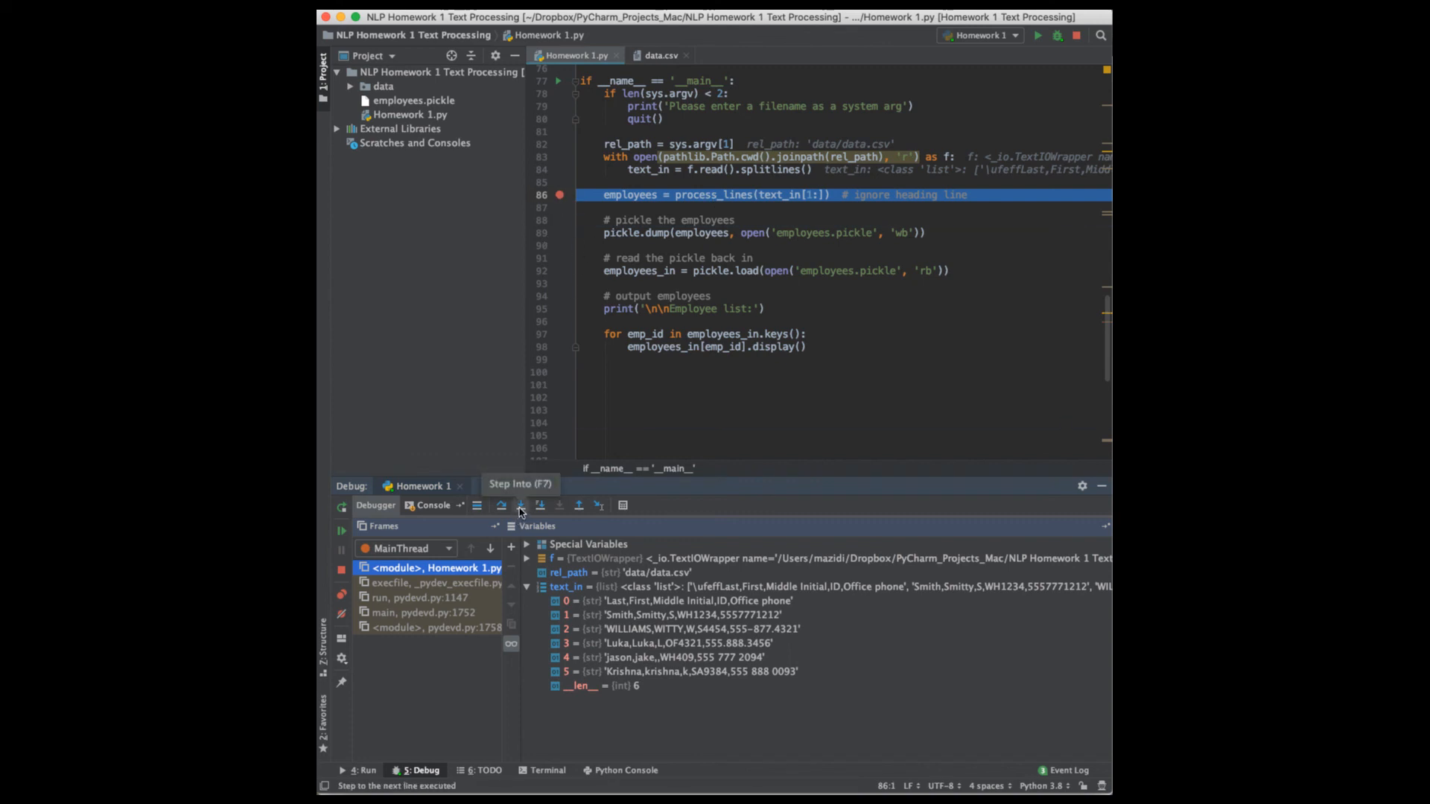
{"action": "mouse_move", "coordinate": [660, 508]}
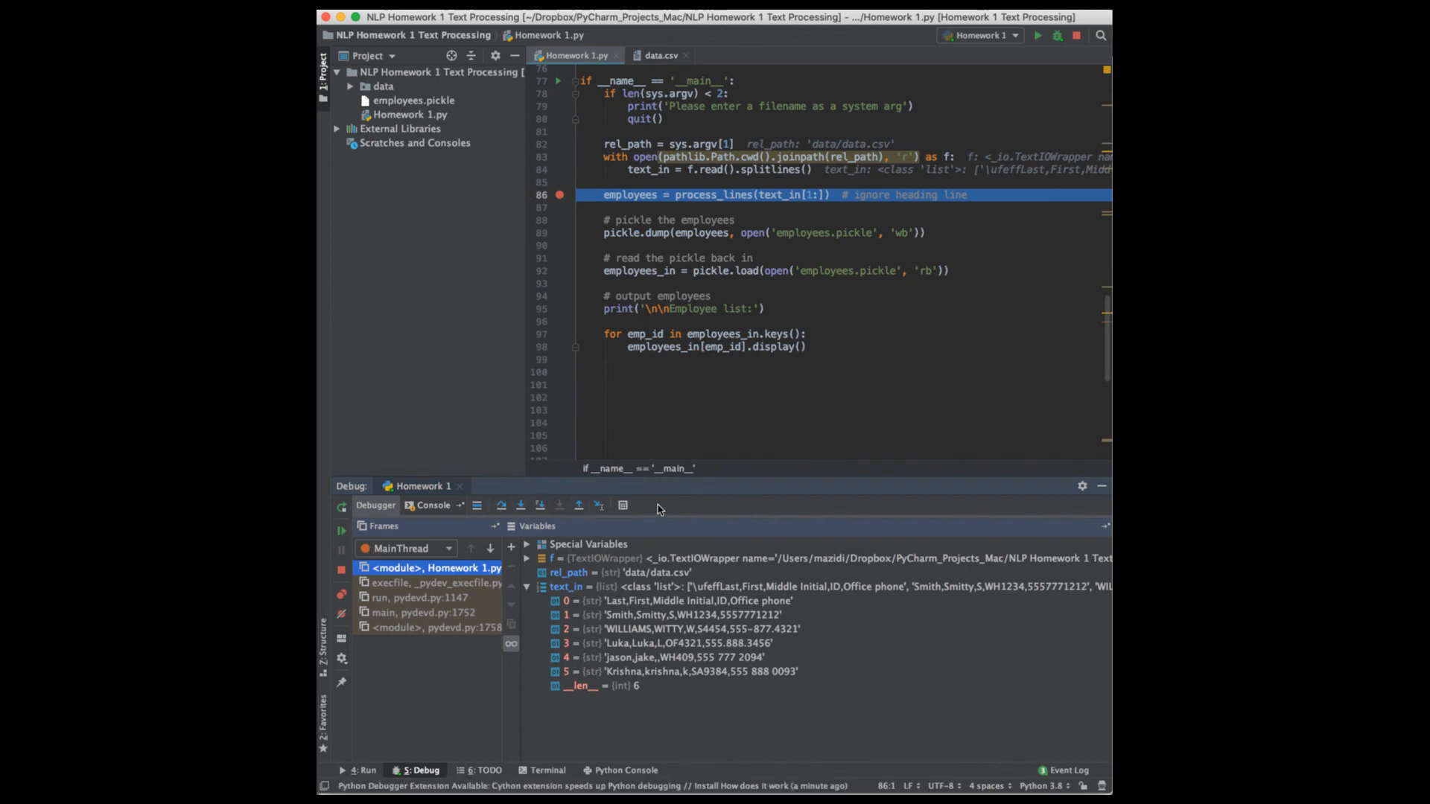